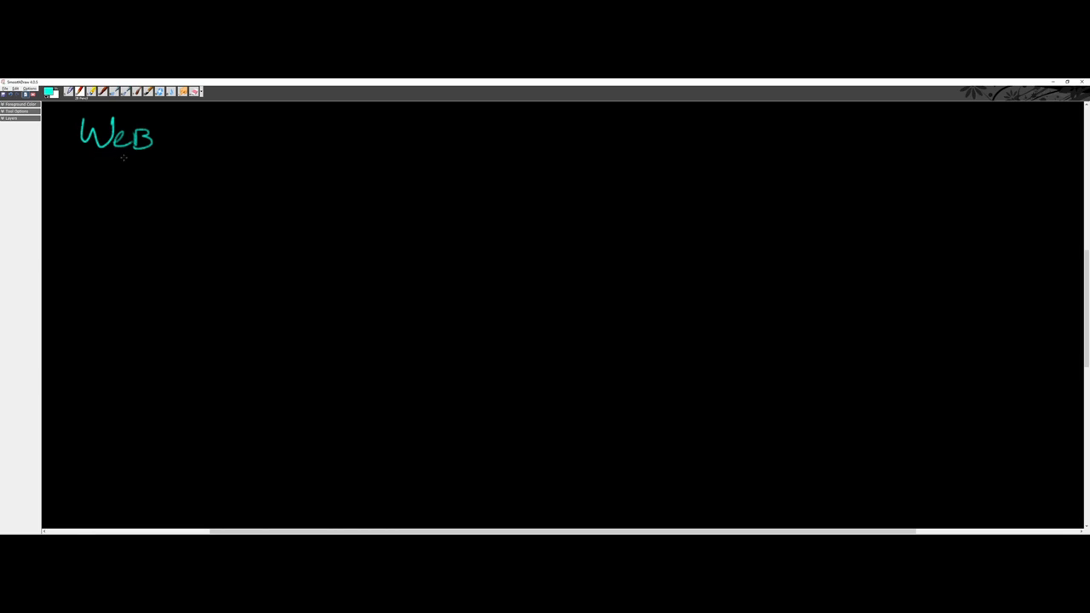
mouse_move(210, 122)
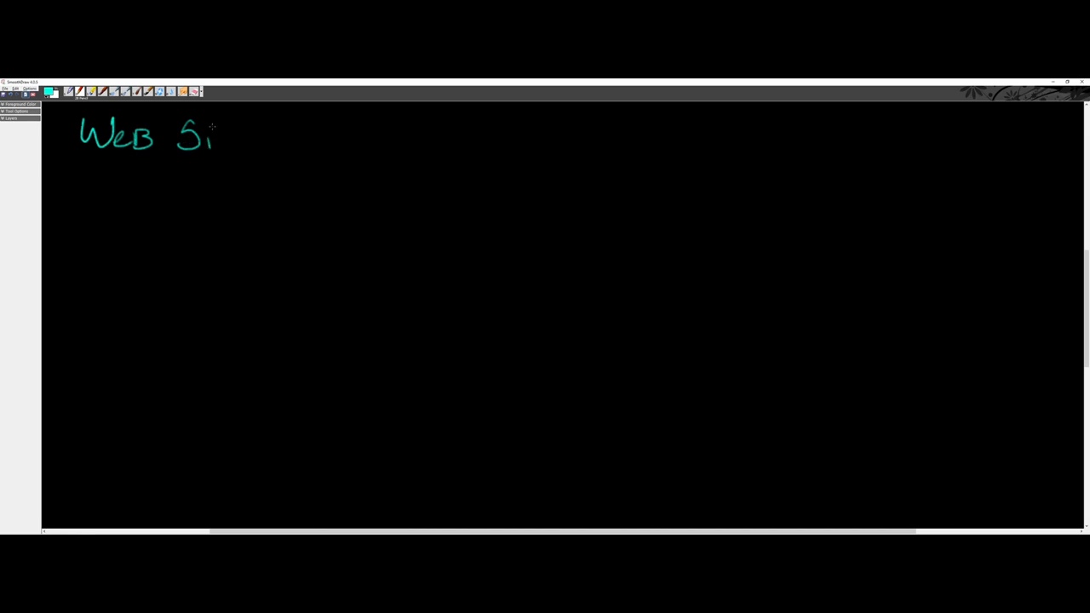
Step: Handwrite the 'Web Sites' and 'Web Pages' headings in teal
drag(217, 140, 262, 136)
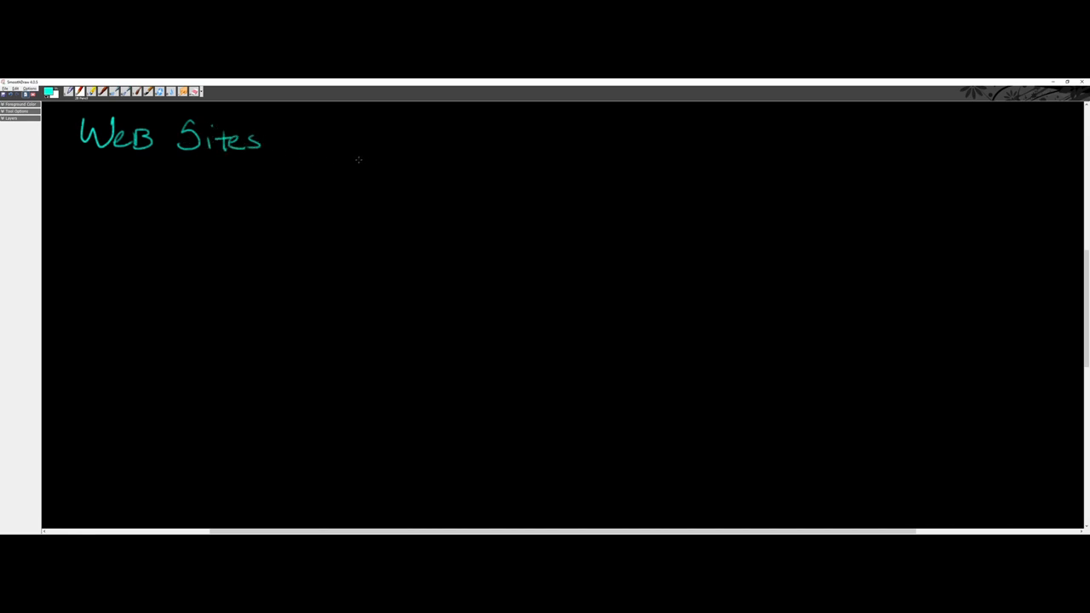
drag(447, 140, 490, 136)
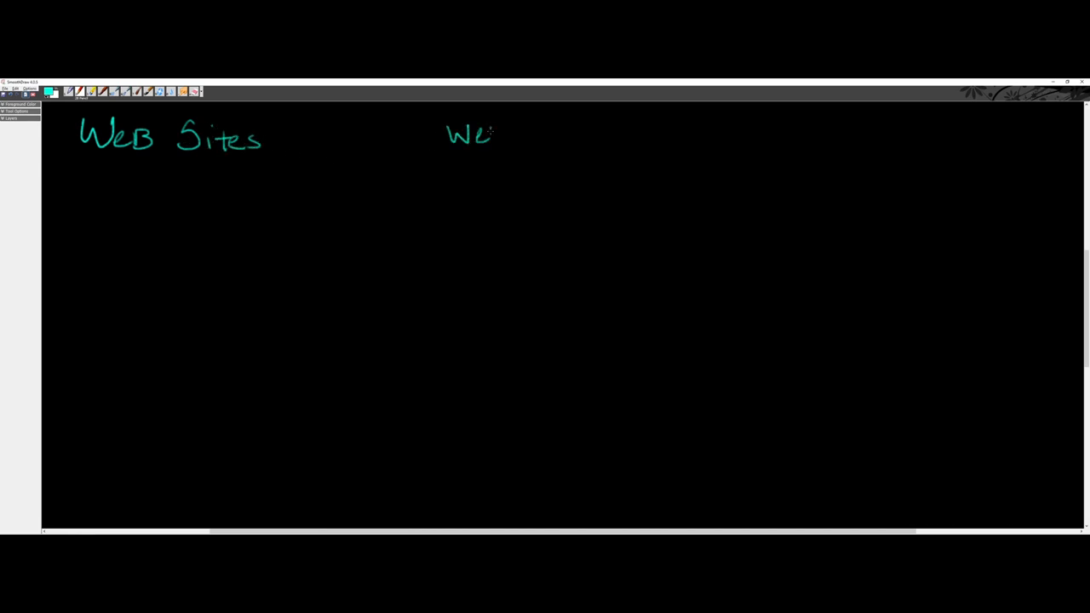
drag(494, 136, 566, 136)
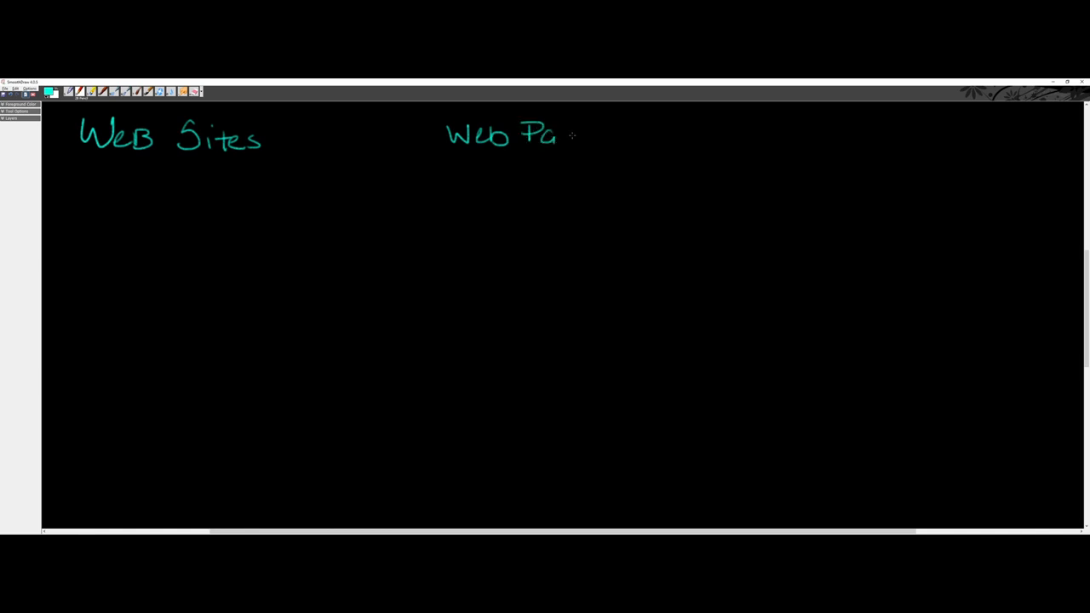
drag(562, 136, 604, 157)
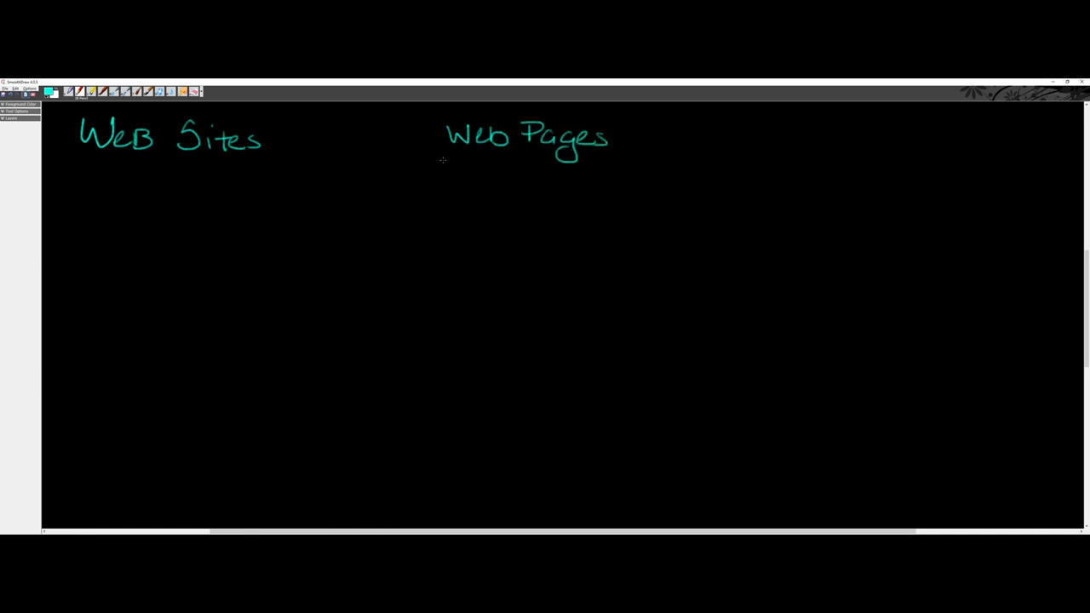
Step: Underline Web Sites and list Folders, web pages, Graphics and Videos beneath it
drag(64, 157, 130, 156)
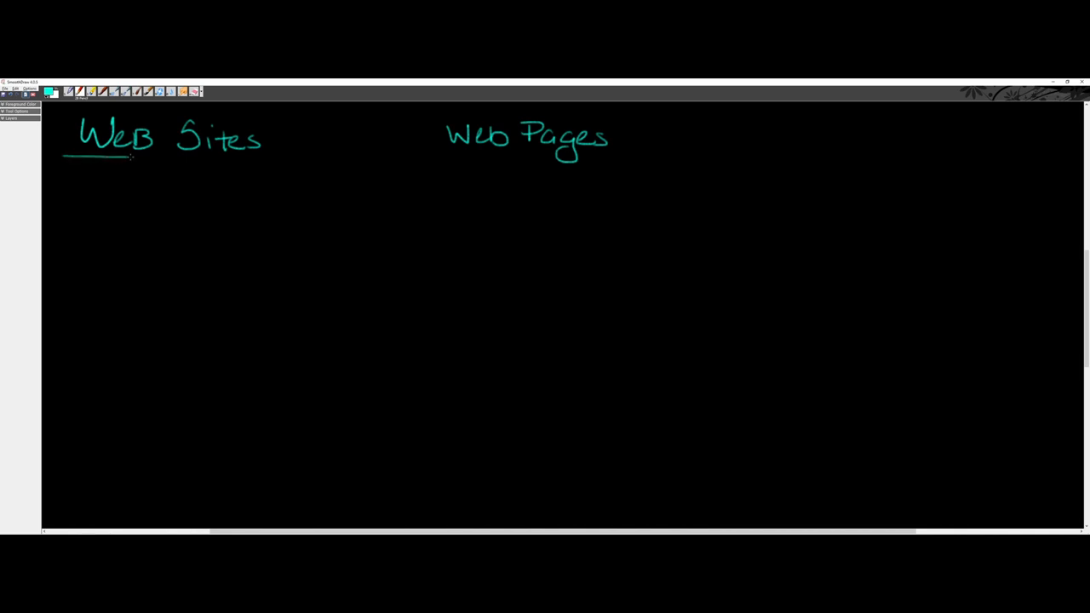
drag(132, 157, 271, 156)
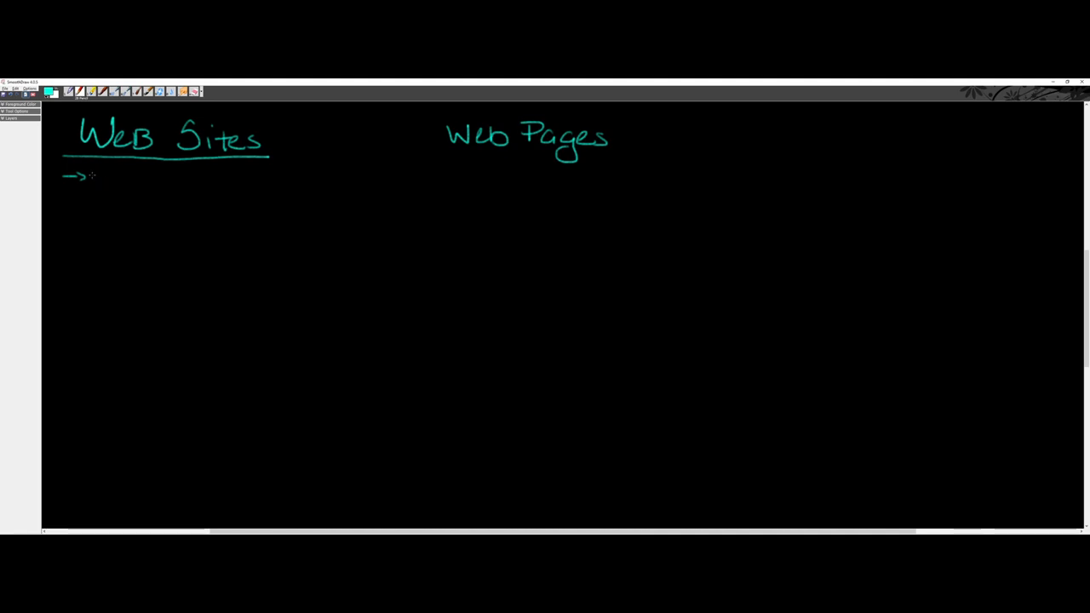
drag(96, 179, 107, 170)
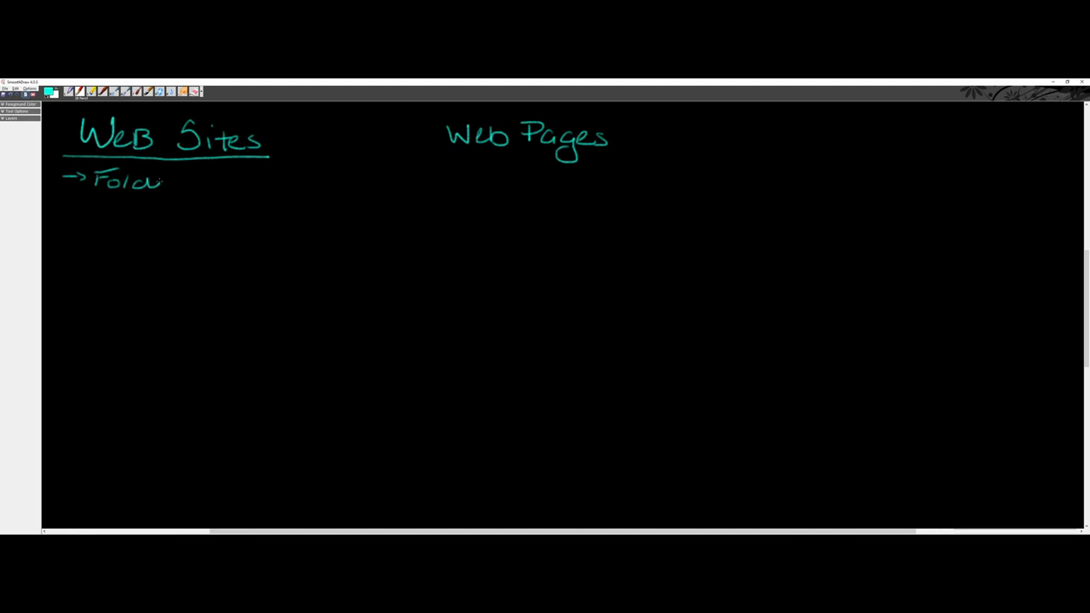
drag(157, 183, 191, 187)
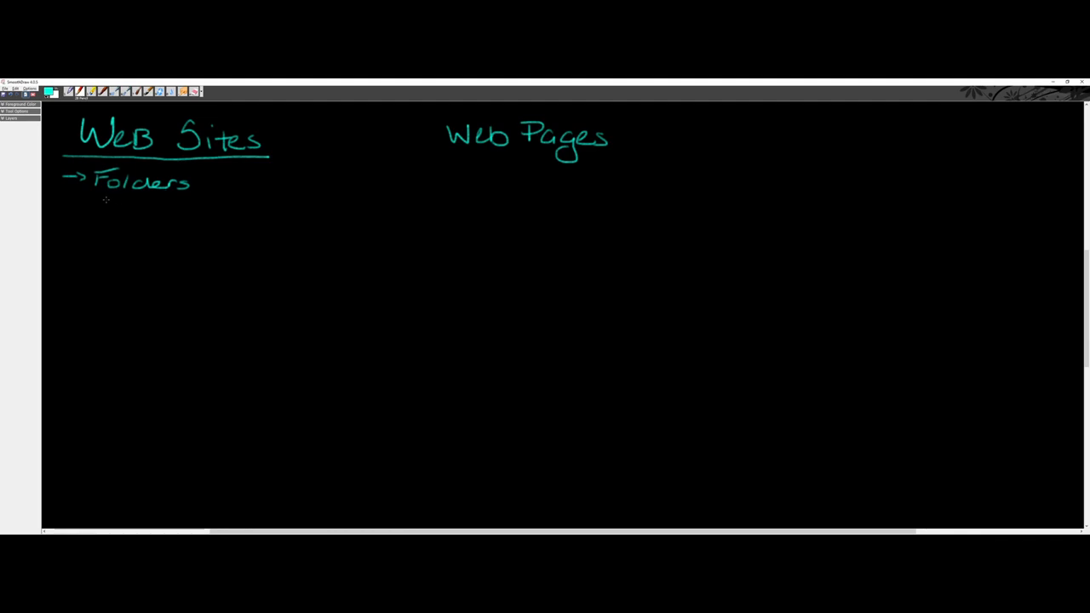
drag(101, 203, 121, 203)
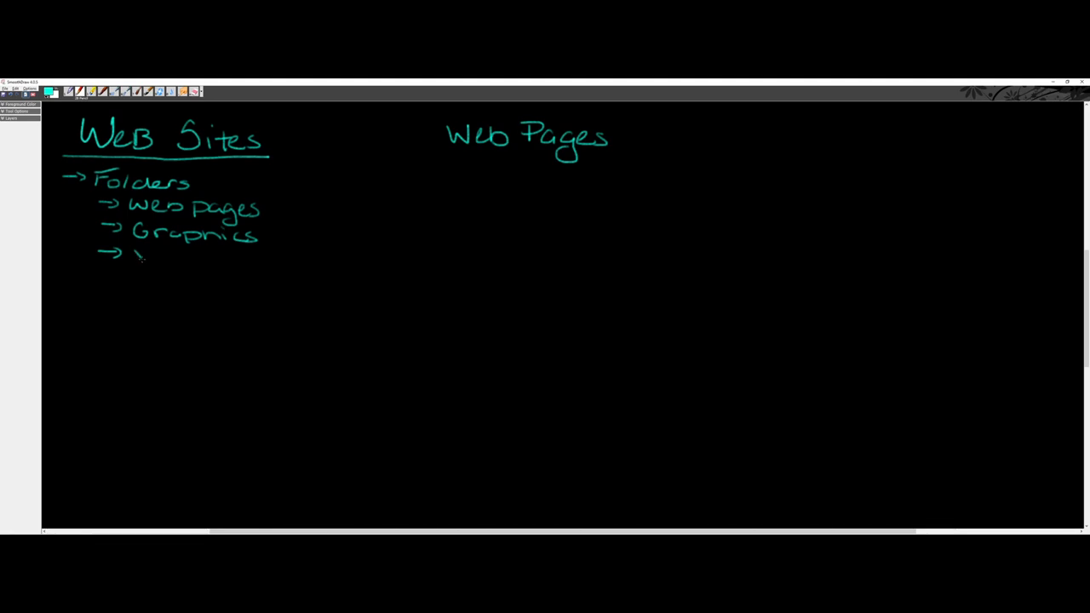
drag(132, 255, 204, 255)
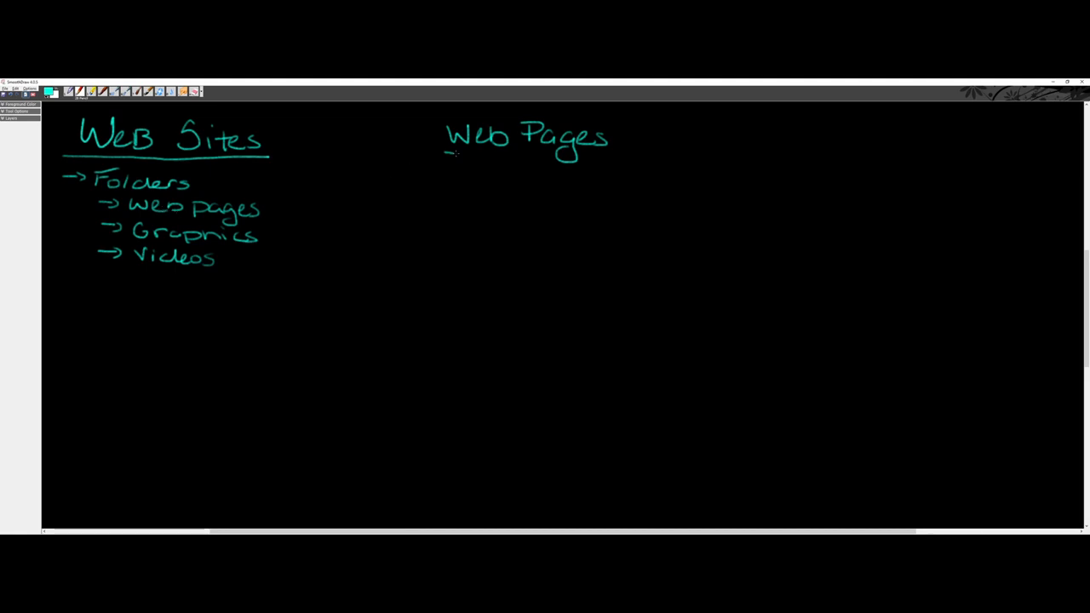
Step: Underline the Web Pages heading and write 'Display' beneath it
drag(447, 153, 635, 155)
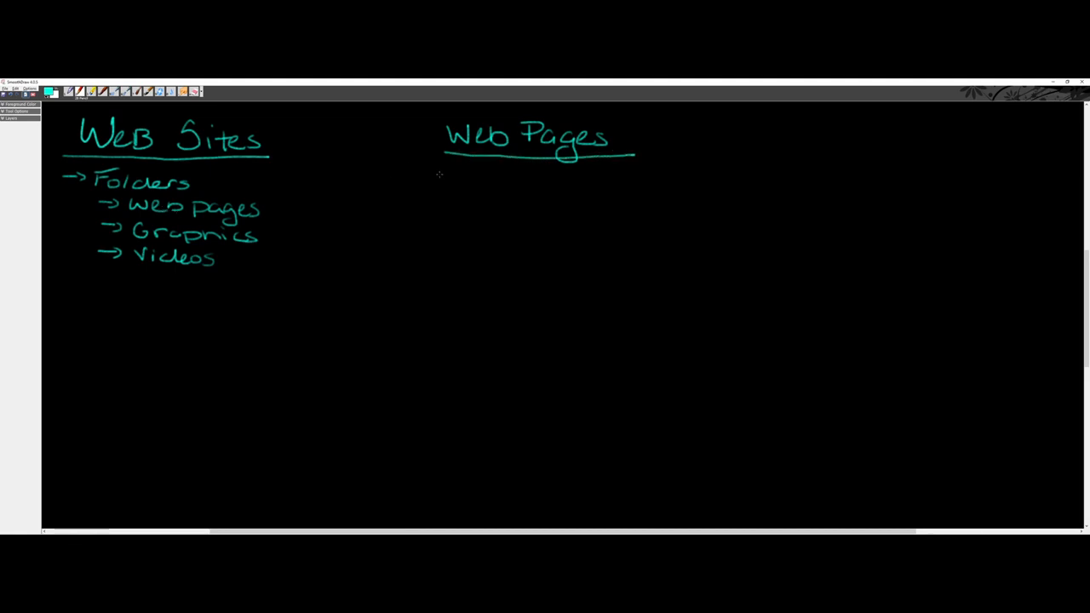
drag(430, 177, 490, 183)
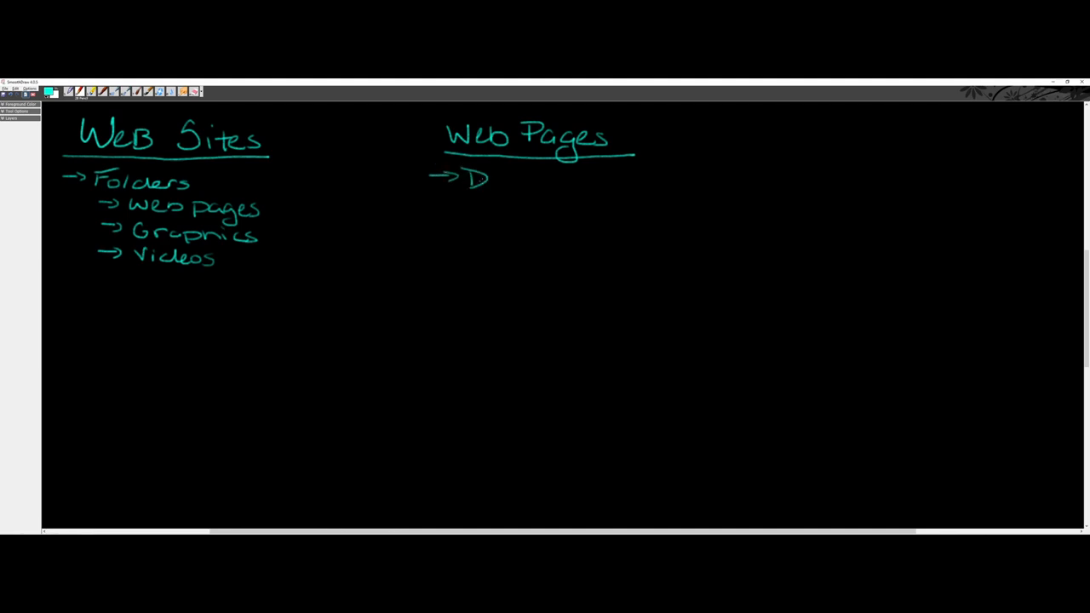
drag(476, 178, 524, 183)
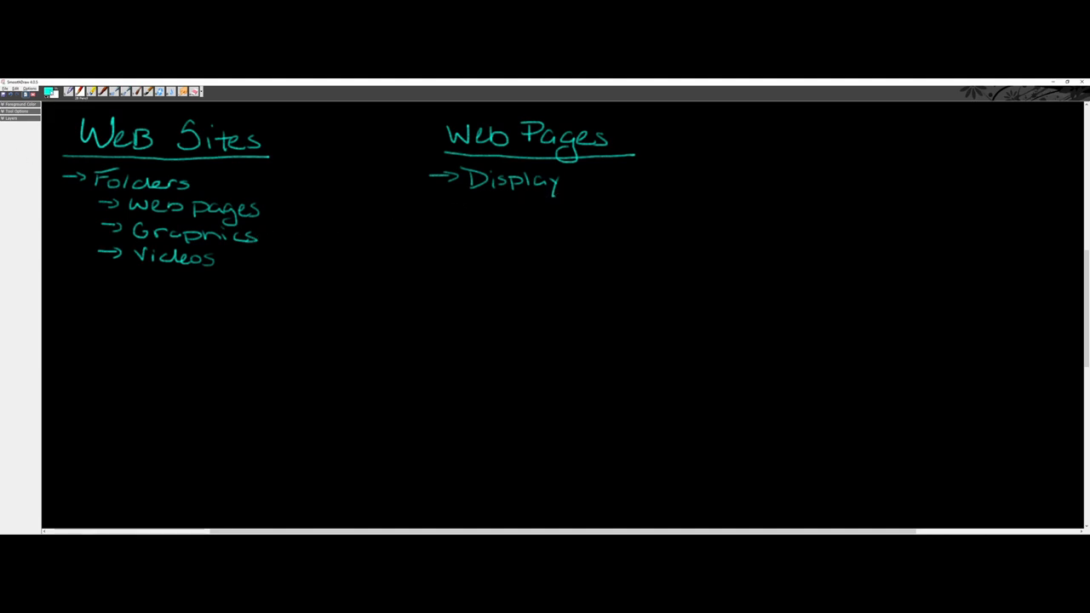
Step: In green, draw arrows from Graphics and Videos to Display and Web Pages to Web Sites
click(49, 91)
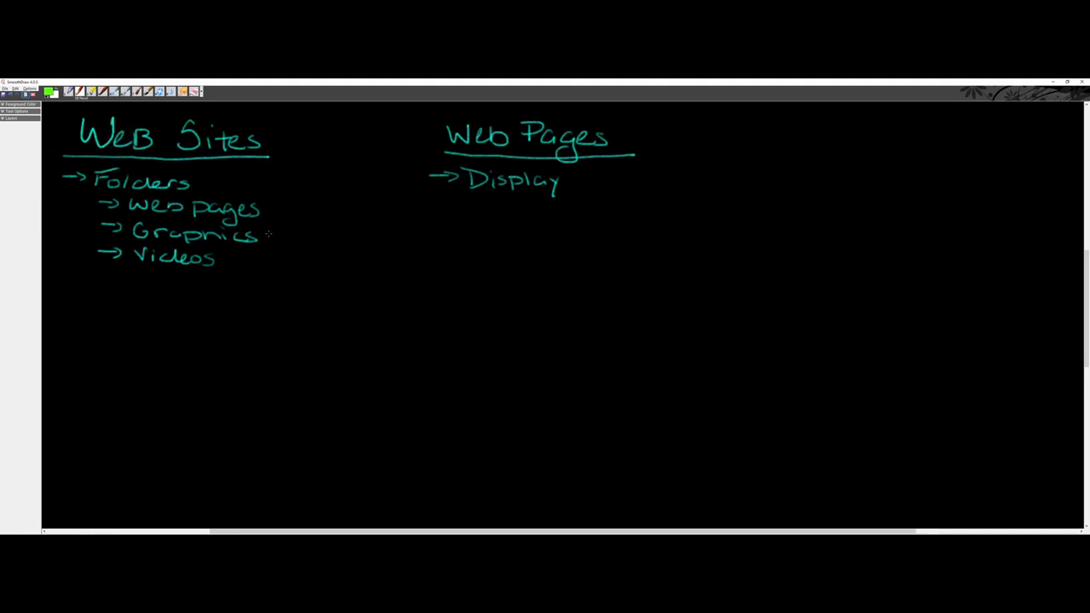
drag(268, 236, 464, 187)
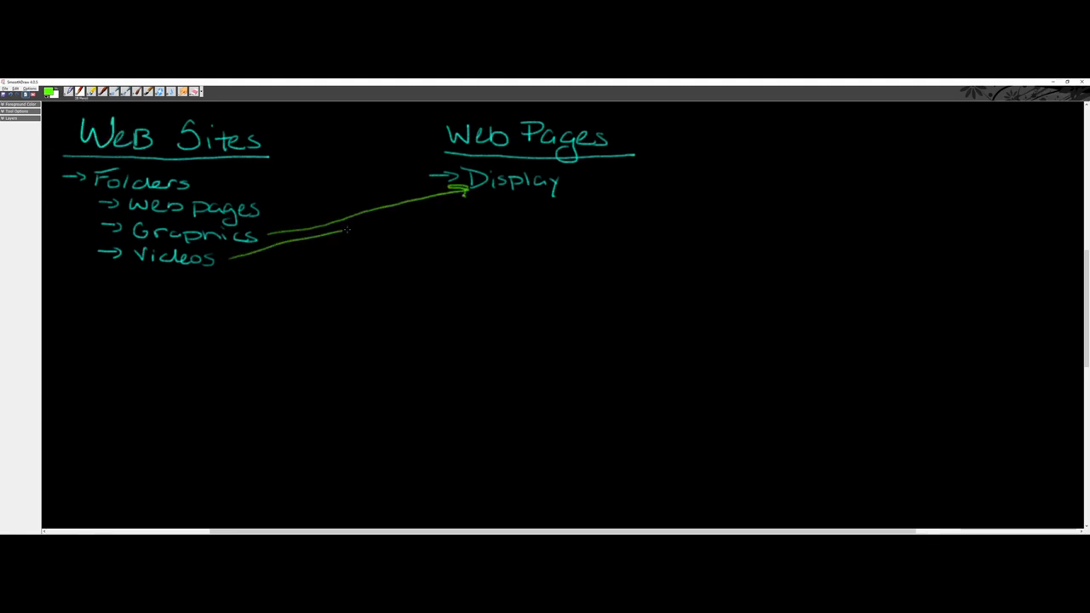
drag(281, 247, 464, 196)
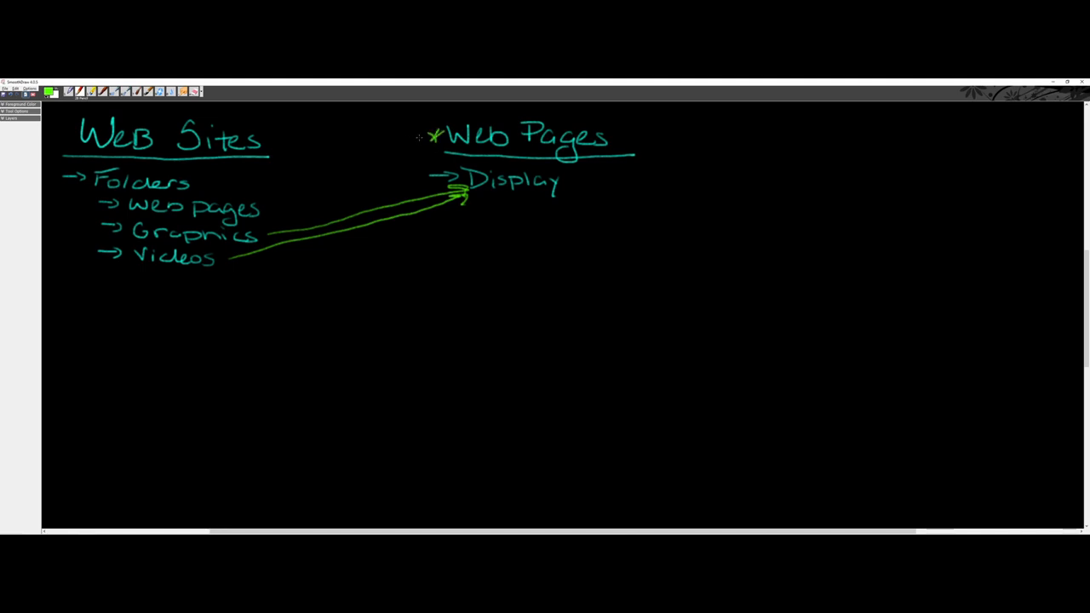
drag(287, 137, 419, 137)
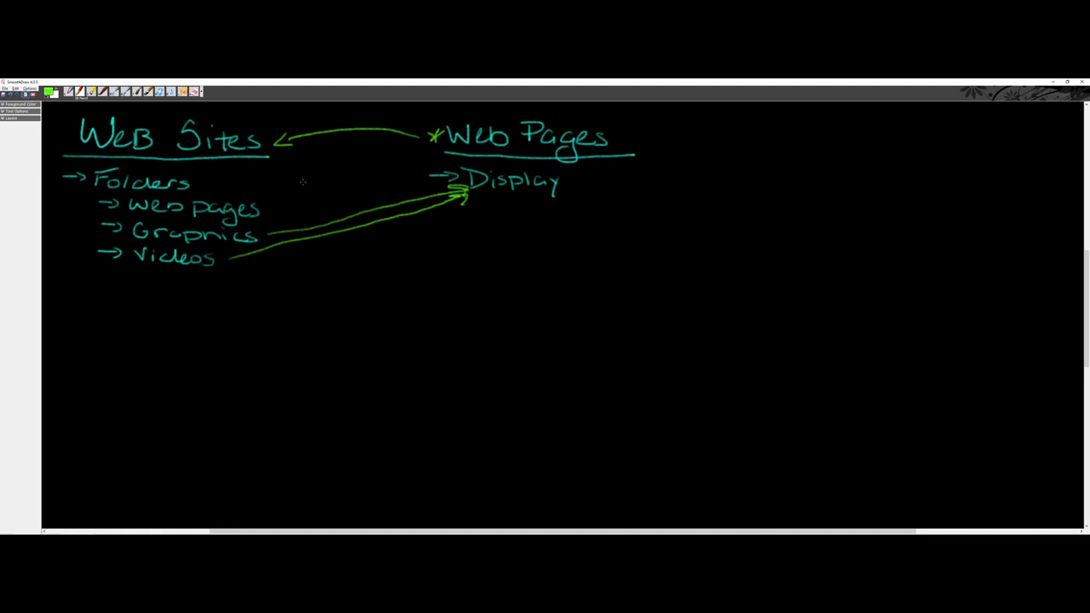
mouse_move(307, 184)
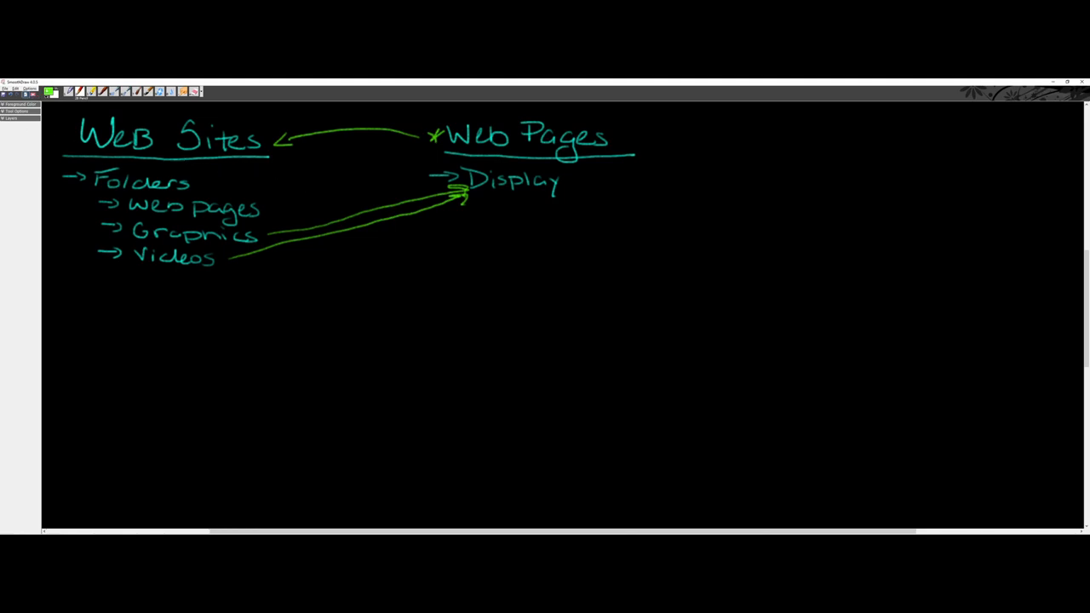
Step: In gold, write '1) Folder Placement' below Display with 'Store' beneath it
click(49, 91)
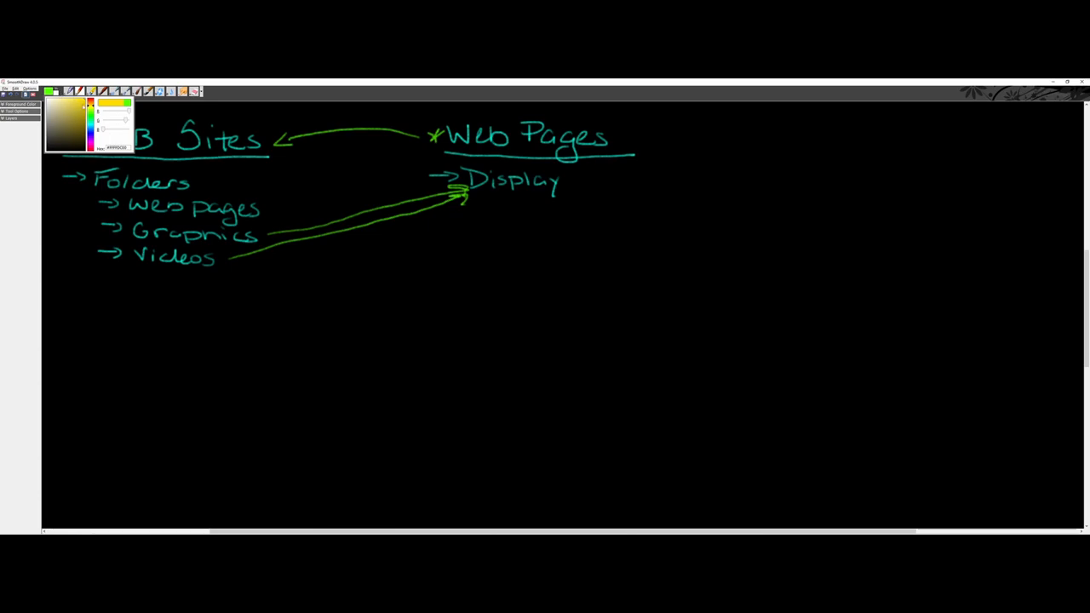
mouse_move(546, 251)
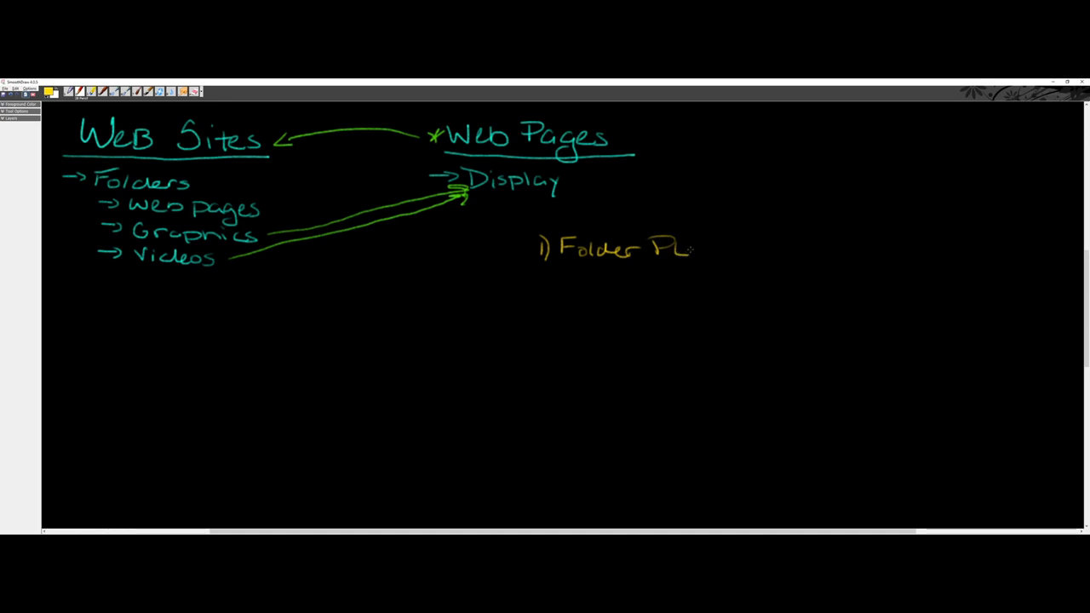
text(ace)
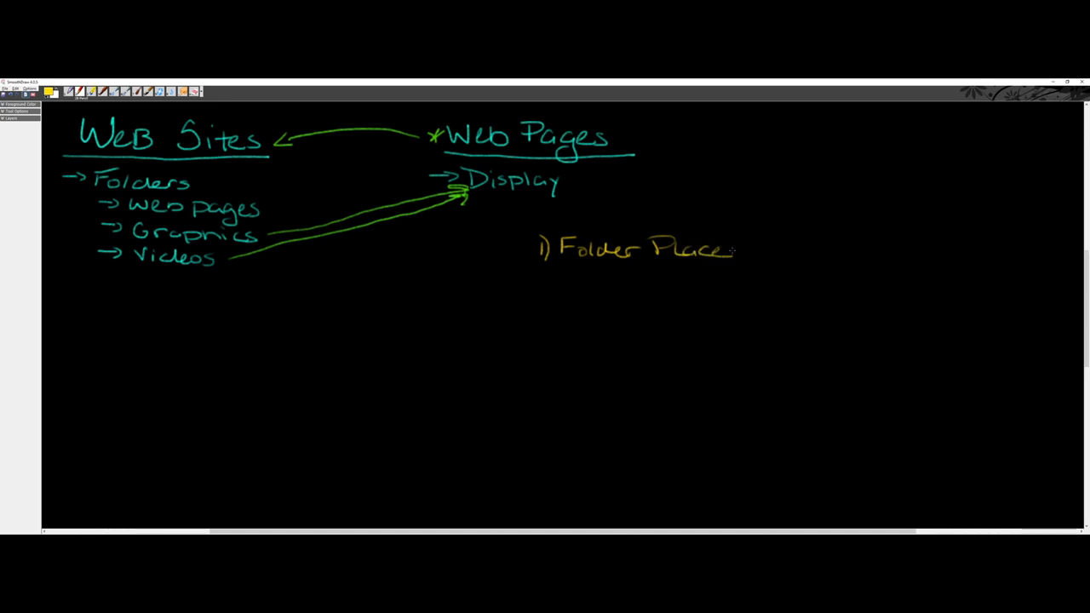
drag(732, 249, 784, 249)
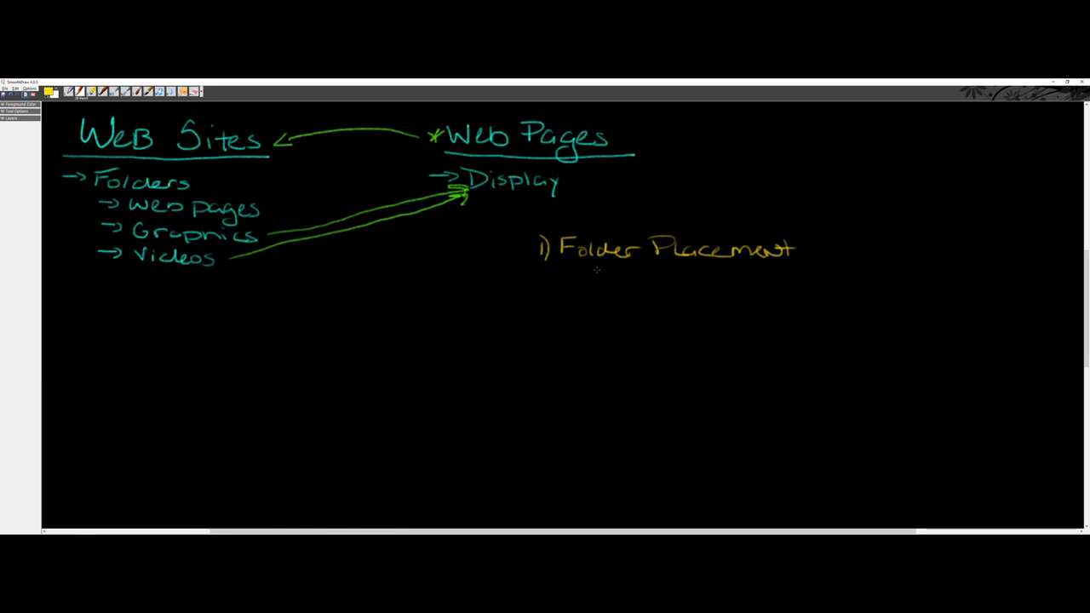
drag(587, 281, 651, 276)
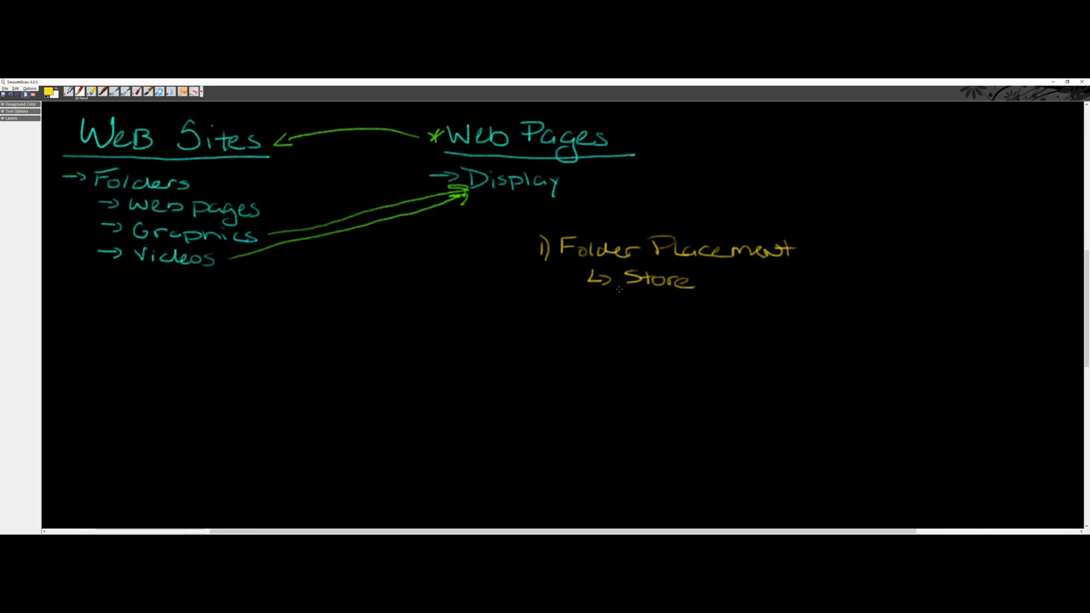
mouse_move(631, 229)
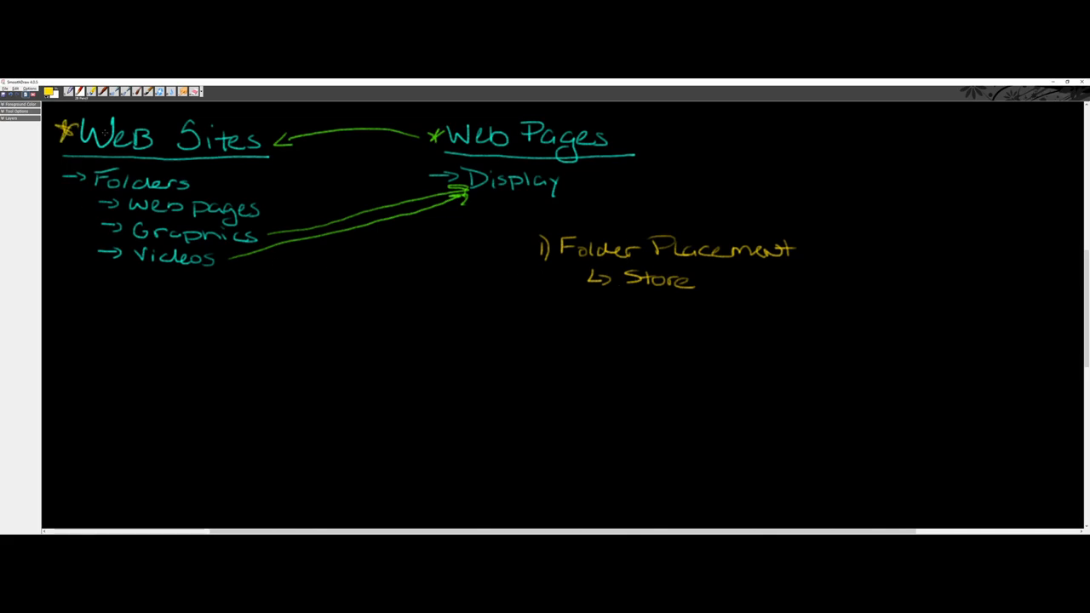
mouse_move(619, 216)
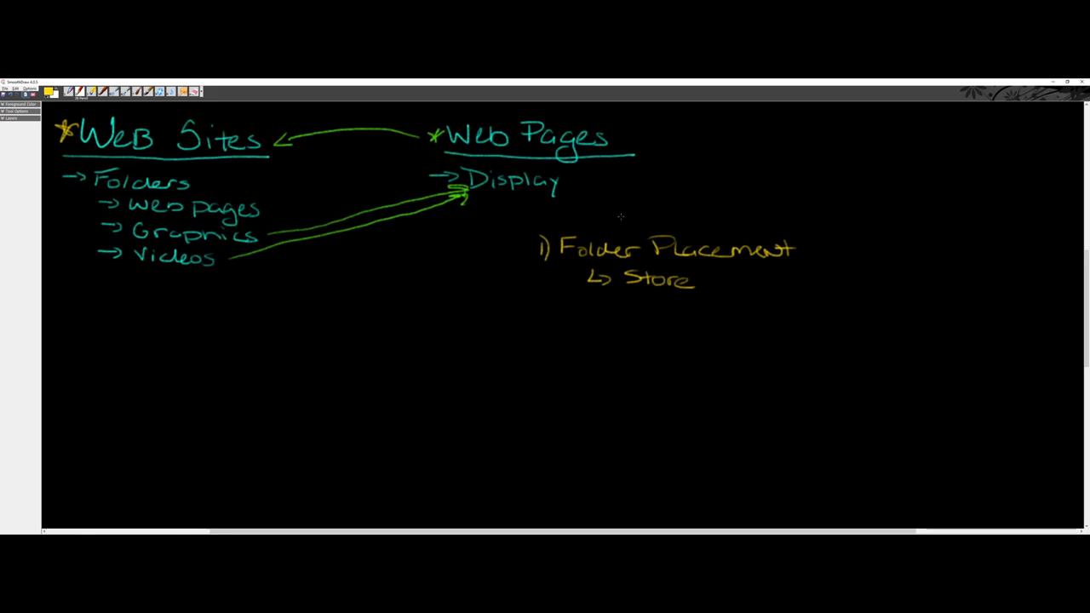
mouse_move(555, 209)
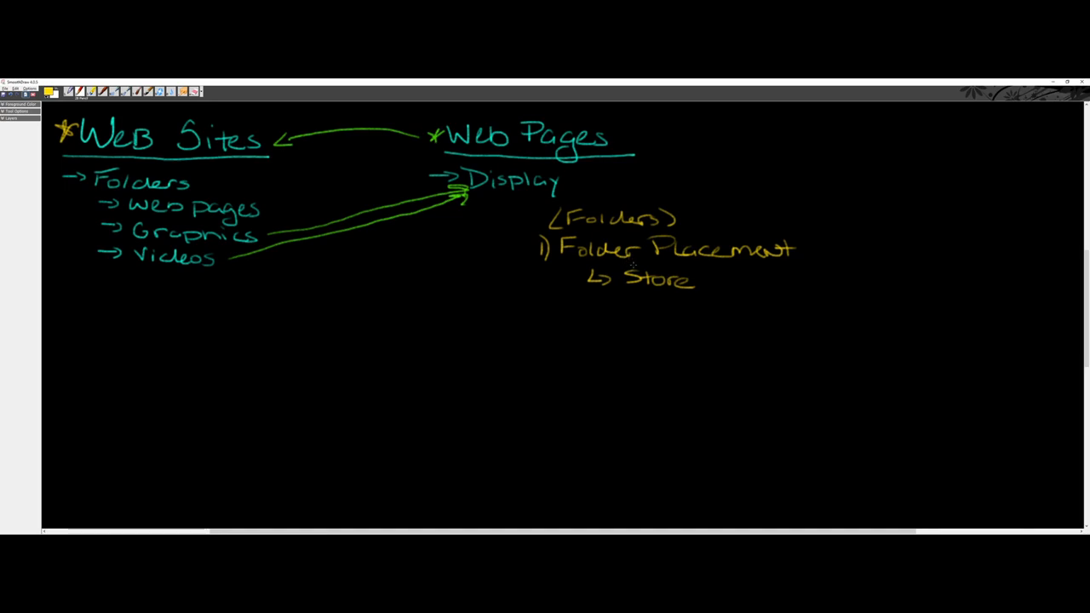
mouse_move(639, 266)
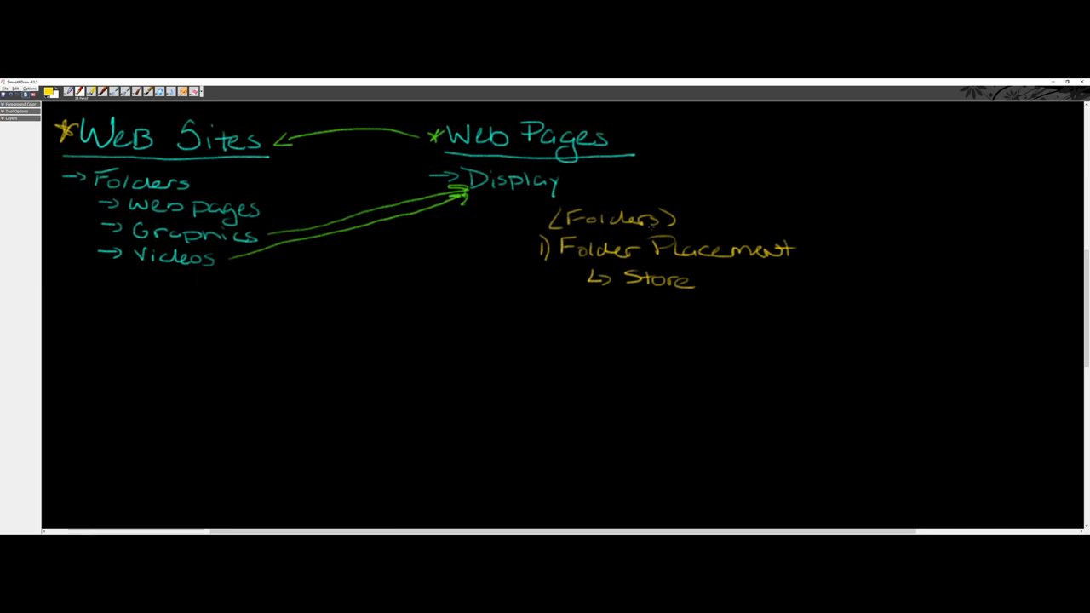
Step: Draw an arrow to 'Web Site' and outline the website box
drag(677, 200, 711, 191)
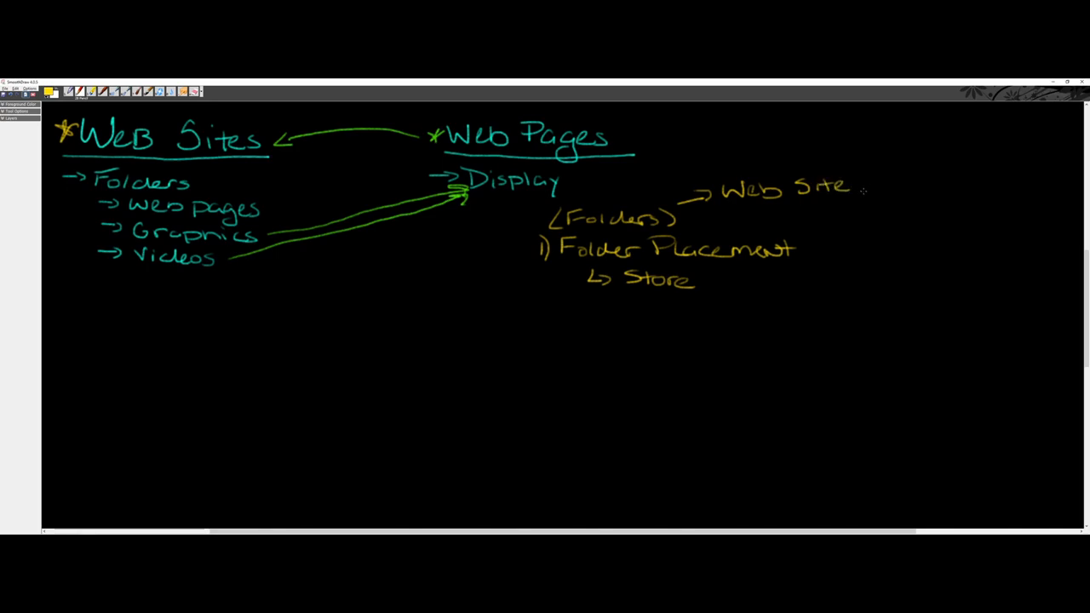
mouse_move(847, 196)
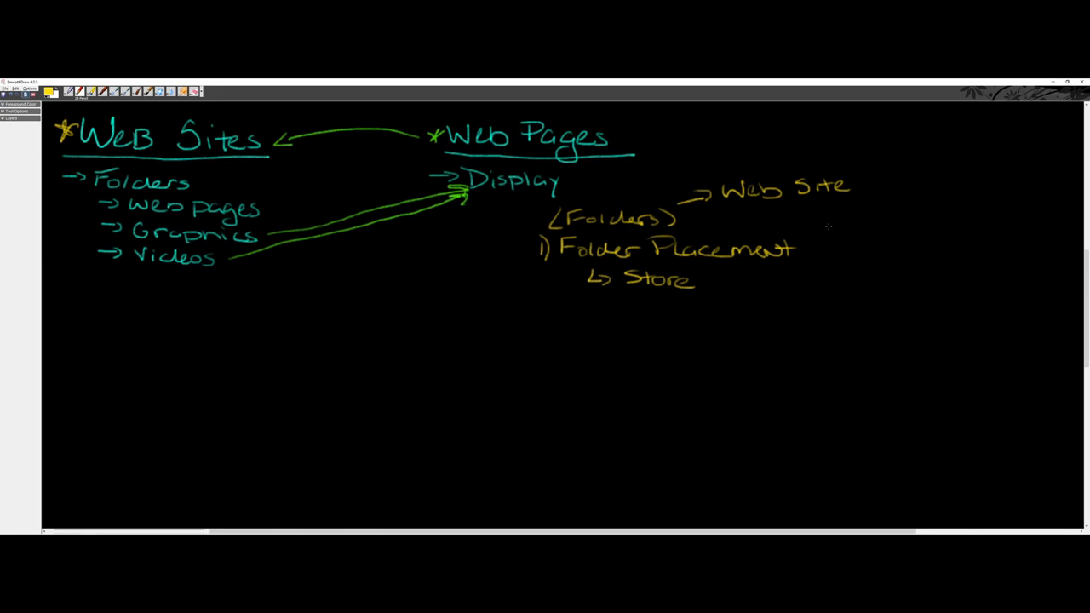
drag(830, 228, 979, 235)
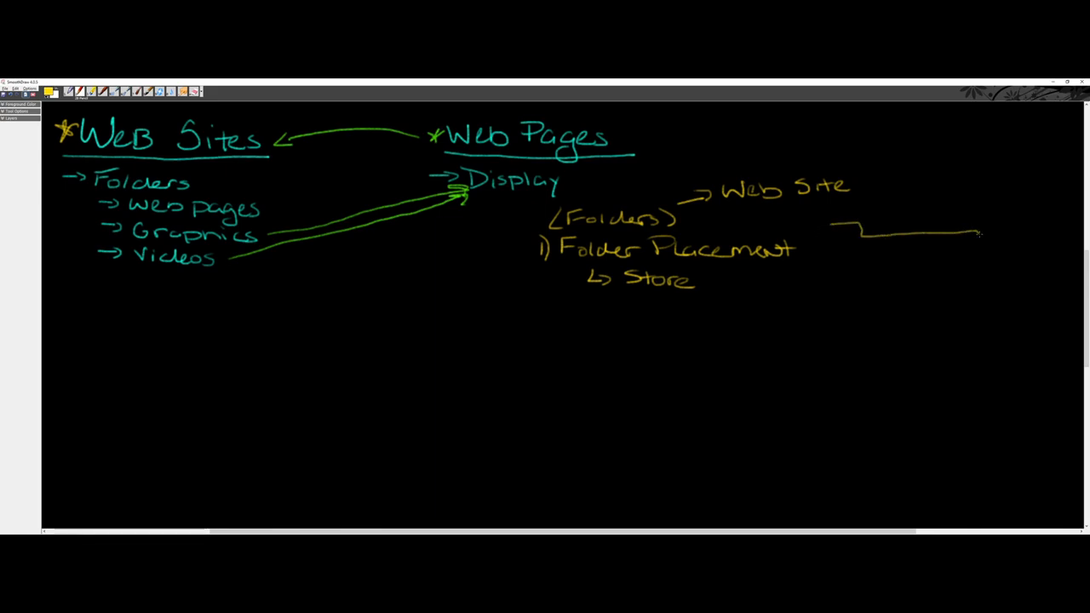
drag(980, 239, 826, 322)
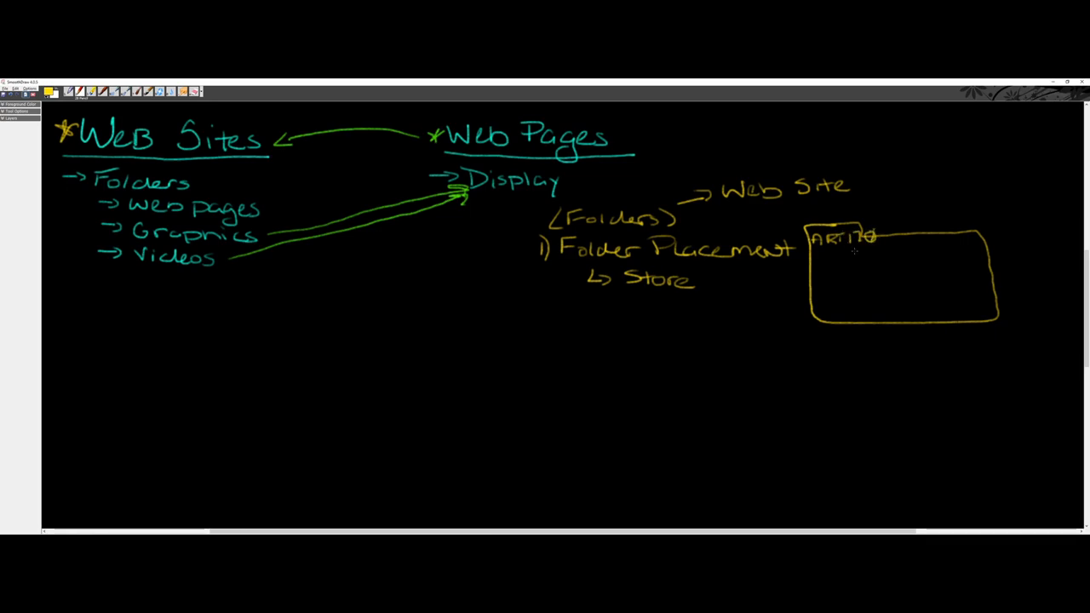
mouse_move(844, 280)
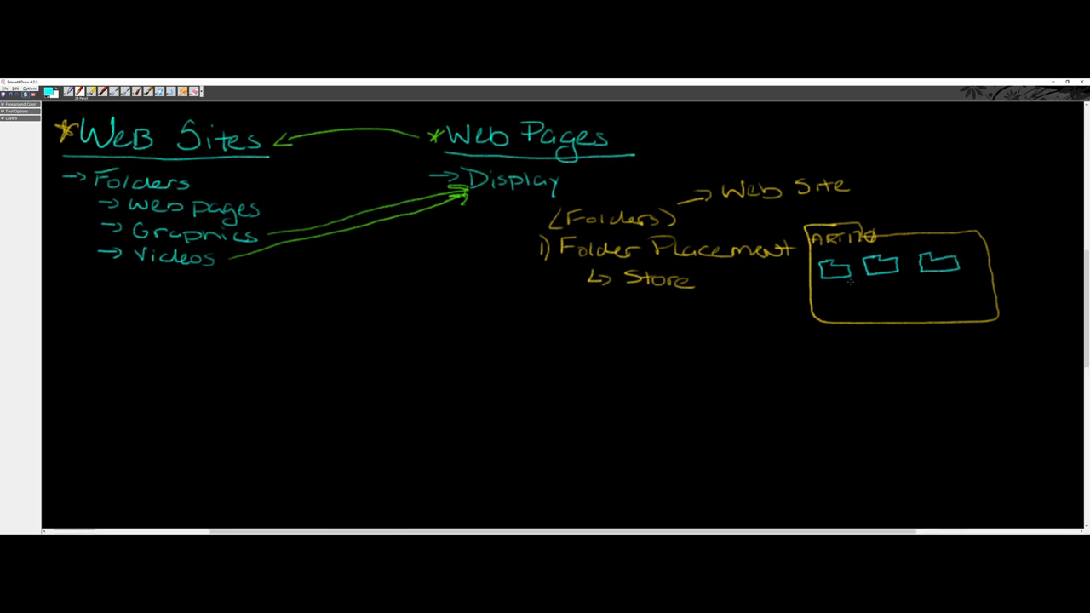
mouse_move(877, 275)
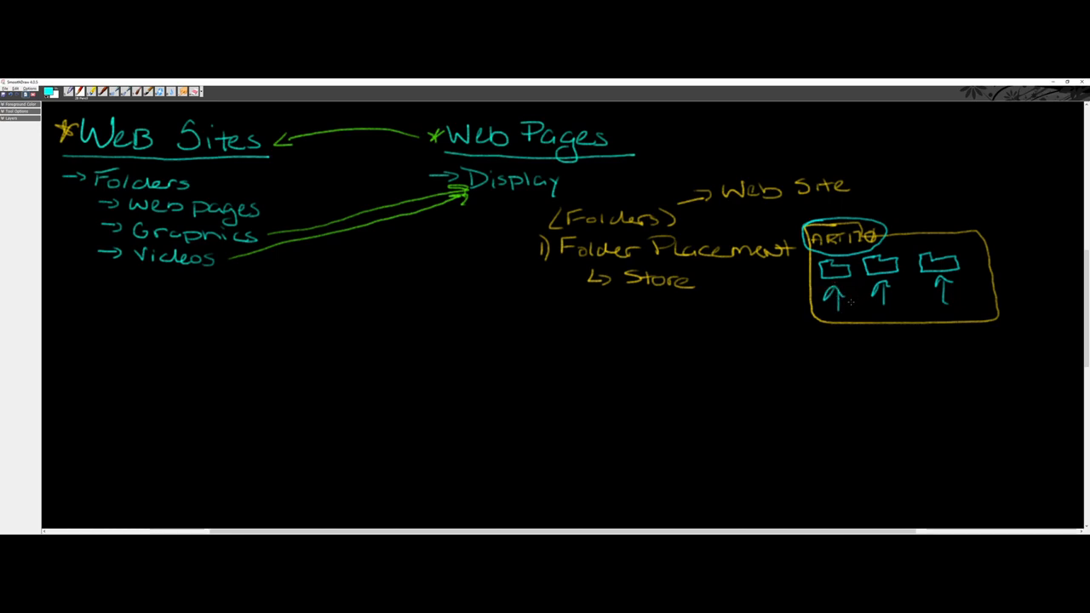
mouse_move(918, 290)
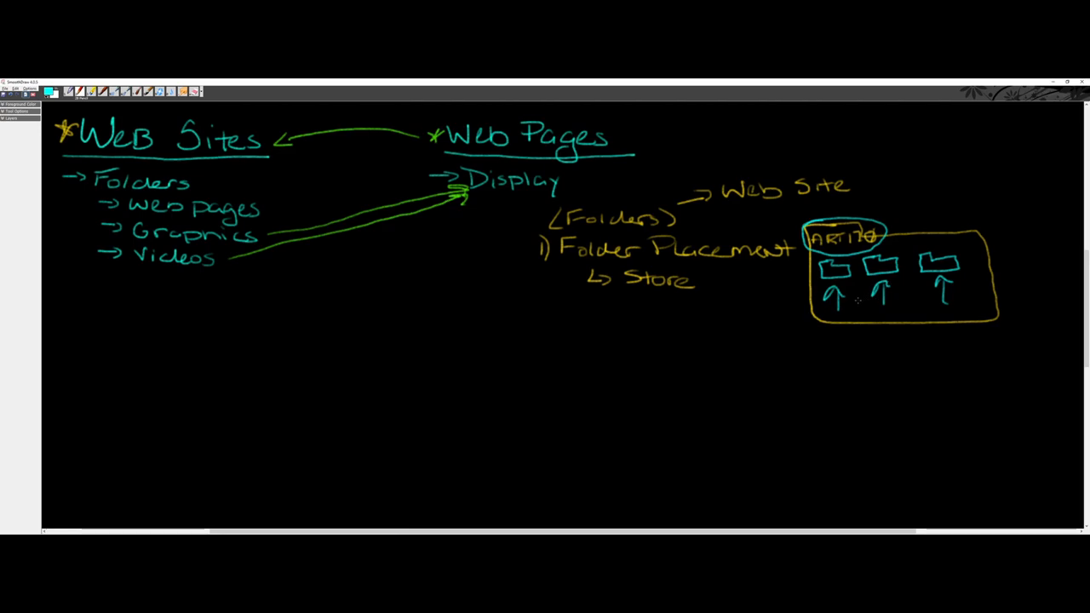
Step: Draw a teal hooked arrow under Store and write '1x Website' beside it
drag(571, 281, 592, 307)
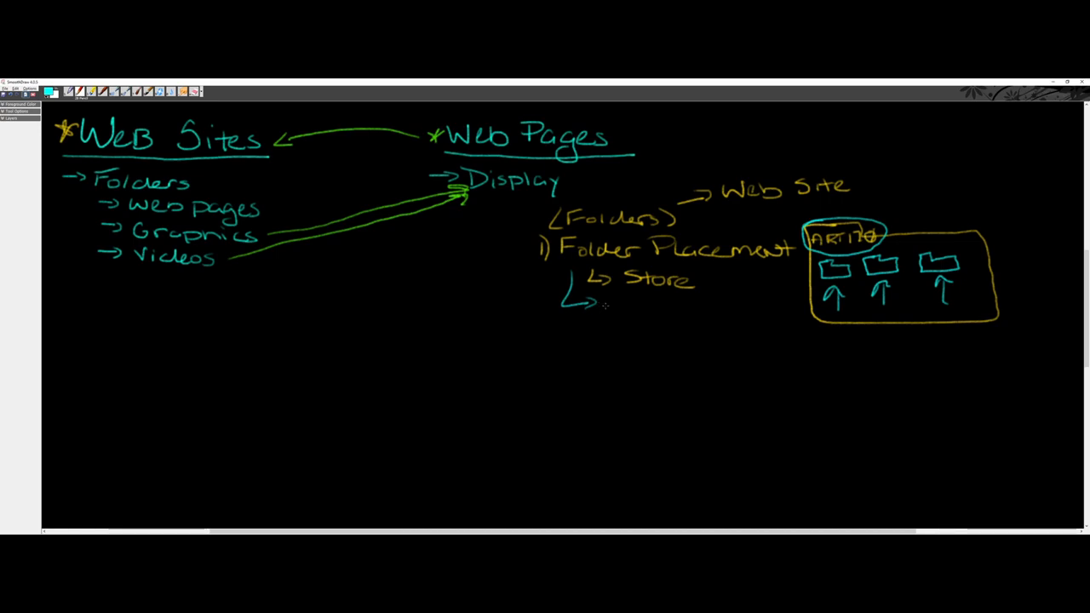
mouse_move(606, 304)
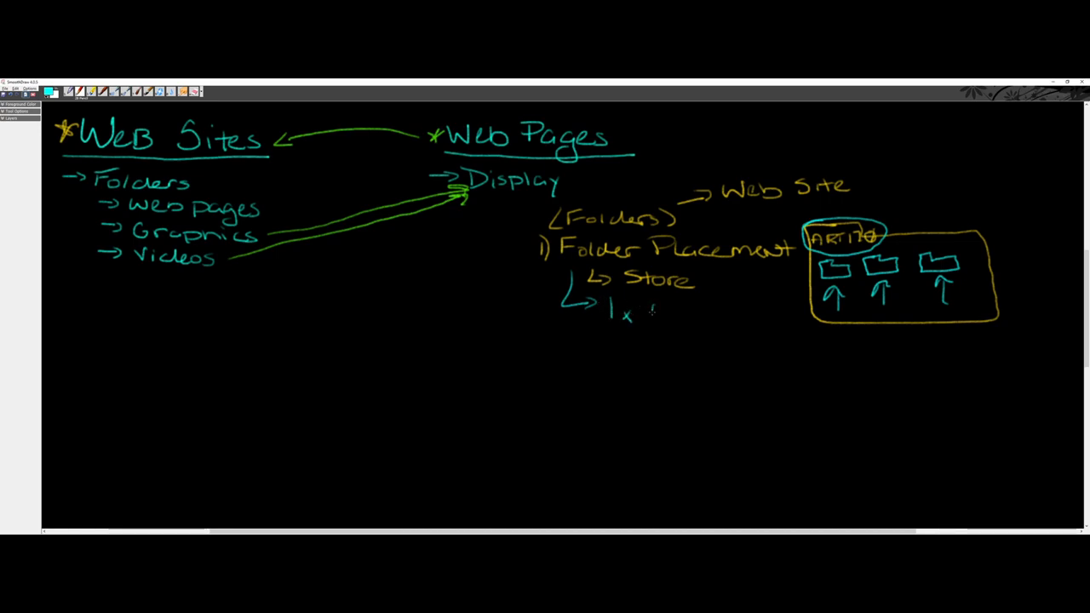
drag(651, 311, 728, 317)
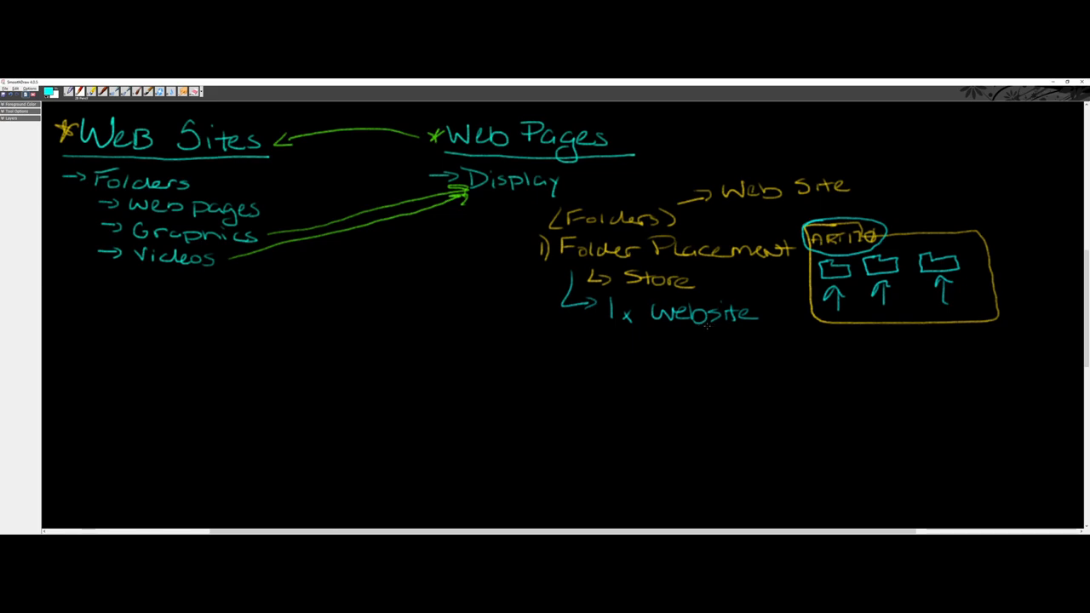
mouse_move(726, 324)
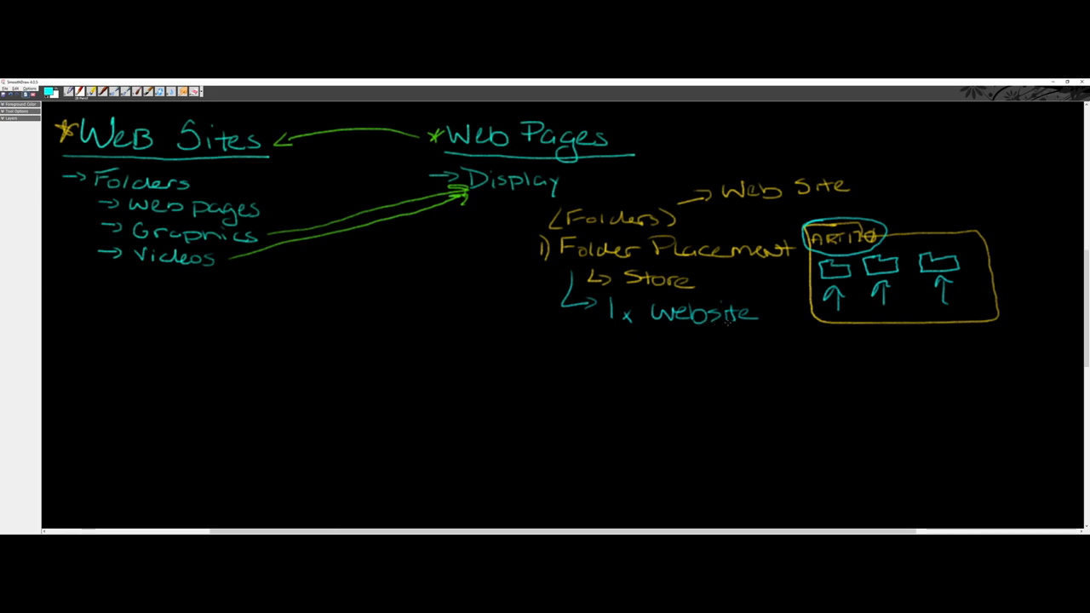
mouse_move(731, 323)
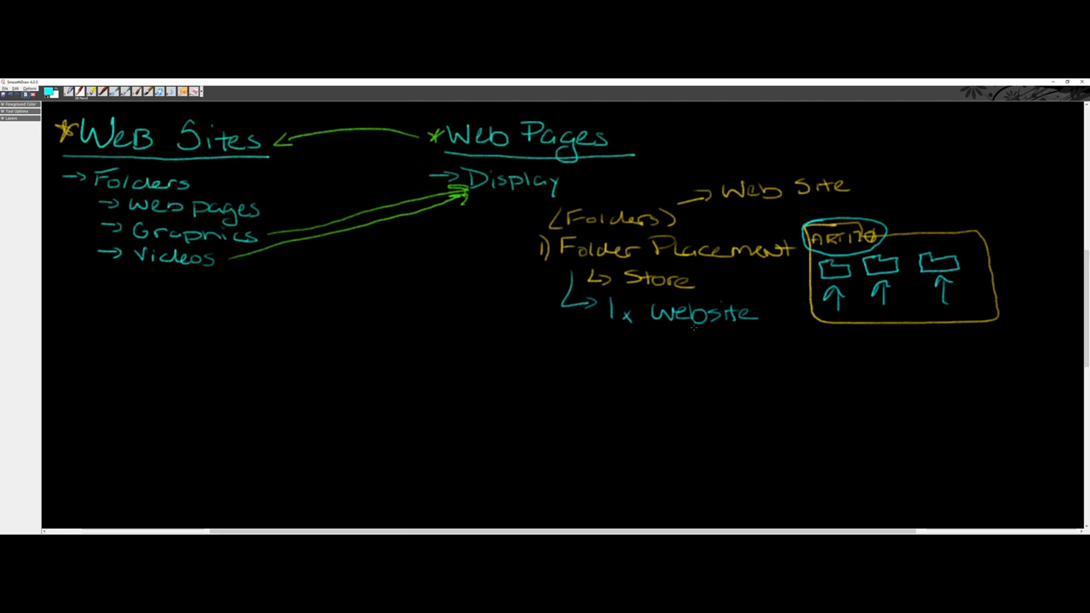
mouse_move(537, 331)
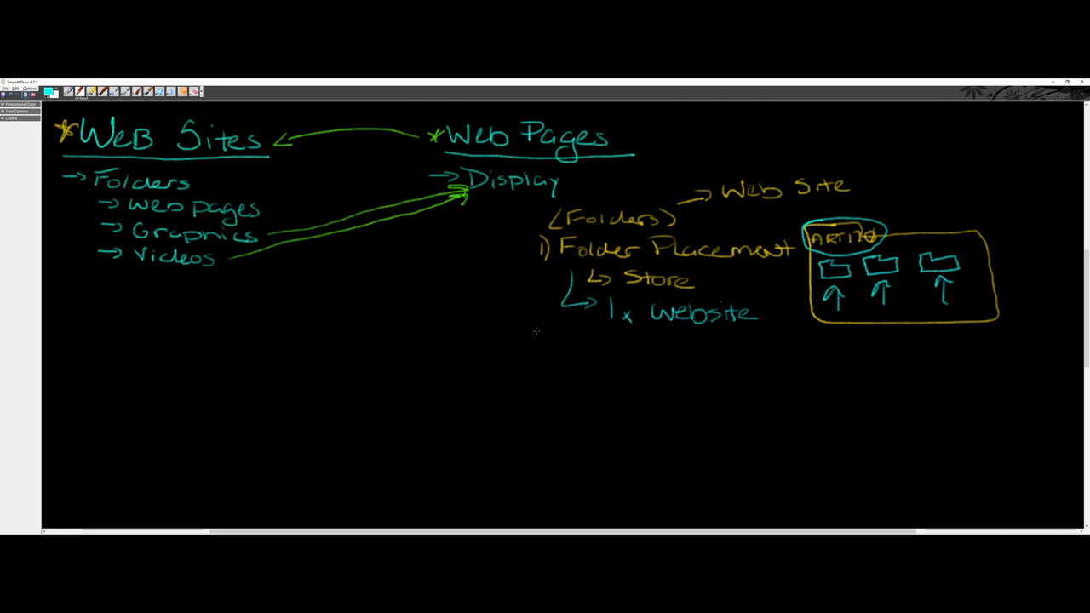
mouse_move(537, 347)
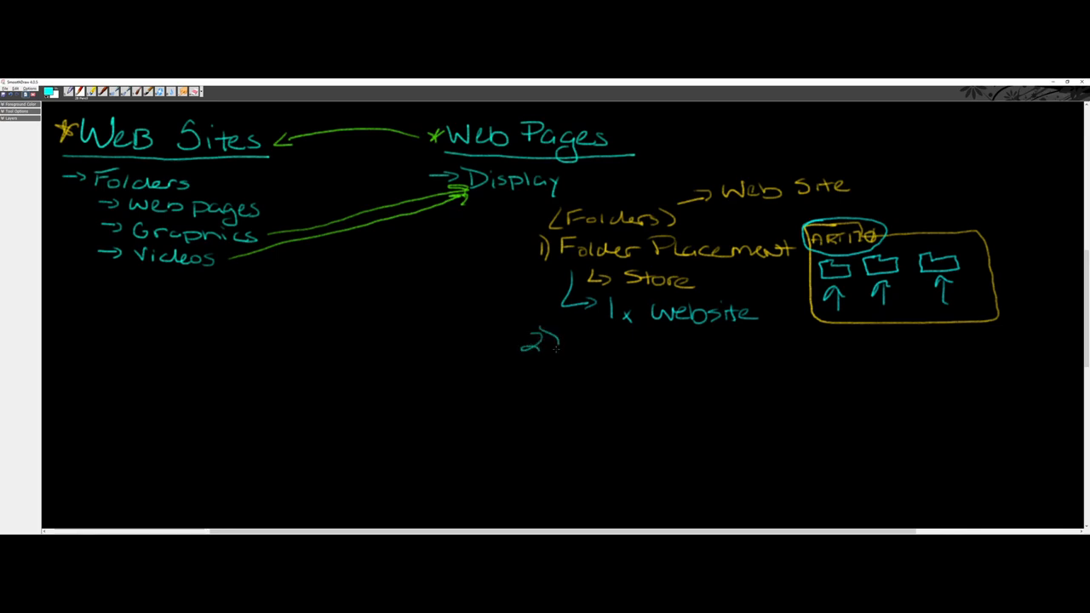
Step: Write '2) Content Creation', then 'Basic Web Page' with an arrow to 'Layout + Design'
drag(545, 350, 609, 354)
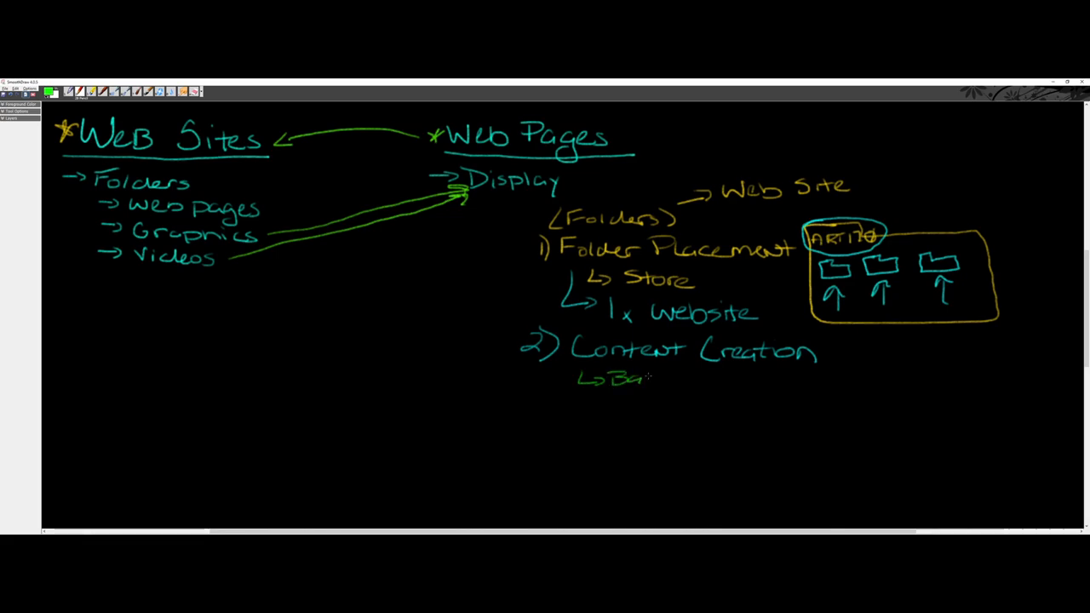
drag(622, 379, 728, 379)
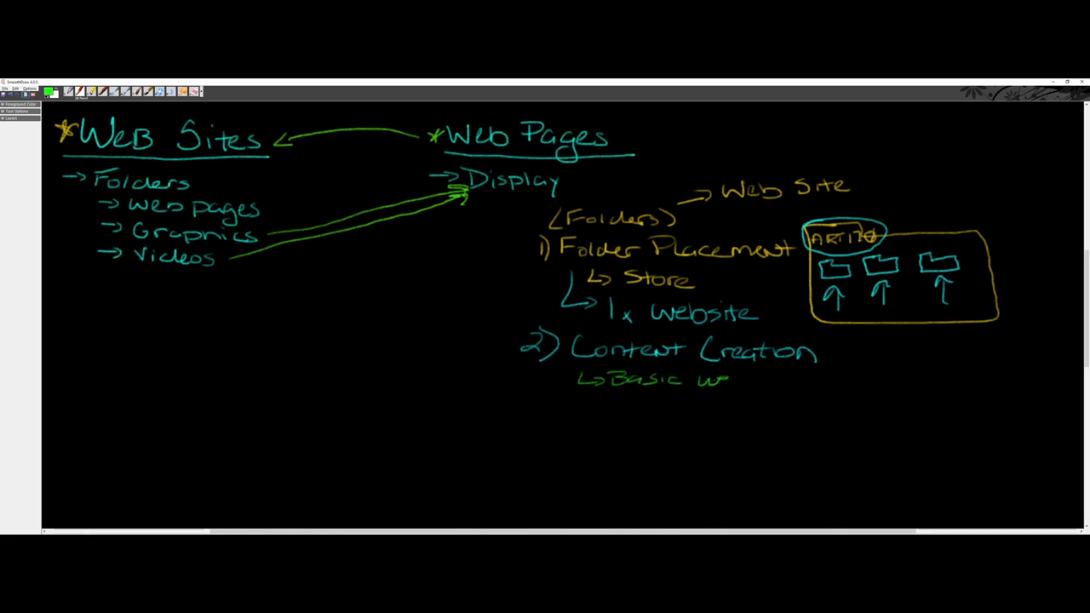
drag(716, 381, 796, 382)
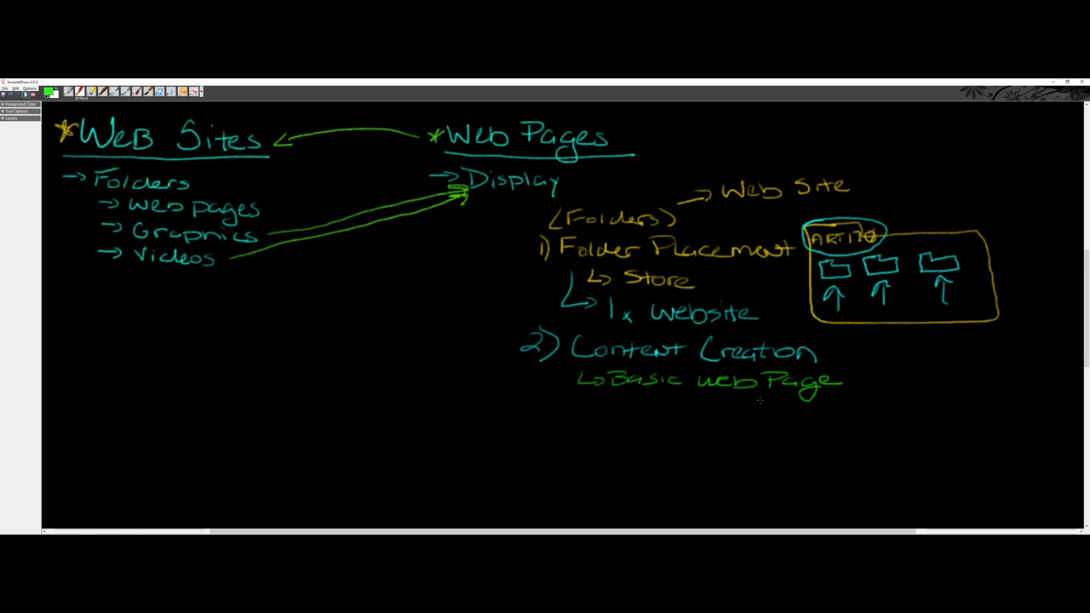
drag(761, 400, 813, 415)
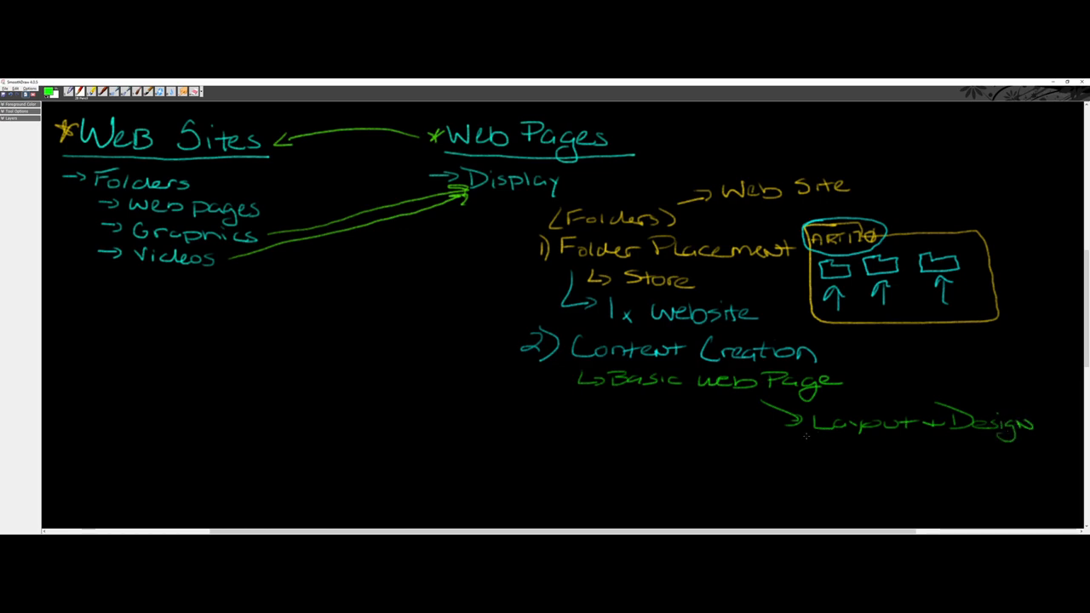
mouse_move(733, 413)
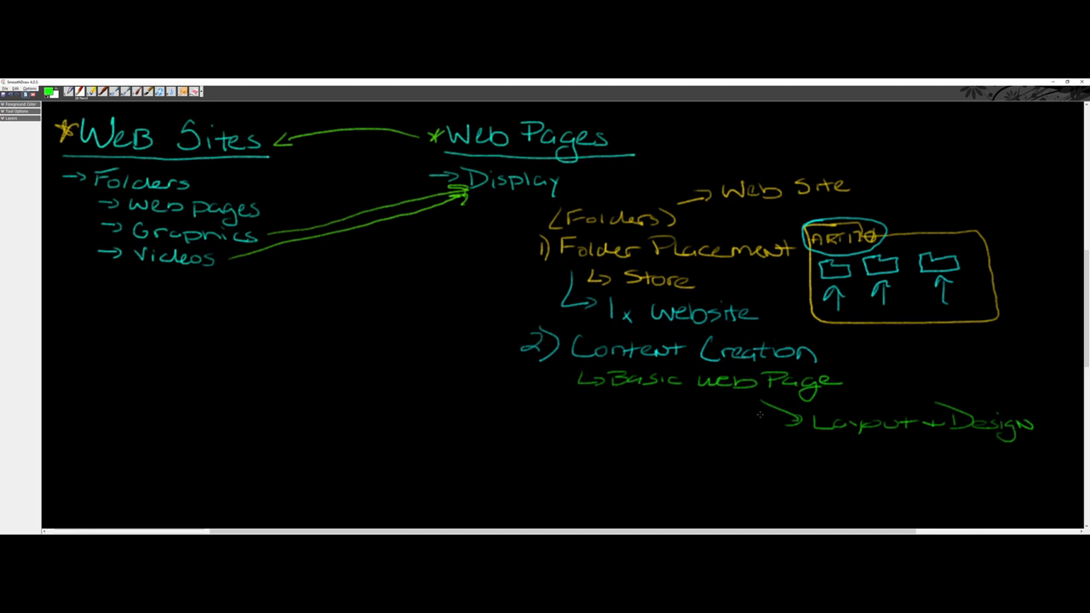
mouse_move(767, 416)
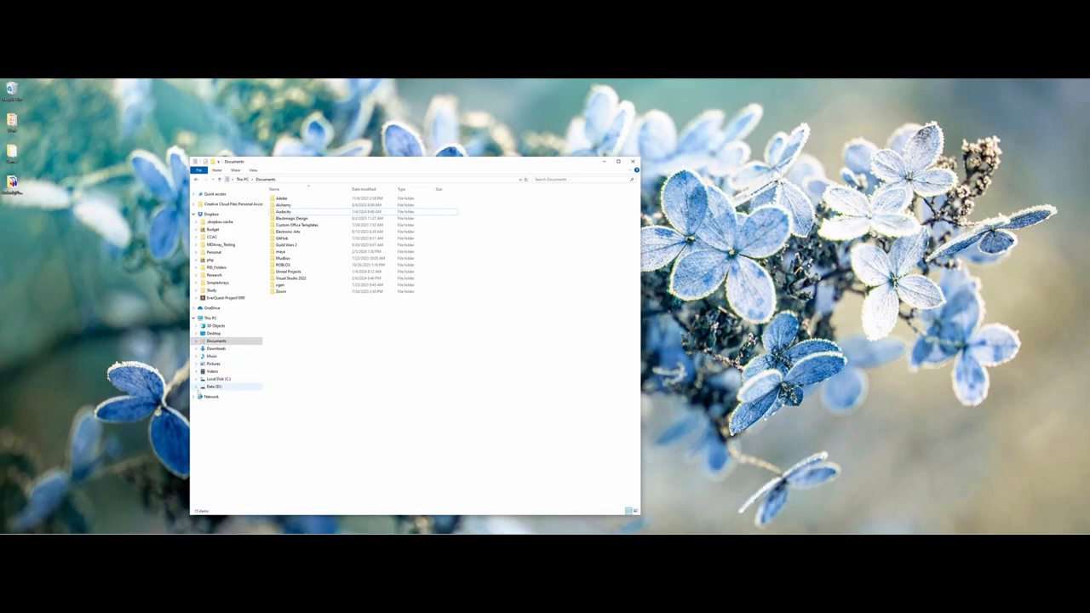
Step: Look inside the Data (D:) drive, then return to the Documents folder
click(214, 387)
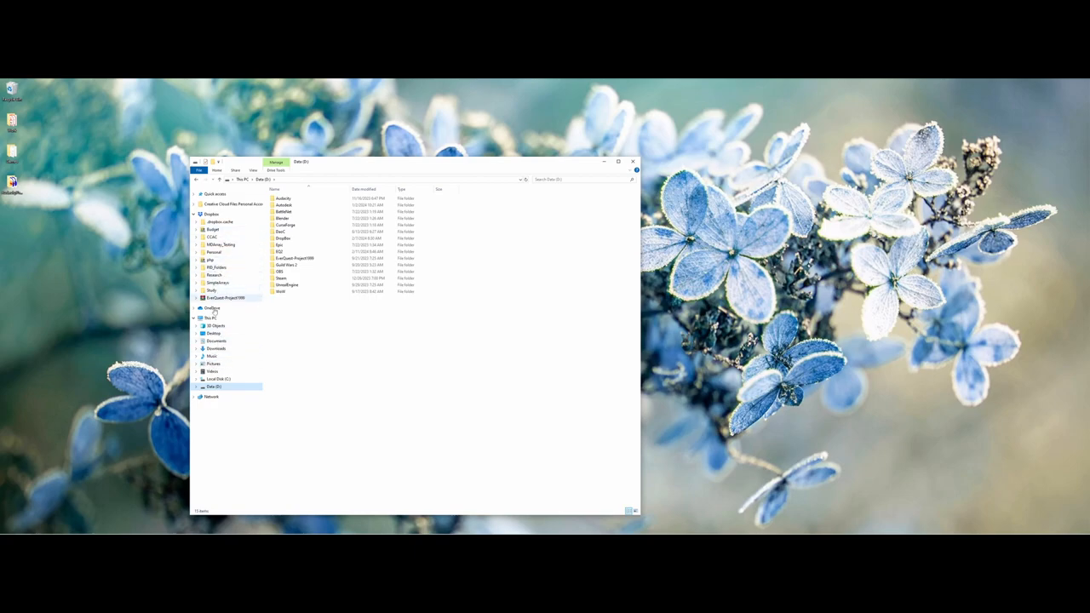
click(214, 341)
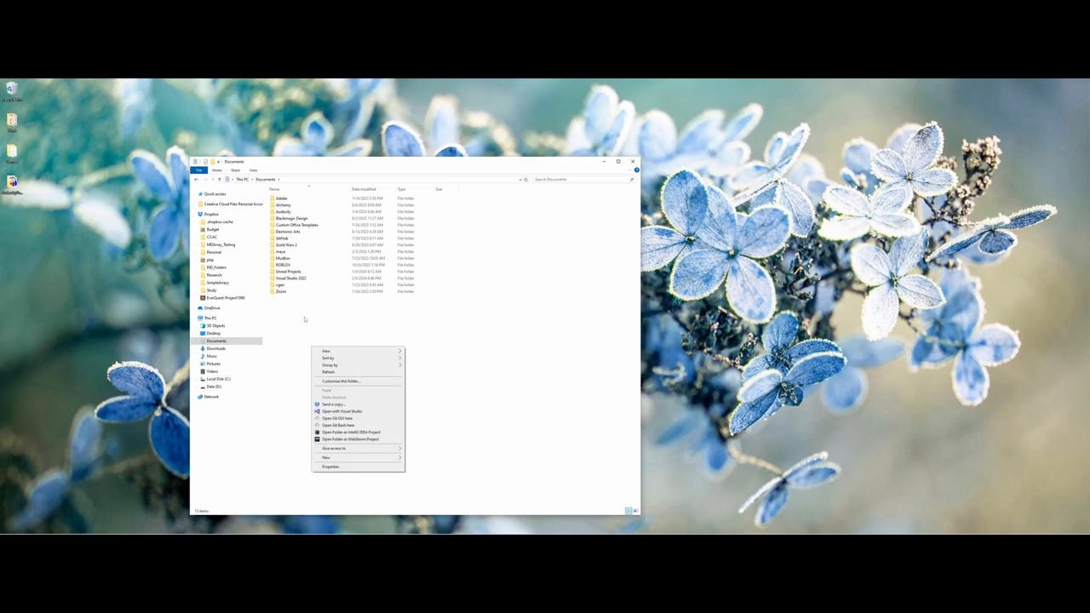
Step: Create an ART170 folder in Documents and a website1Demo folder inside it
click(326, 457)
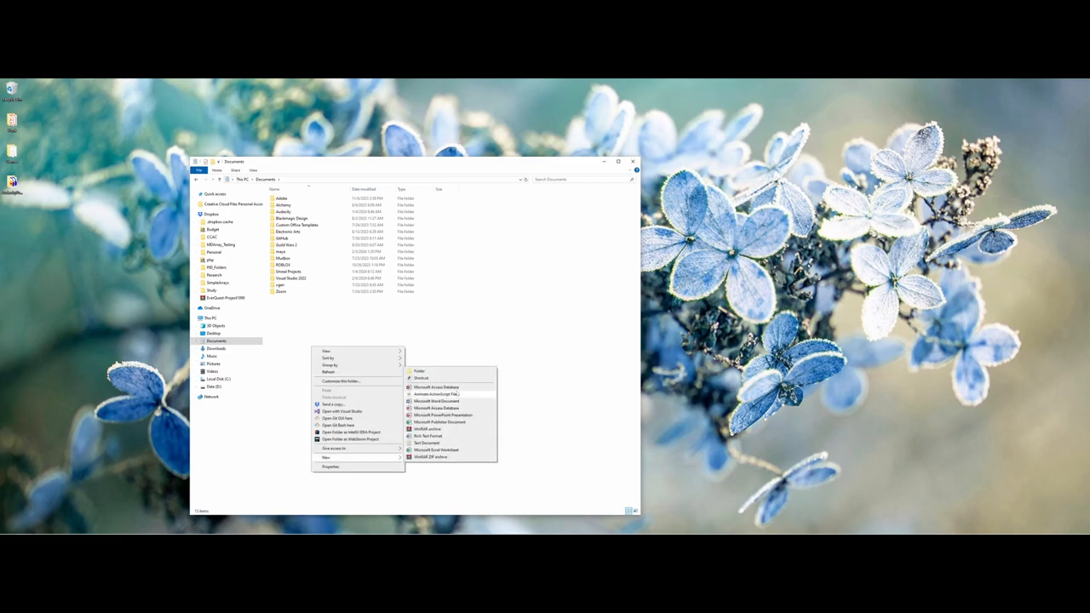
click(418, 371)
text(ART170)
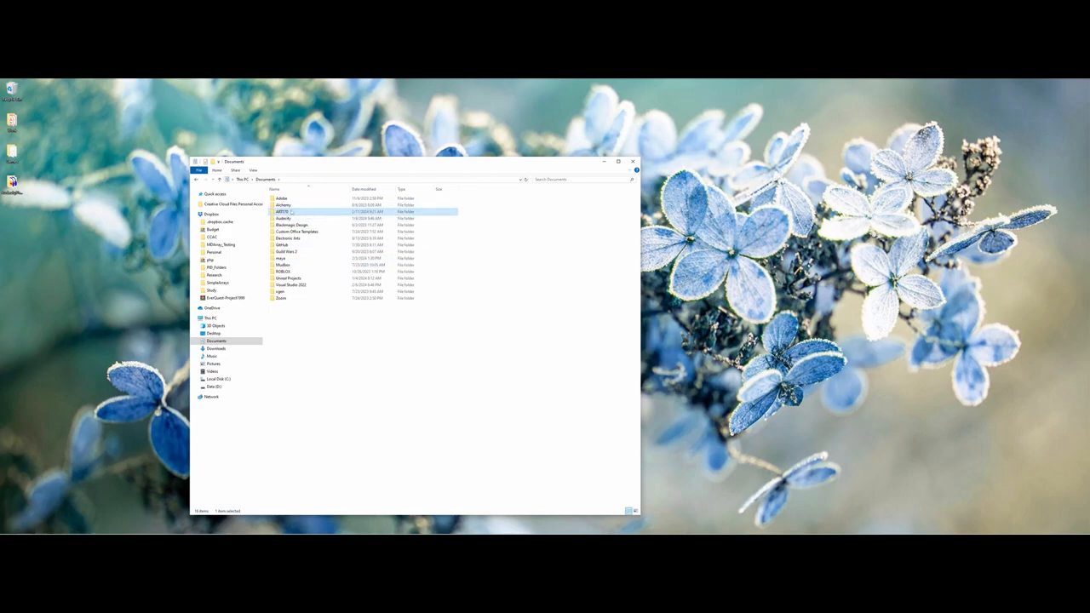
mouse_move(283, 211)
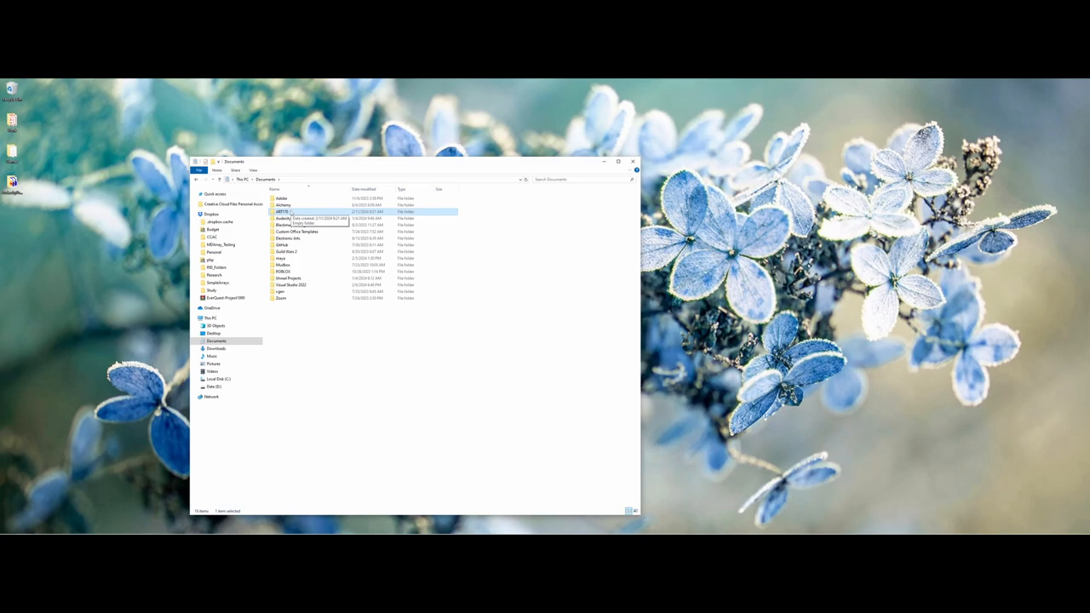
double_click(284, 211)
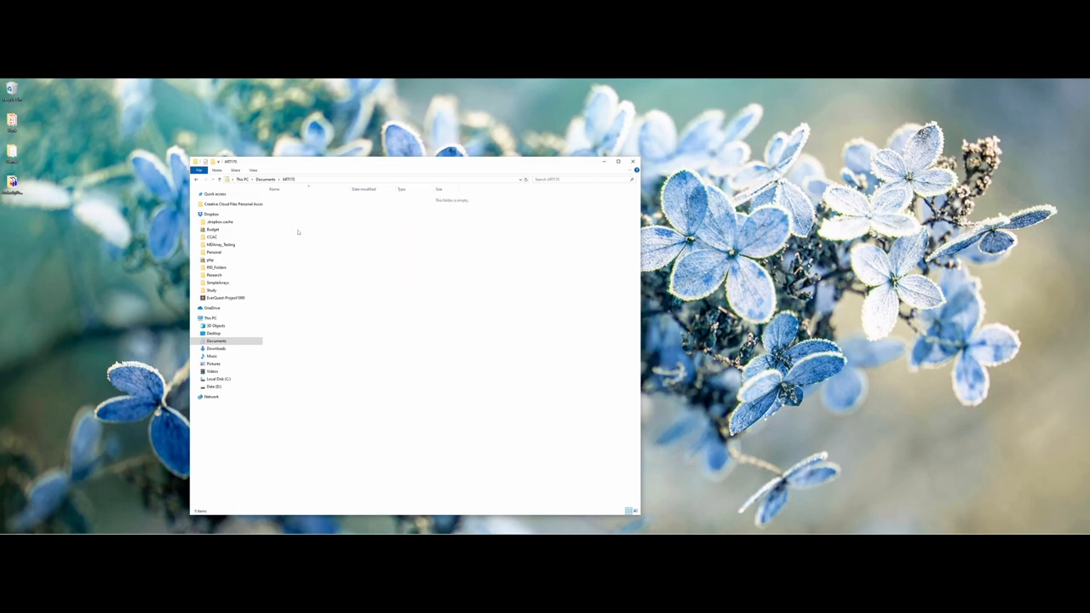
mouse_move(300, 225)
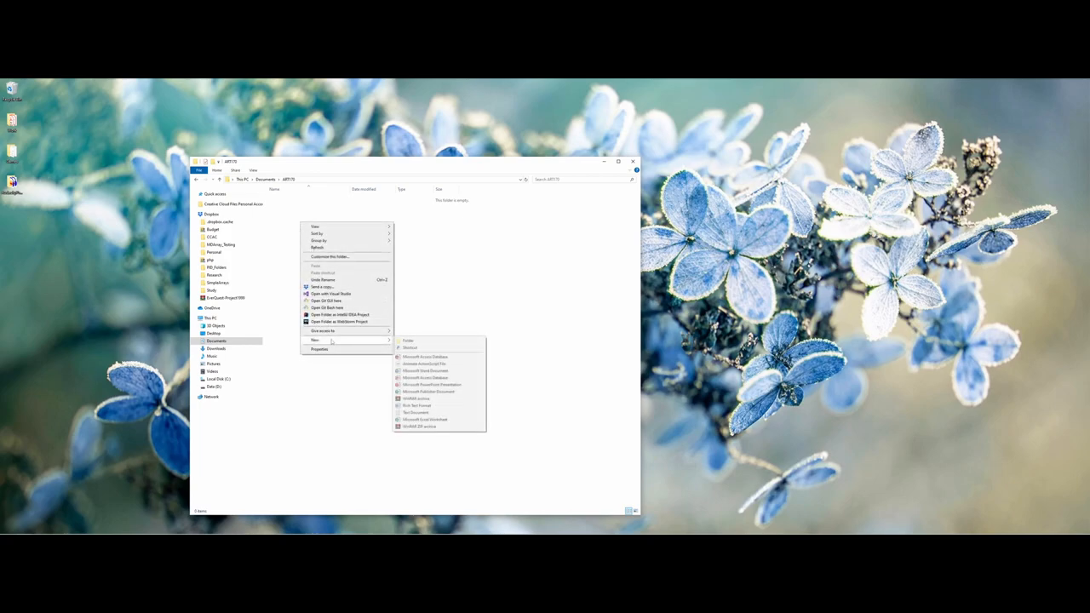
click(408, 340)
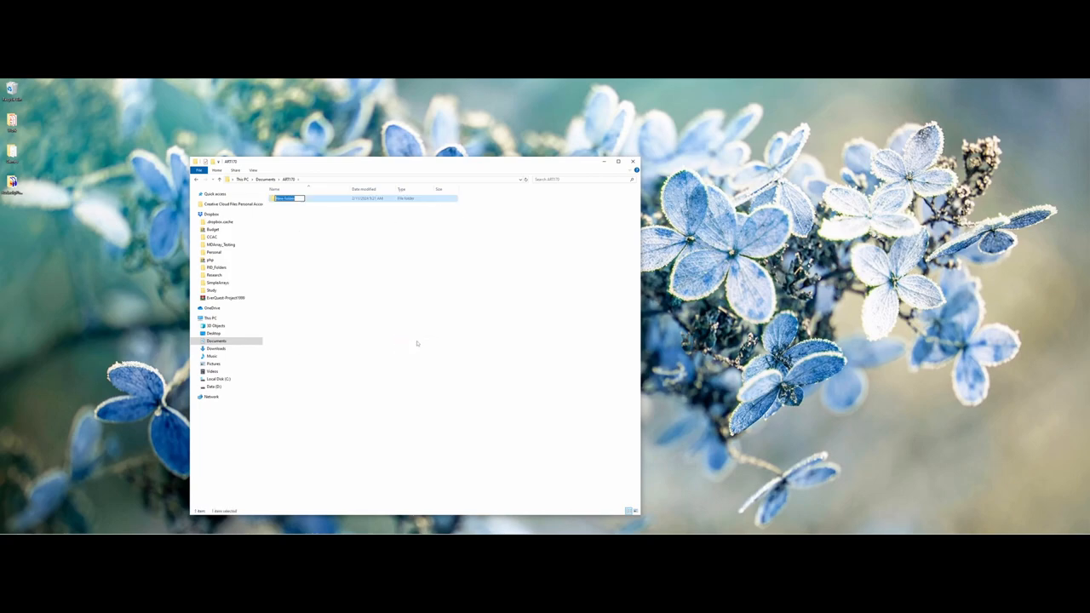
text(websiteDemo)
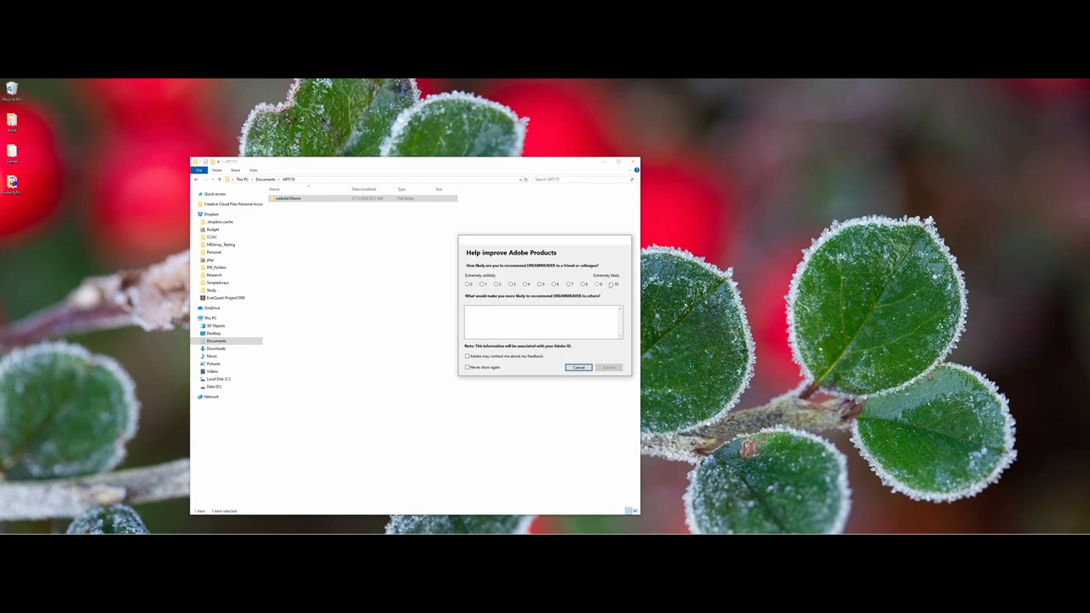
Step: Rate Dreamweaver 10 in the feedback survey and submit it
click(614, 283)
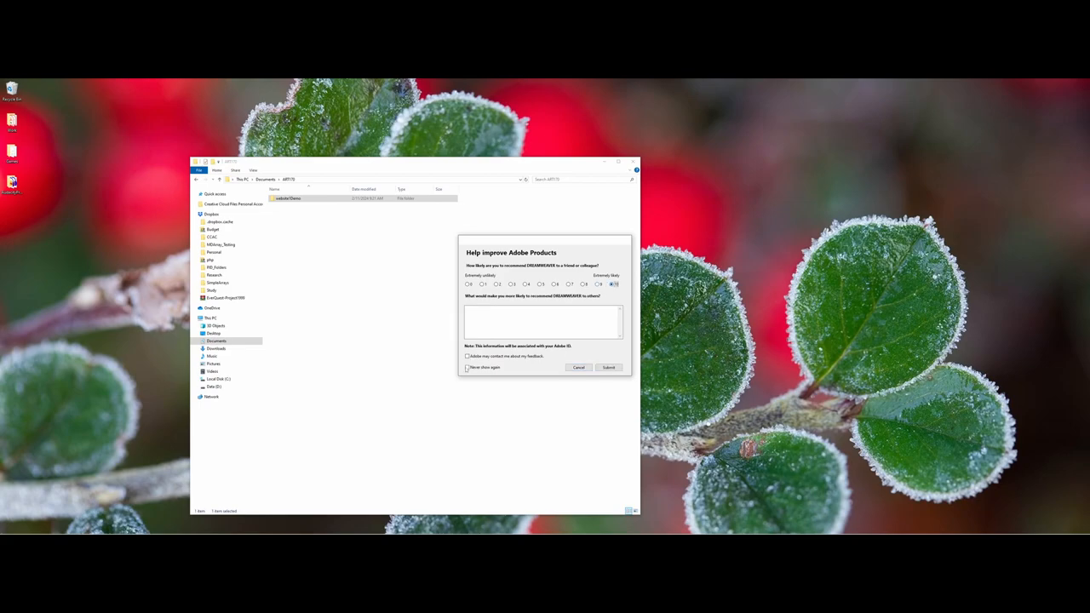
click(608, 367)
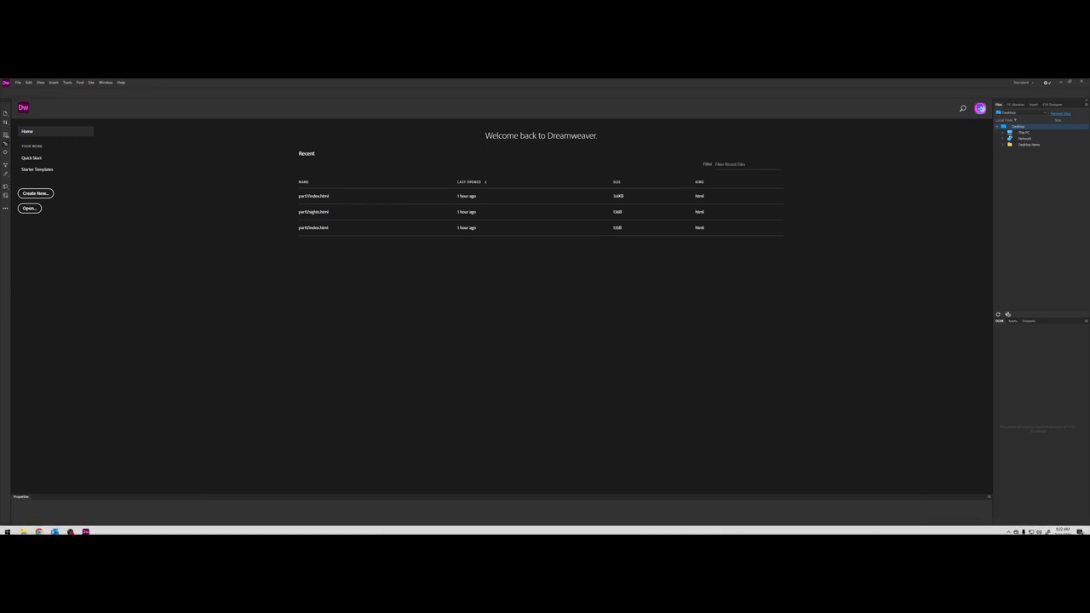
Step: Search the Start menu for 'magnifier'
click(7, 531)
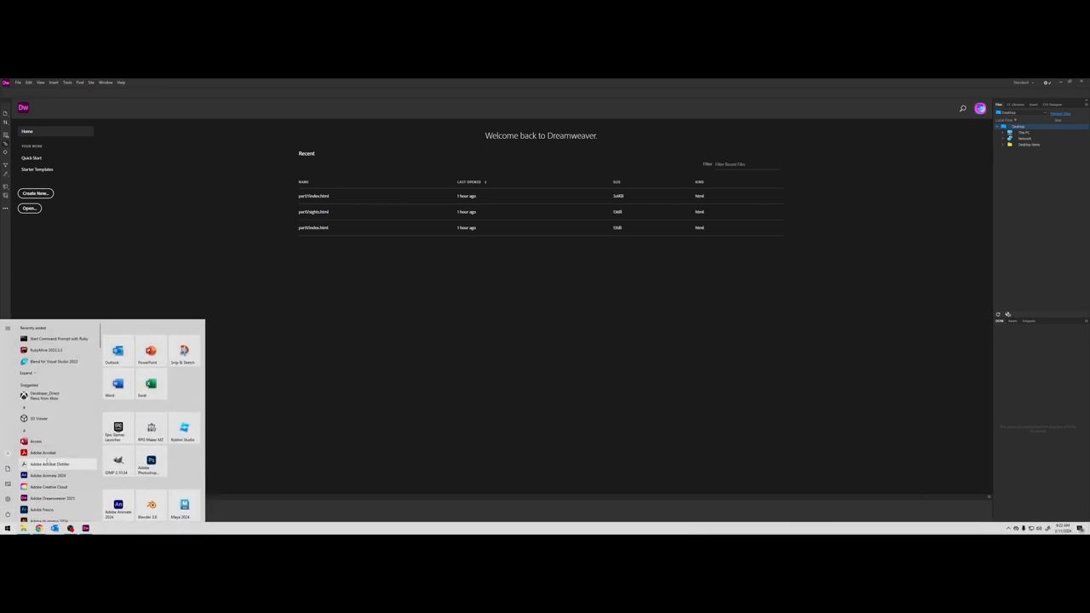
text(magnifier)
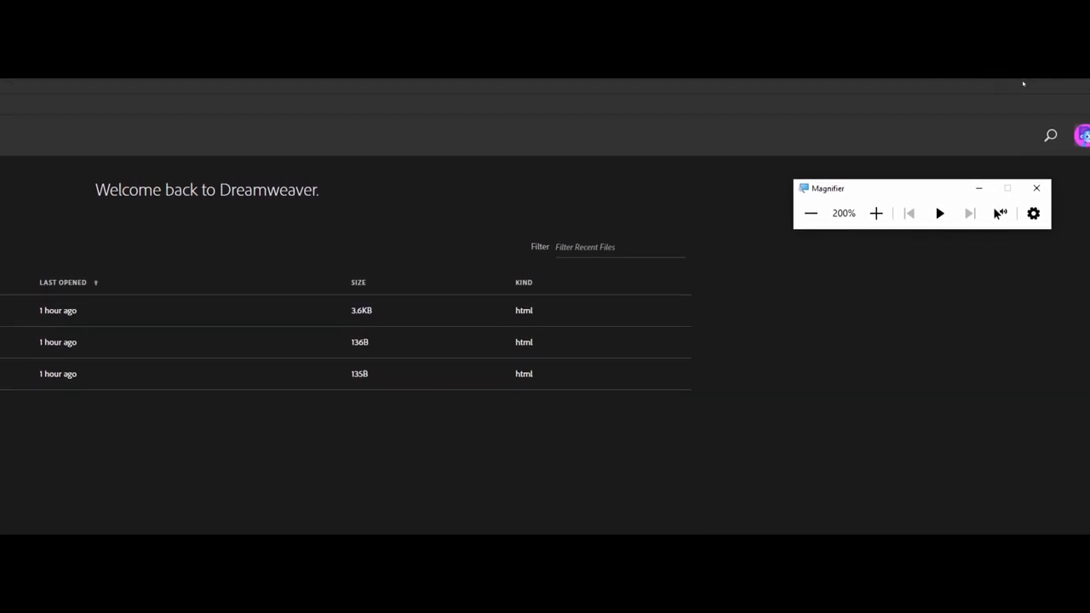
mouse_move(913, 224)
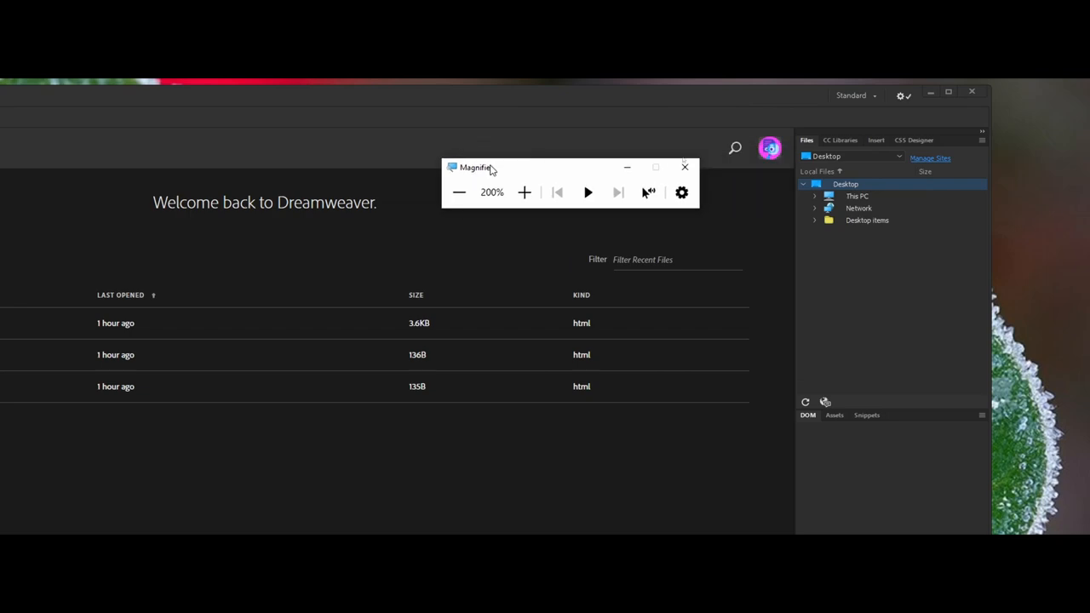
mouse_move(766, 194)
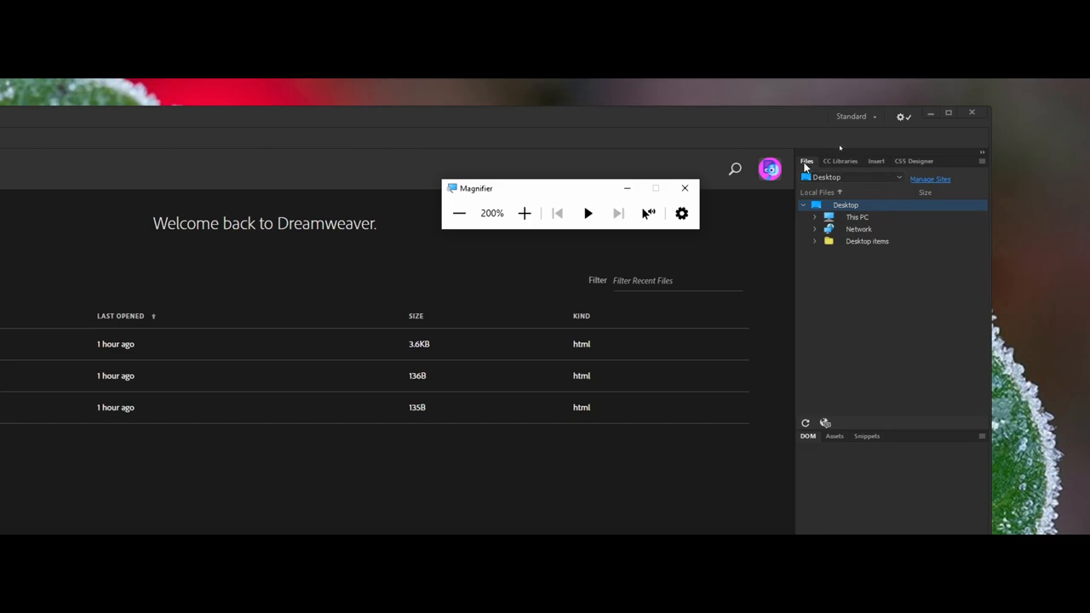
mouse_move(807, 166)
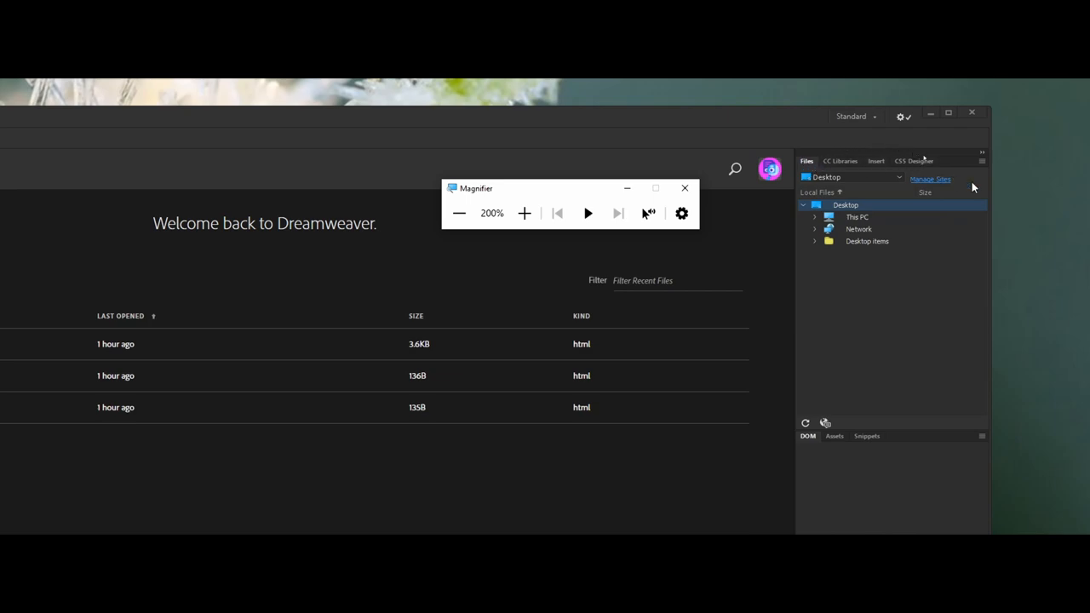
mouse_move(931, 179)
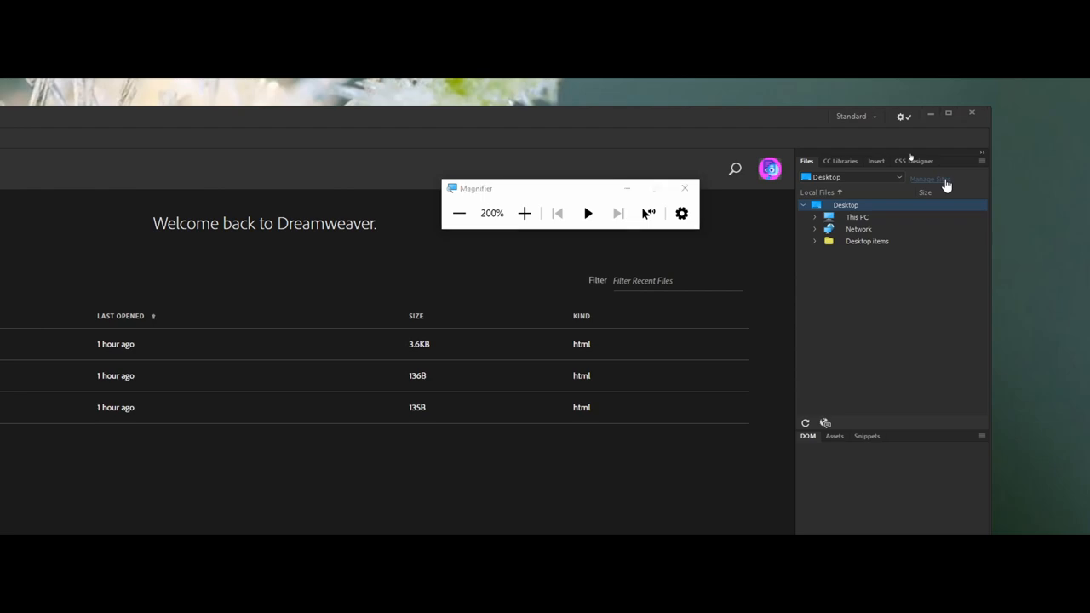
Step: Open Manage Sites from the Files panel to view the empty site list
click(928, 179)
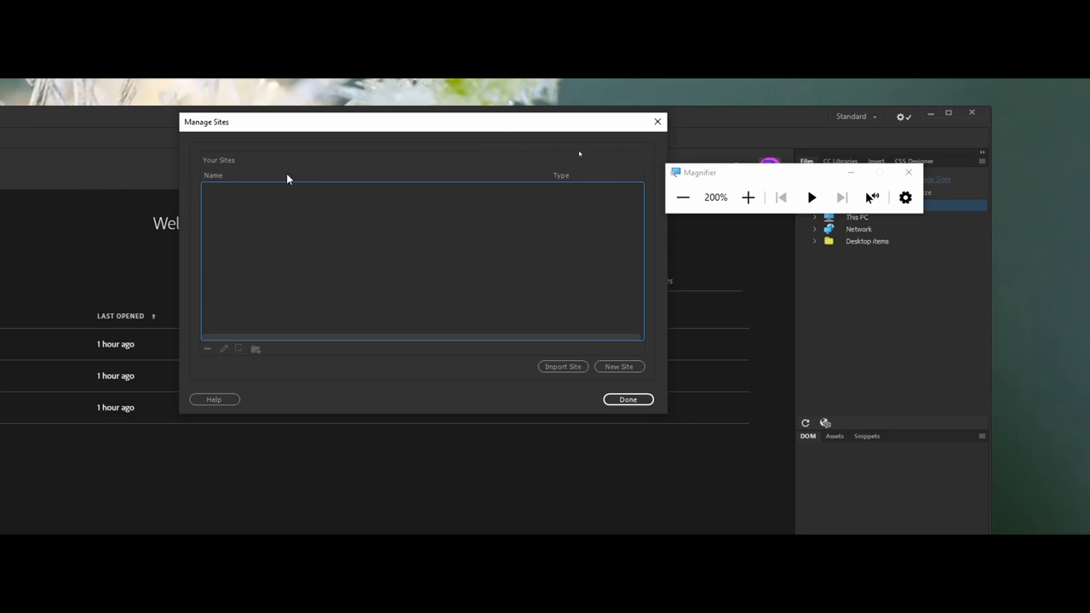
mouse_move(313, 243)
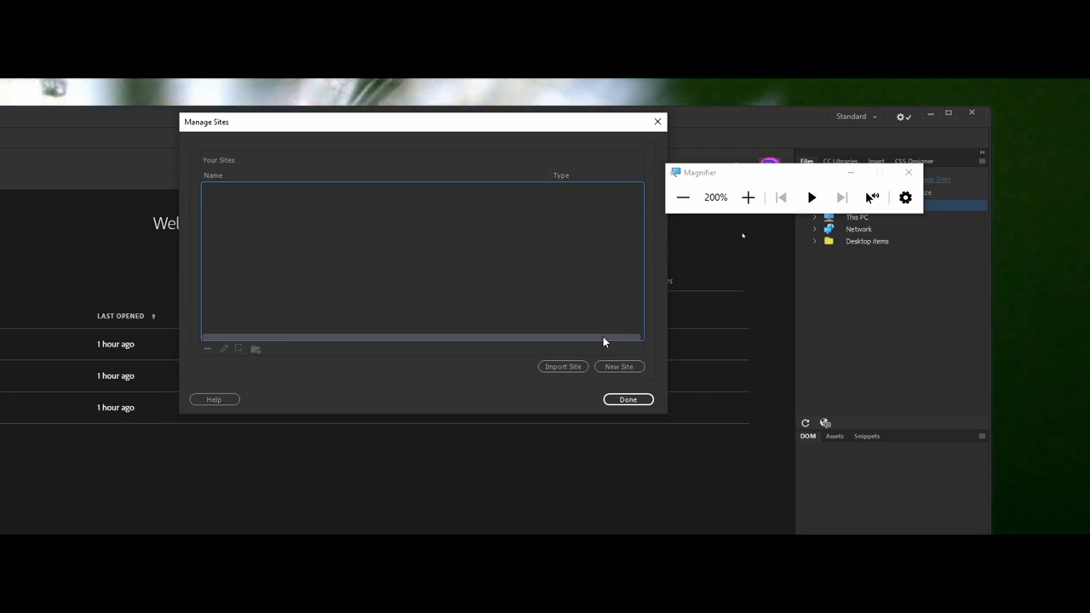
mouse_move(619, 367)
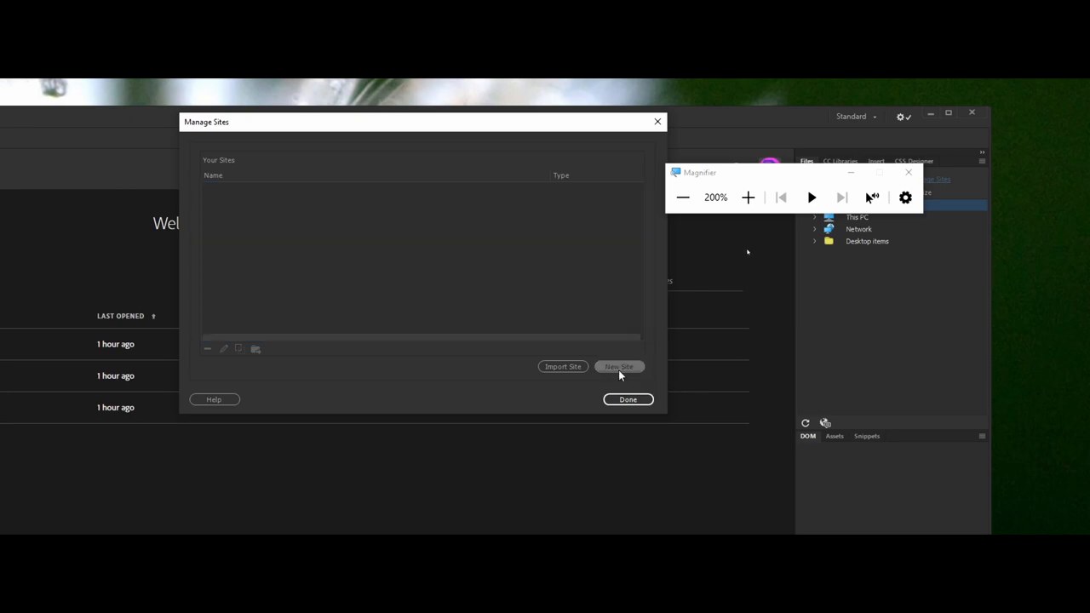
Step: Choose New Site in Manage Sites, opening Site Setup for 'Unnamed Site 2'
click(619, 367)
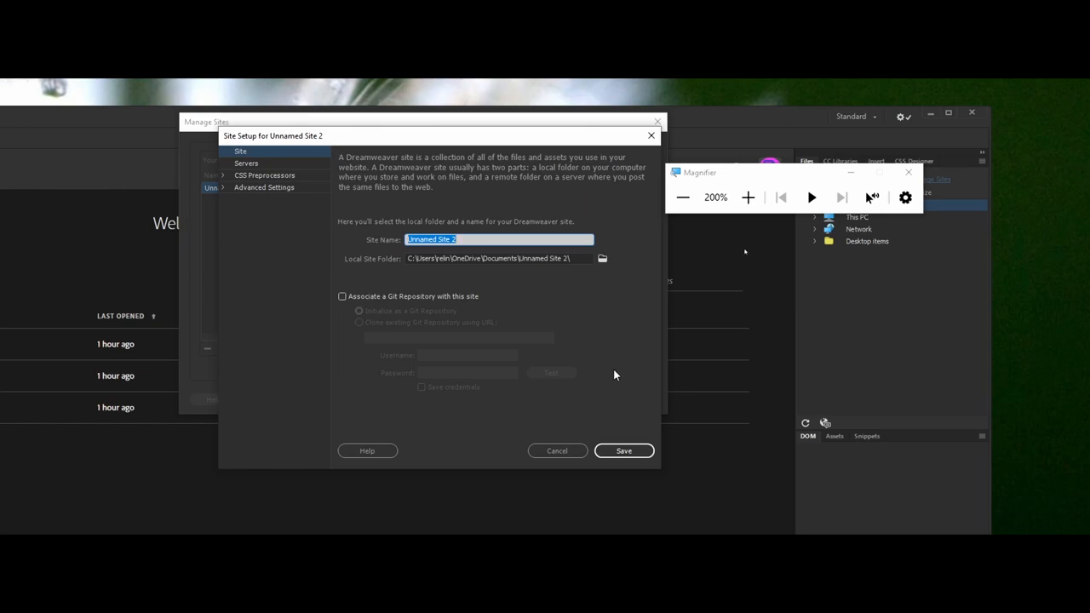
mouse_move(609, 373)
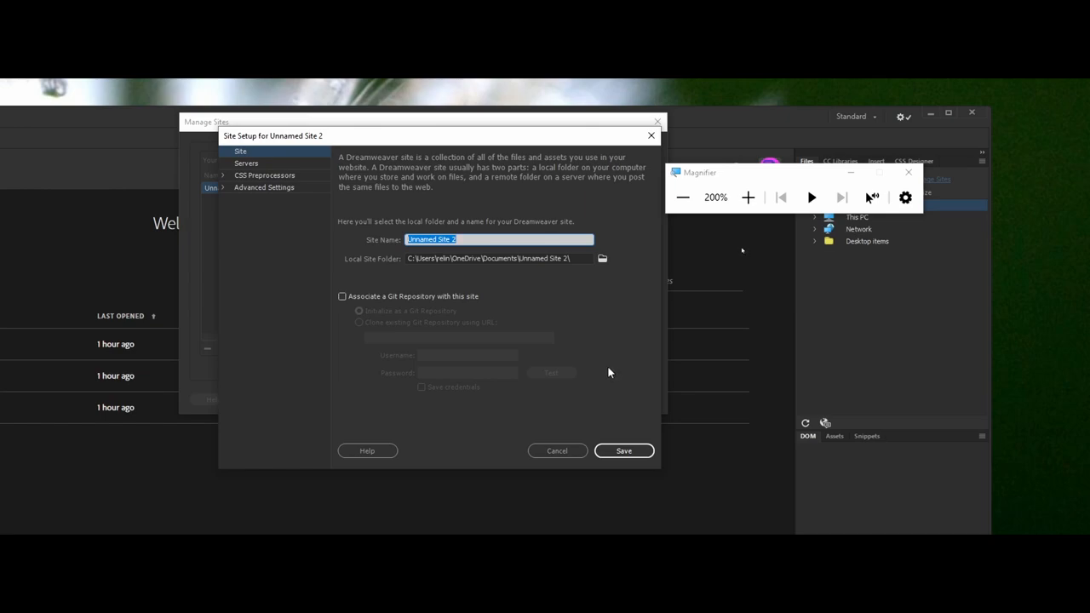
mouse_move(556, 345)
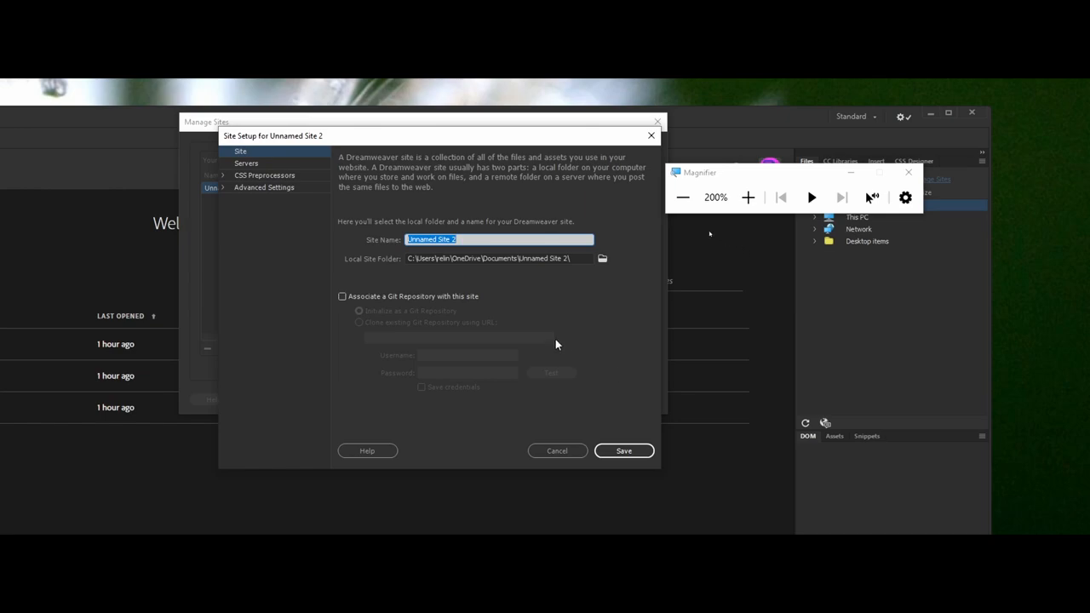
mouse_move(396, 321)
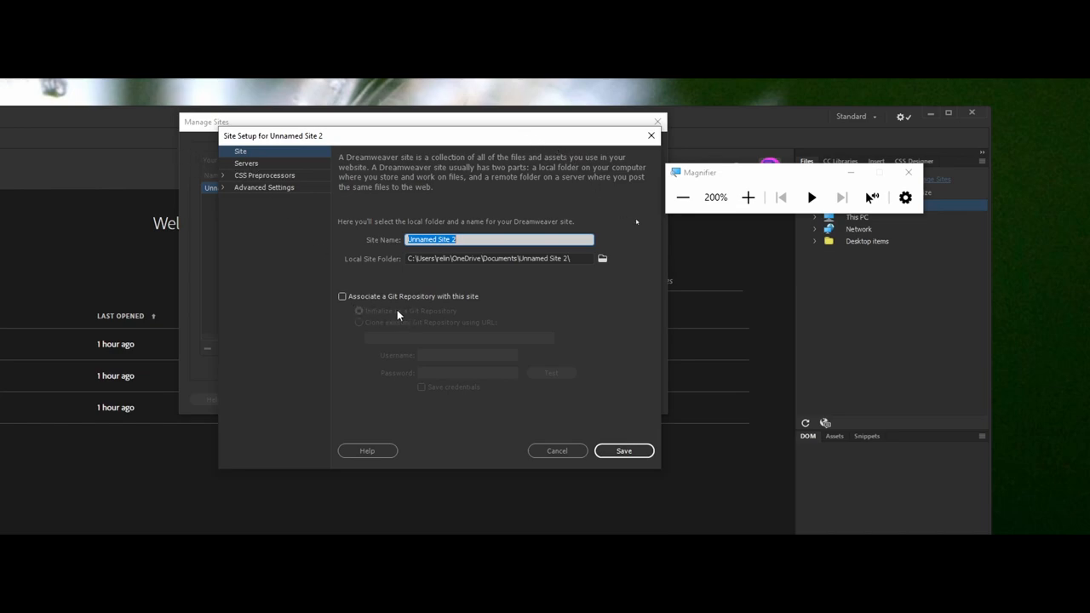
mouse_move(411, 328)
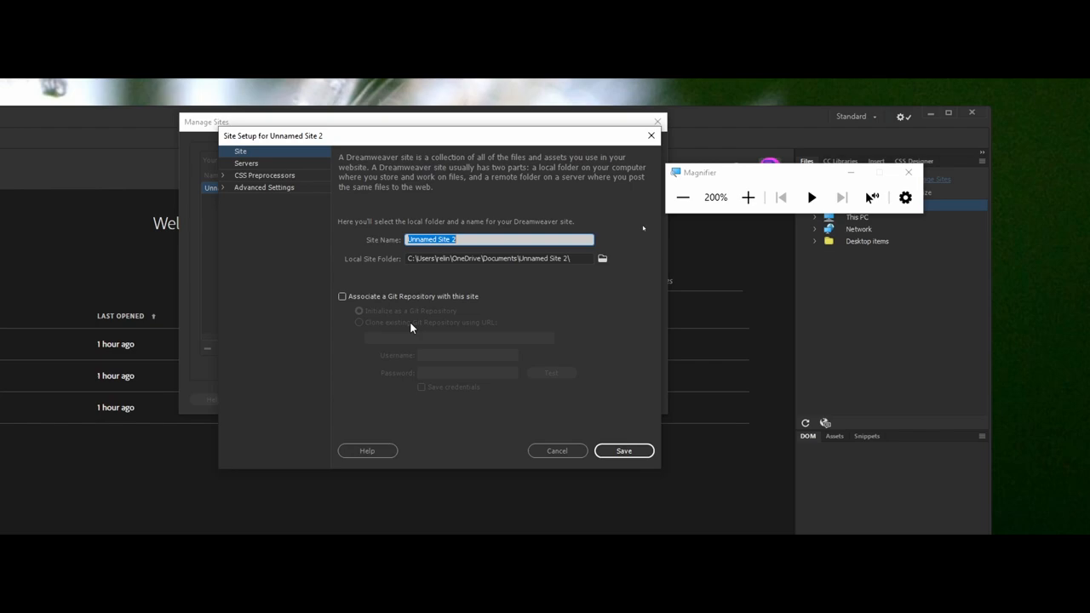
mouse_move(411, 330)
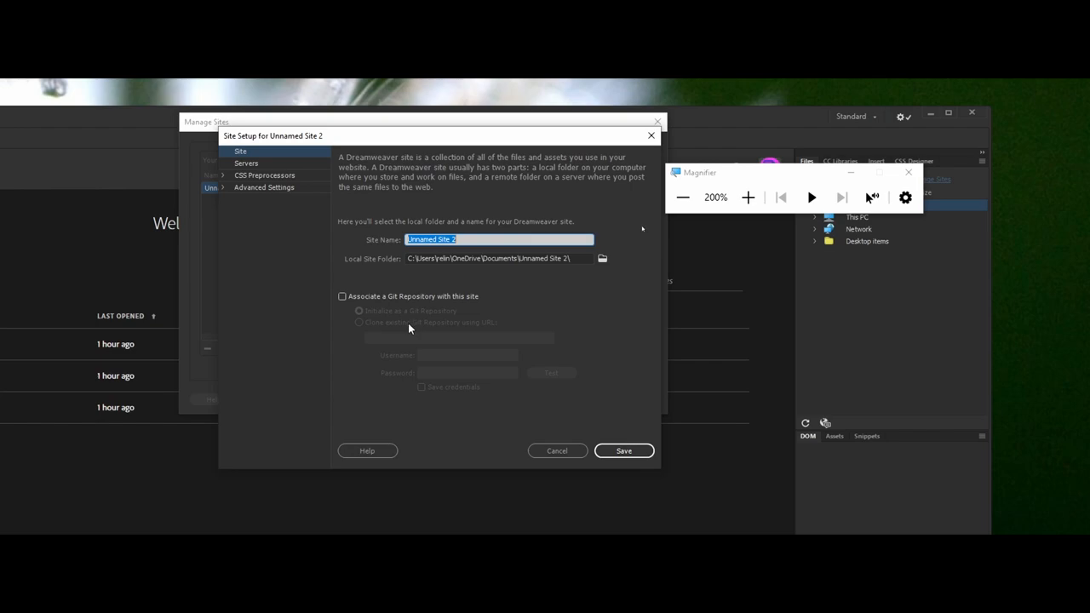
mouse_move(409, 330)
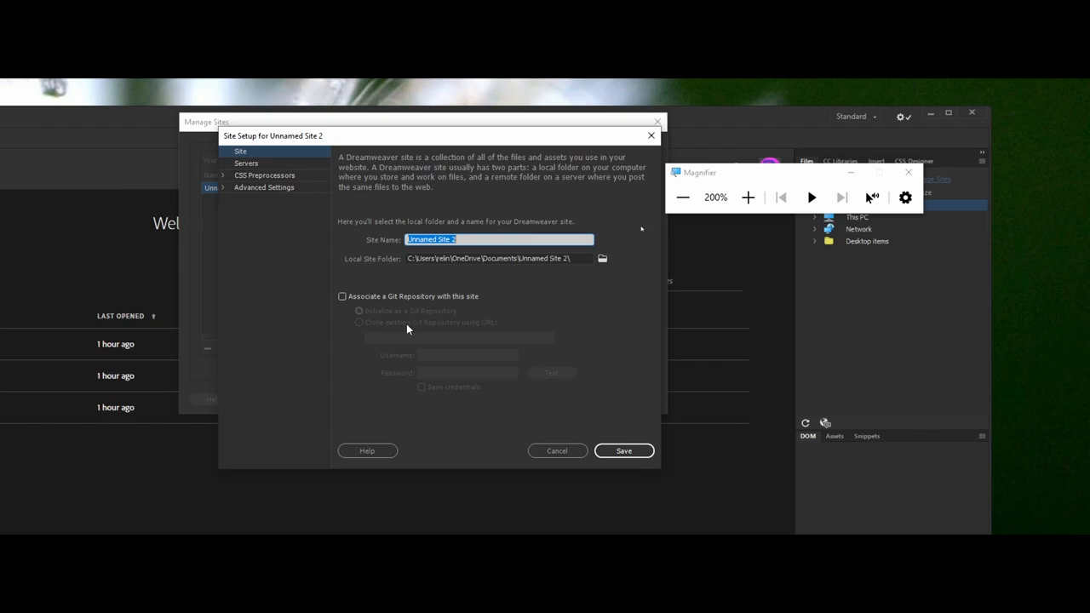
mouse_move(388, 228)
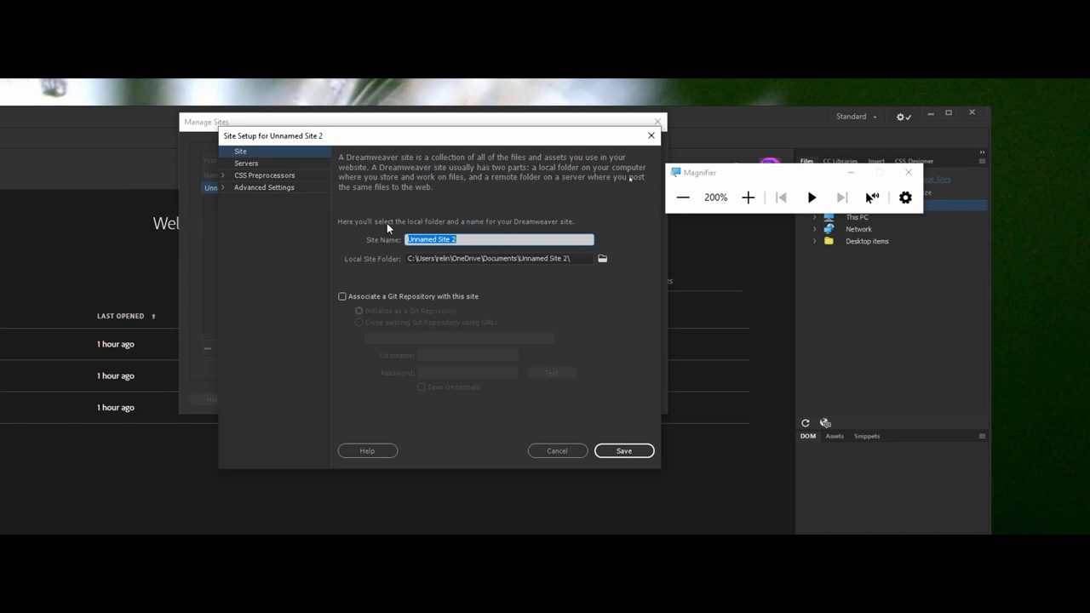
mouse_move(426, 277)
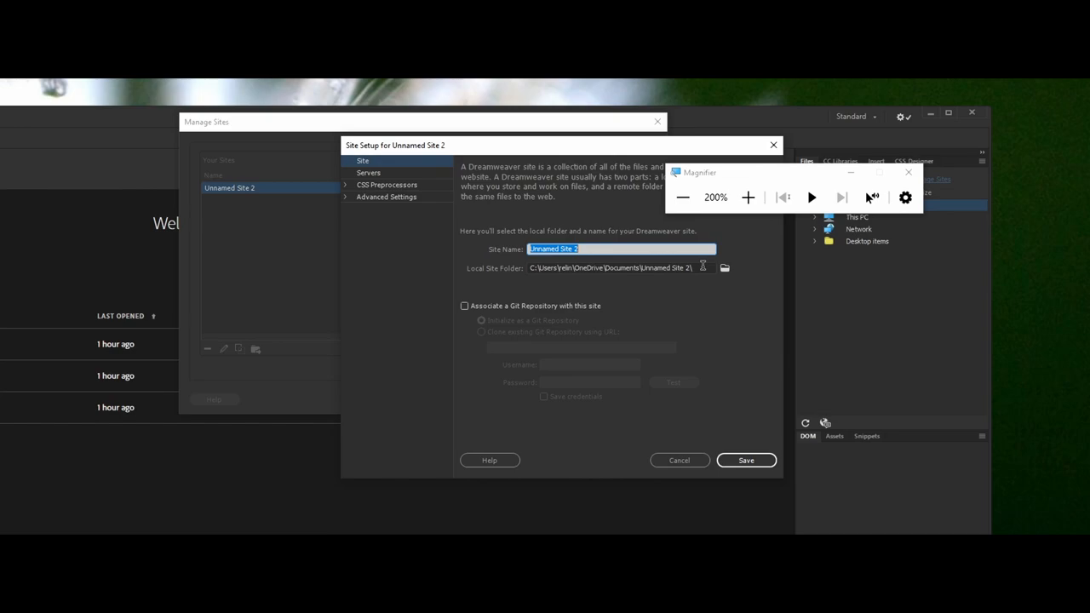
Step: Enter 'myFirstSiteDefinition' as the Site Name in Site Setup
text(myFirstSiteDefinition)
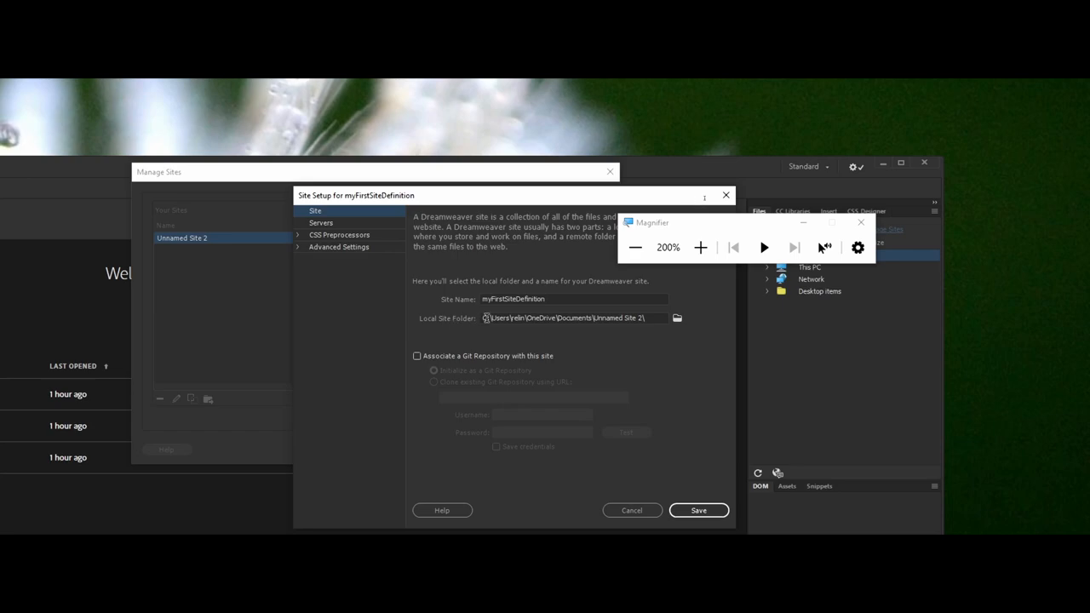
mouse_move(471, 324)
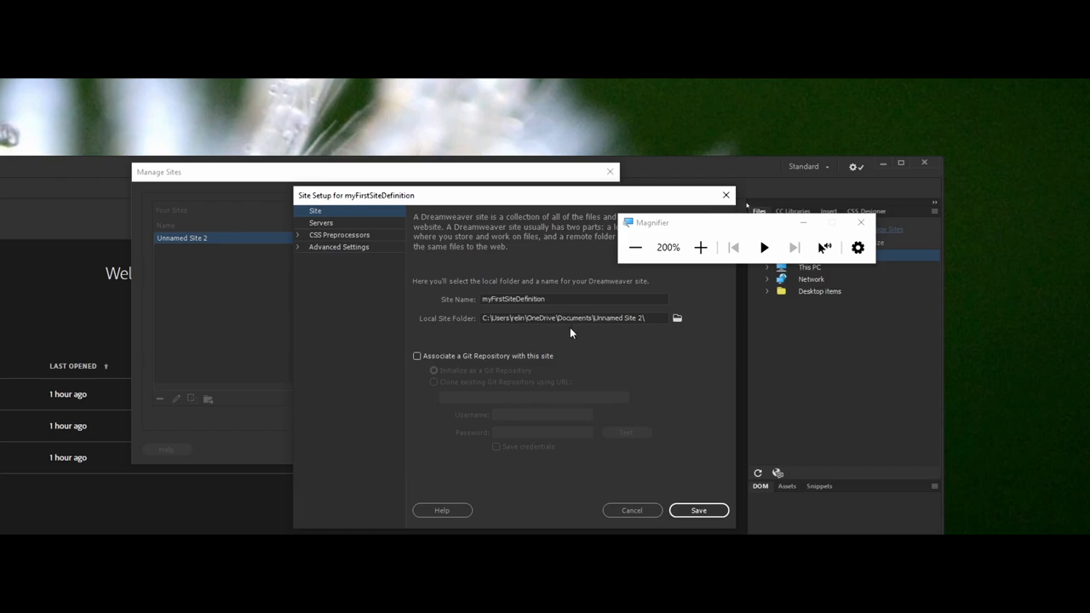
mouse_move(568, 318)
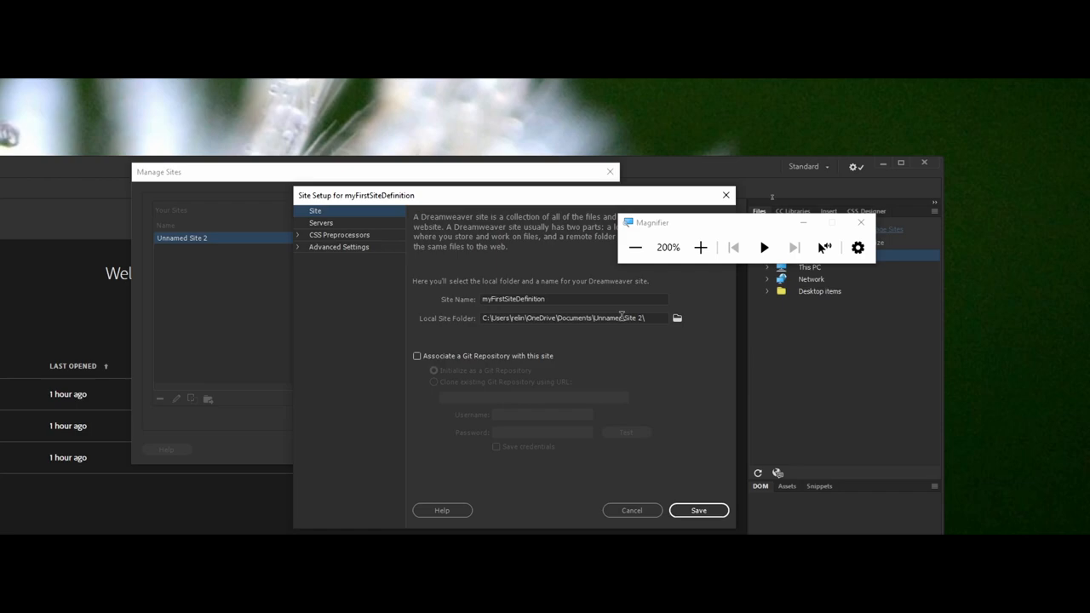
mouse_move(420, 325)
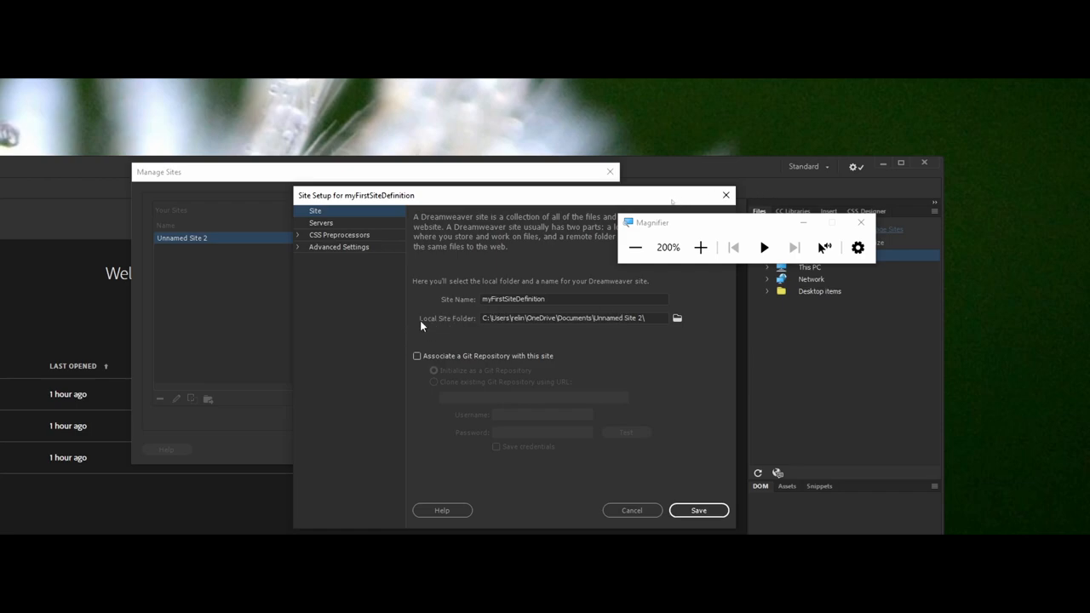
mouse_move(451, 326)
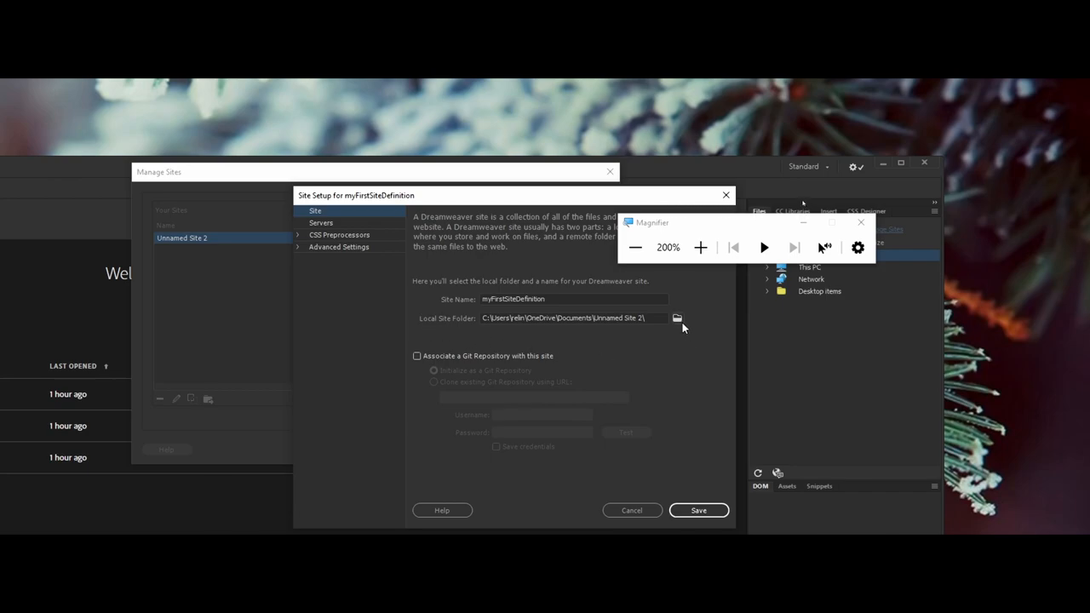
mouse_move(695, 323)
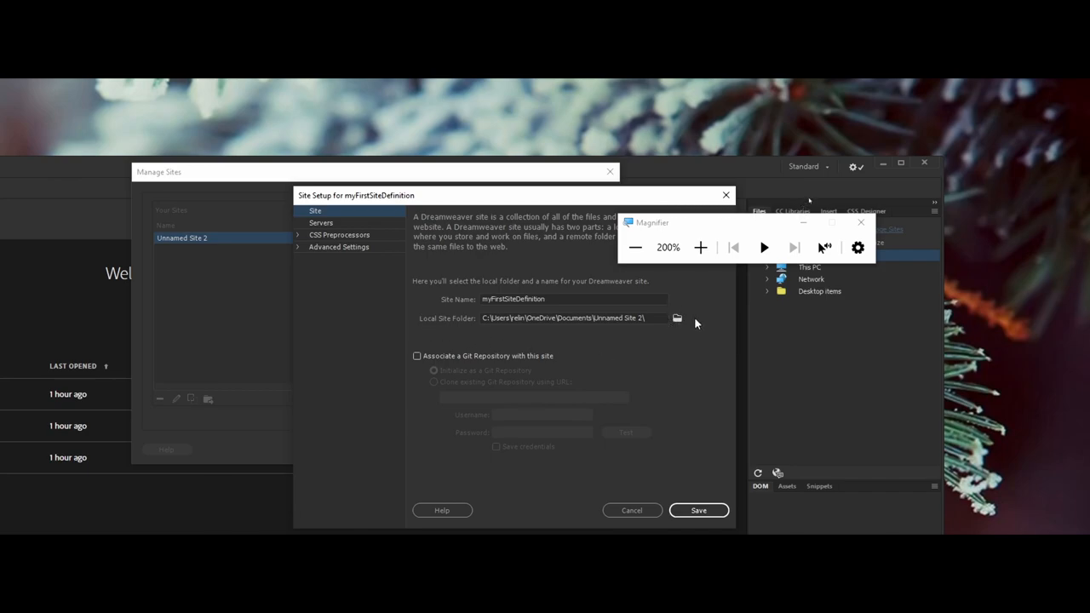
mouse_move(672, 322)
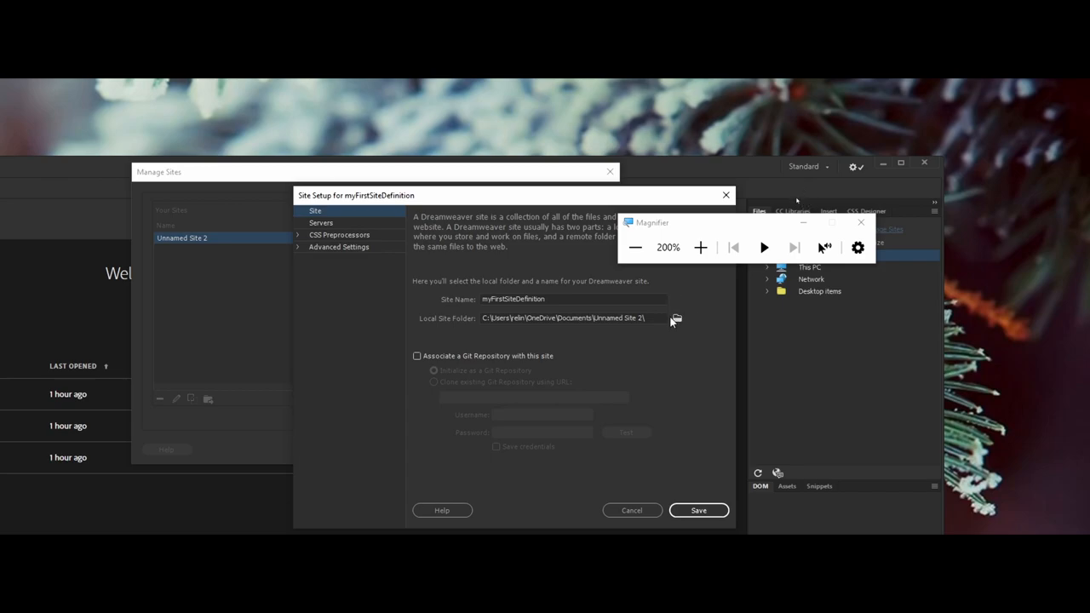
mouse_move(676, 317)
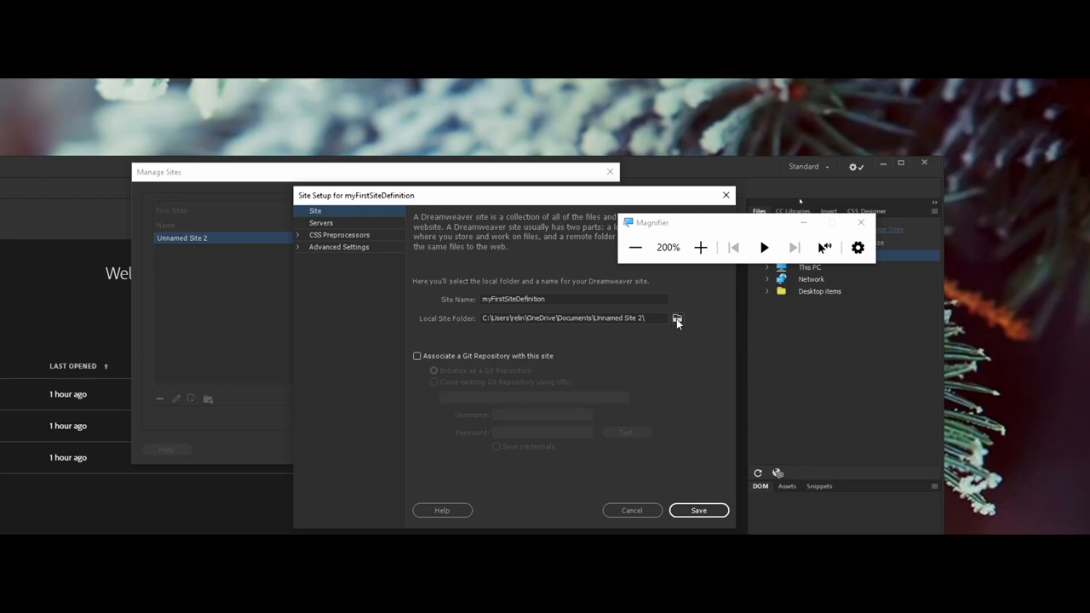
Step: Browse the local site folder chooser through ART170 into the website1Demo folder
click(677, 317)
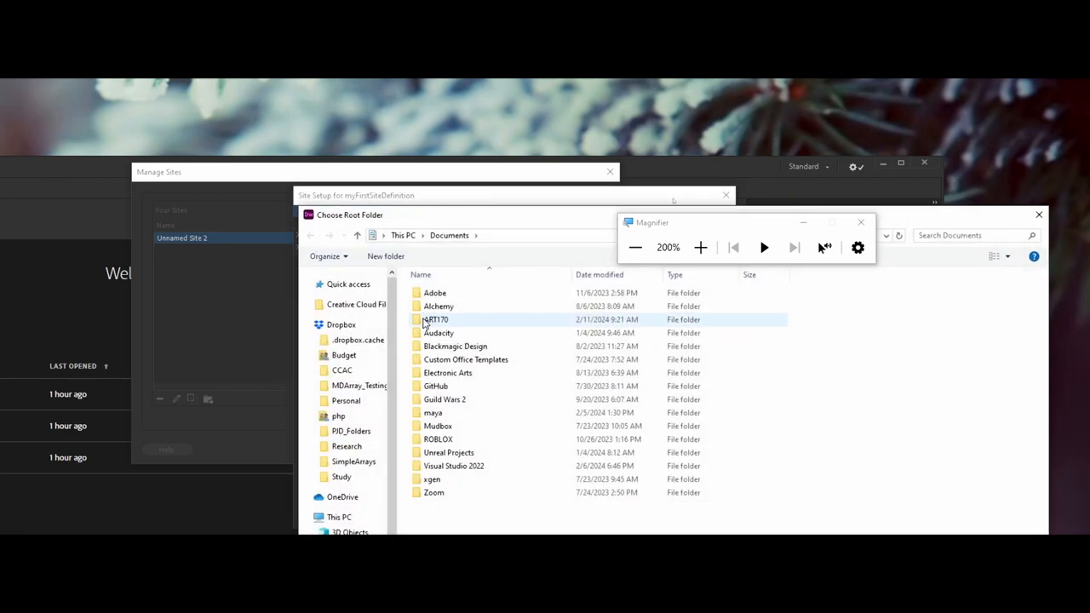
double_click(436, 319)
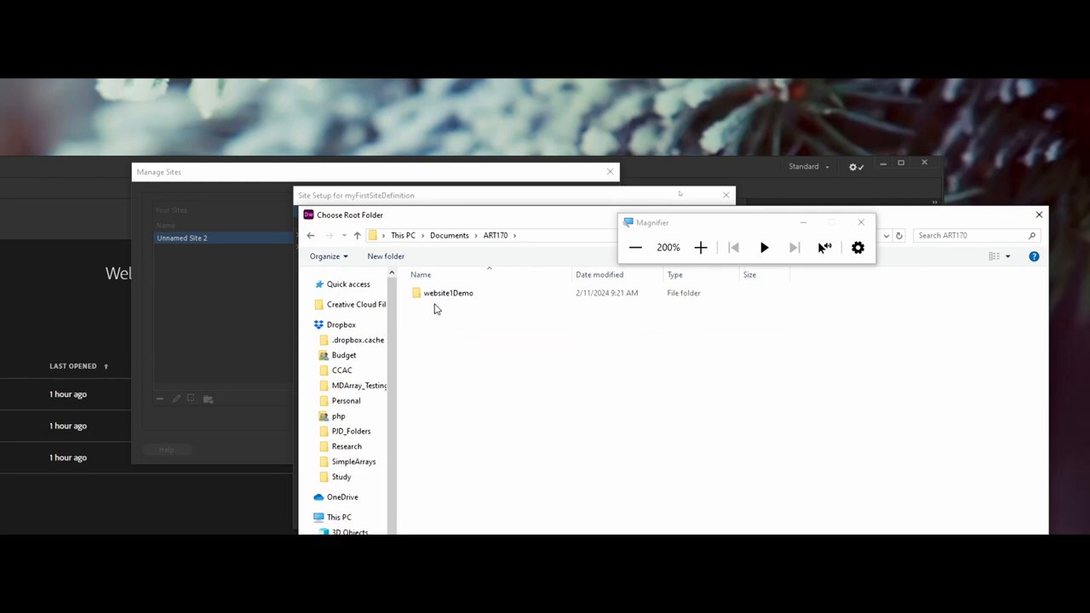
mouse_move(448, 293)
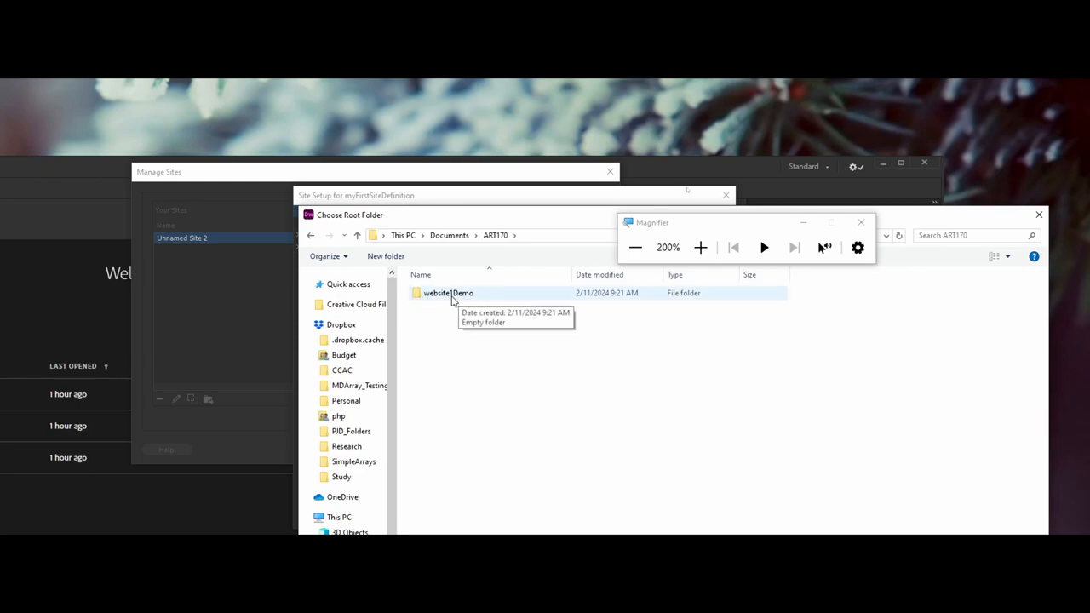
double_click(448, 293)
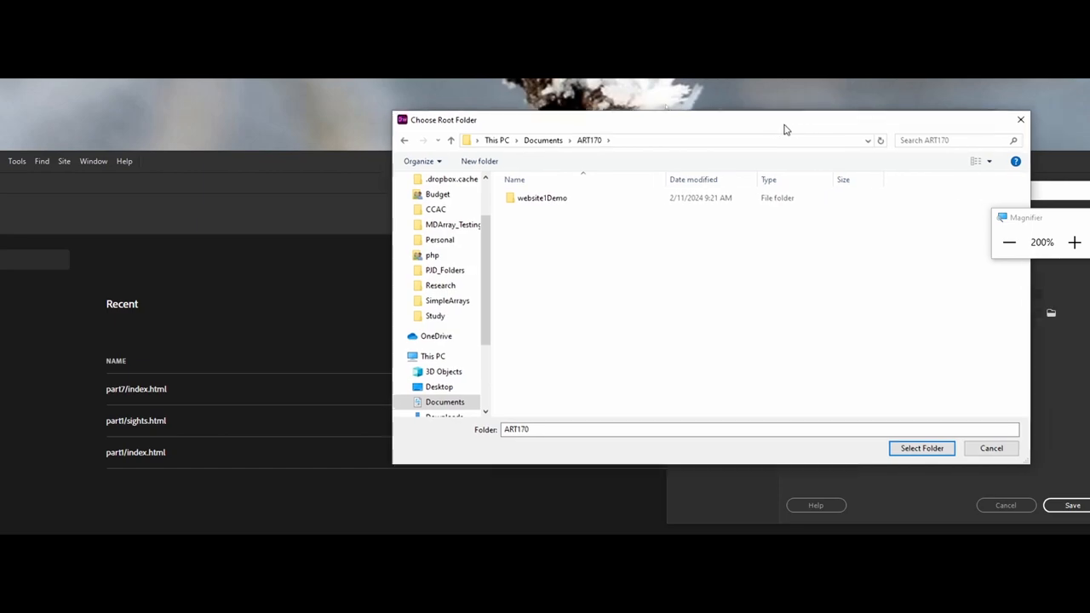
drag(783, 128, 545, 162)
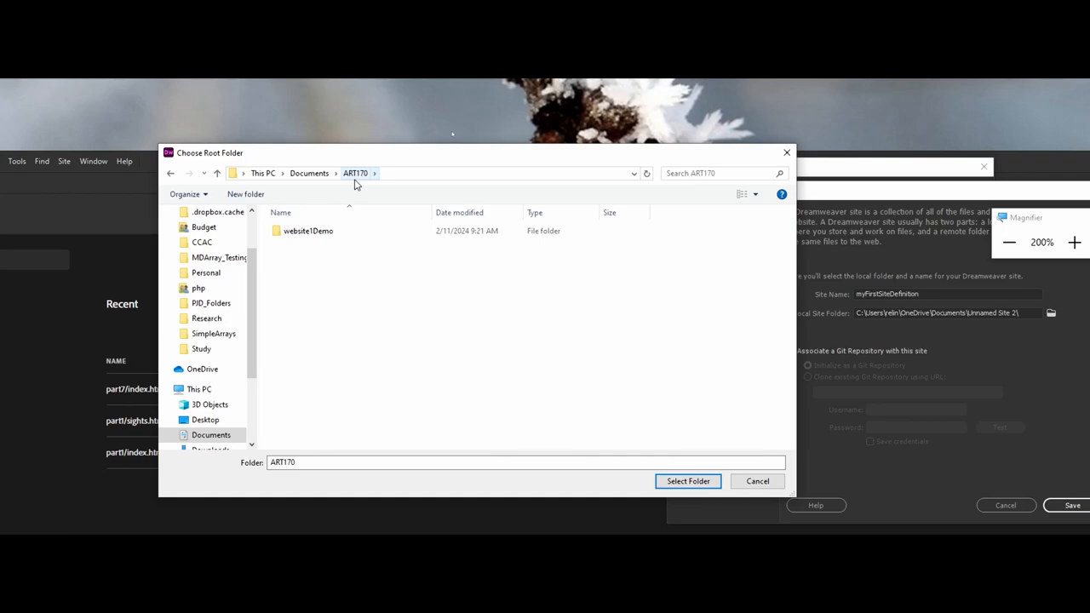
mouse_move(364, 179)
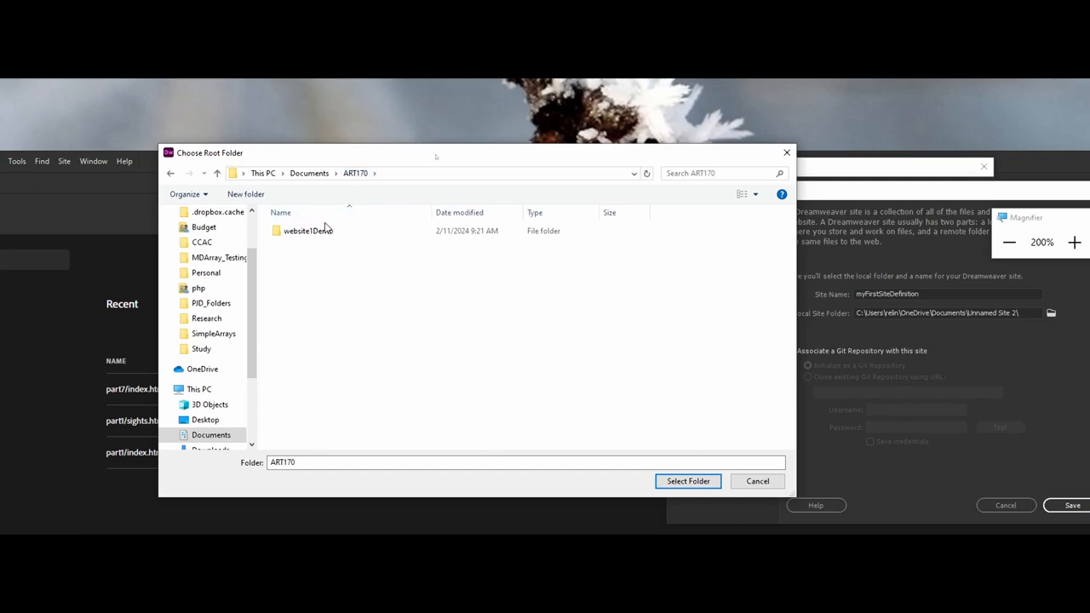
mouse_move(311, 378)
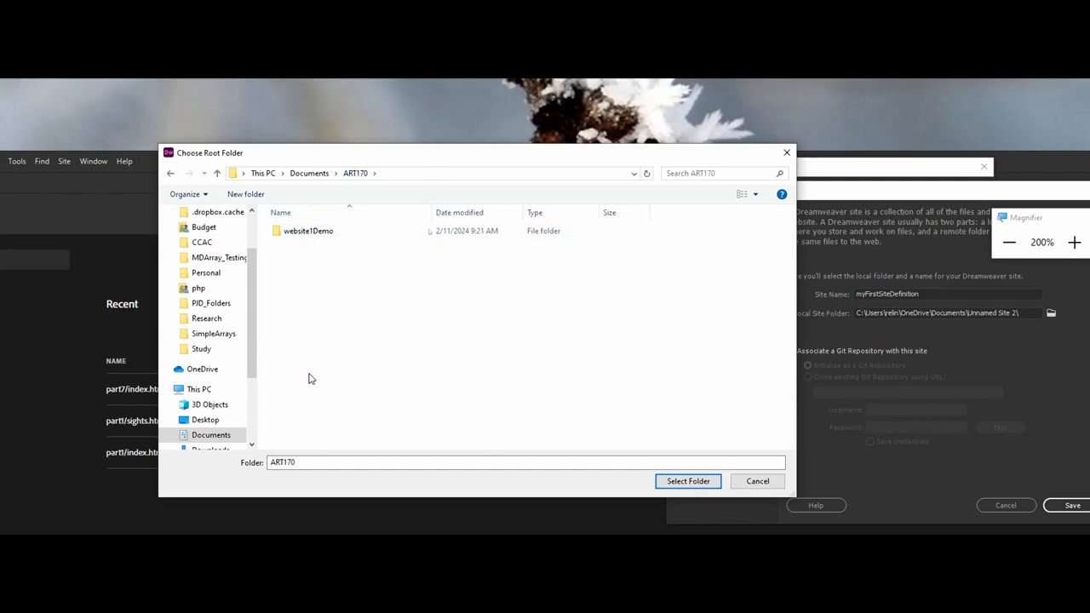
mouse_move(300, 386)
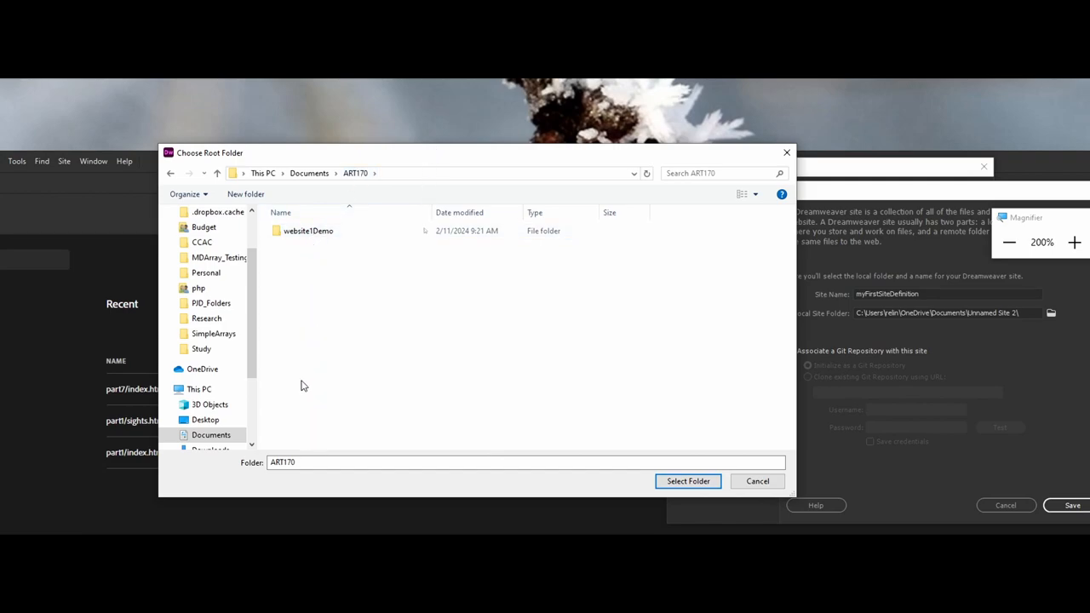
click(307, 231)
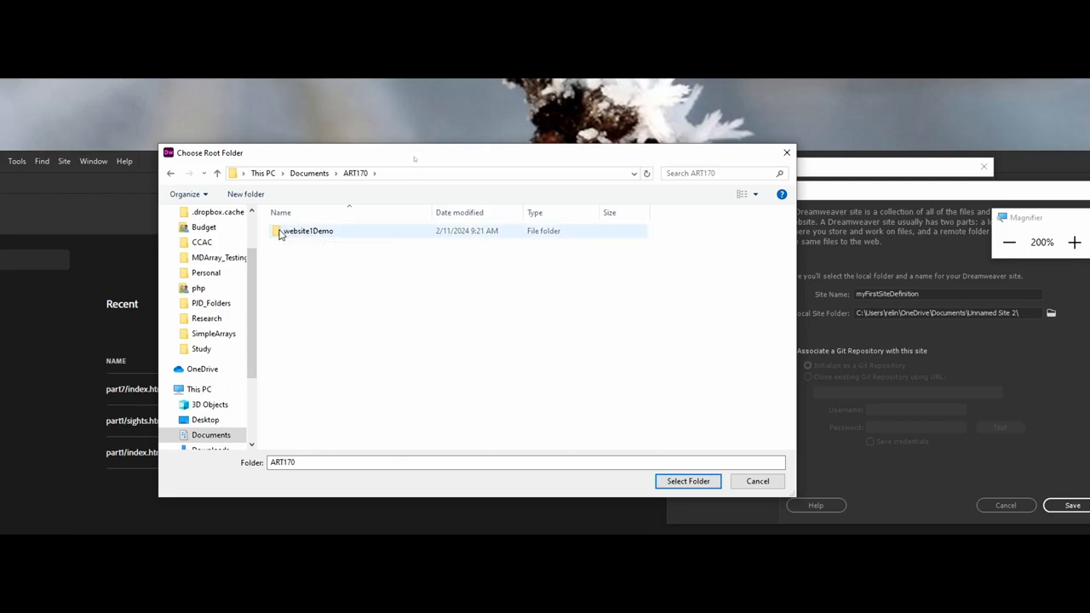
double_click(307, 230)
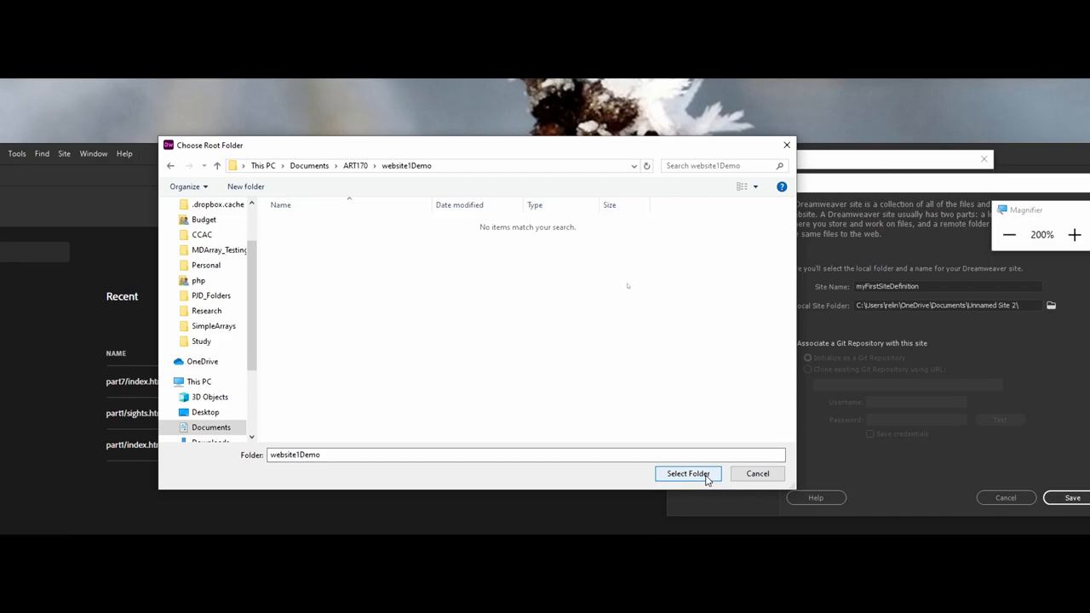
Step: Select website1Demo as Local Site Folder, verify the path, and save the site
click(688, 473)
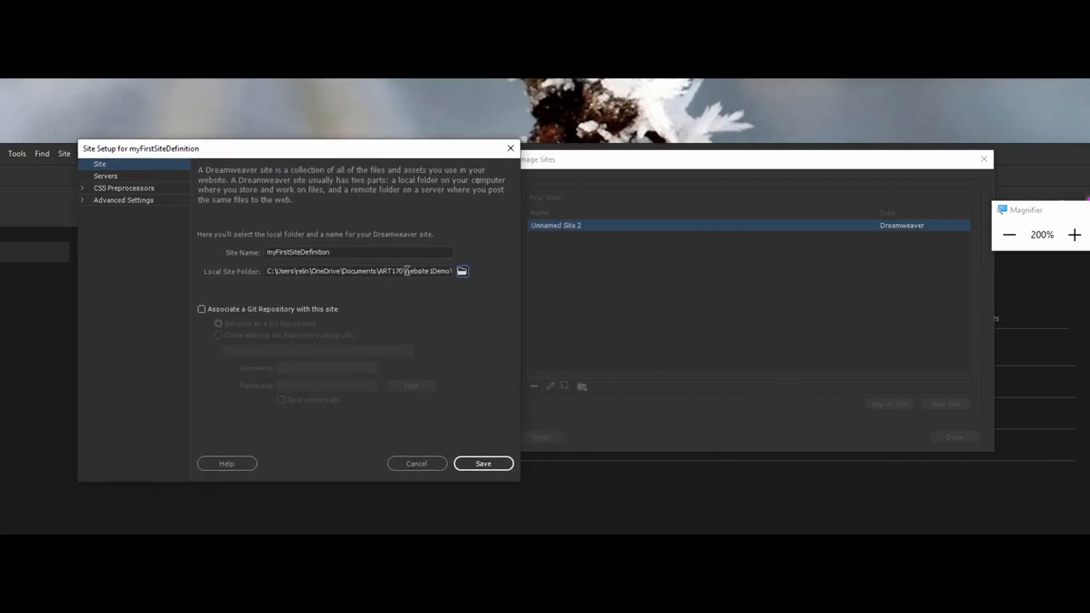
double_click(429, 271)
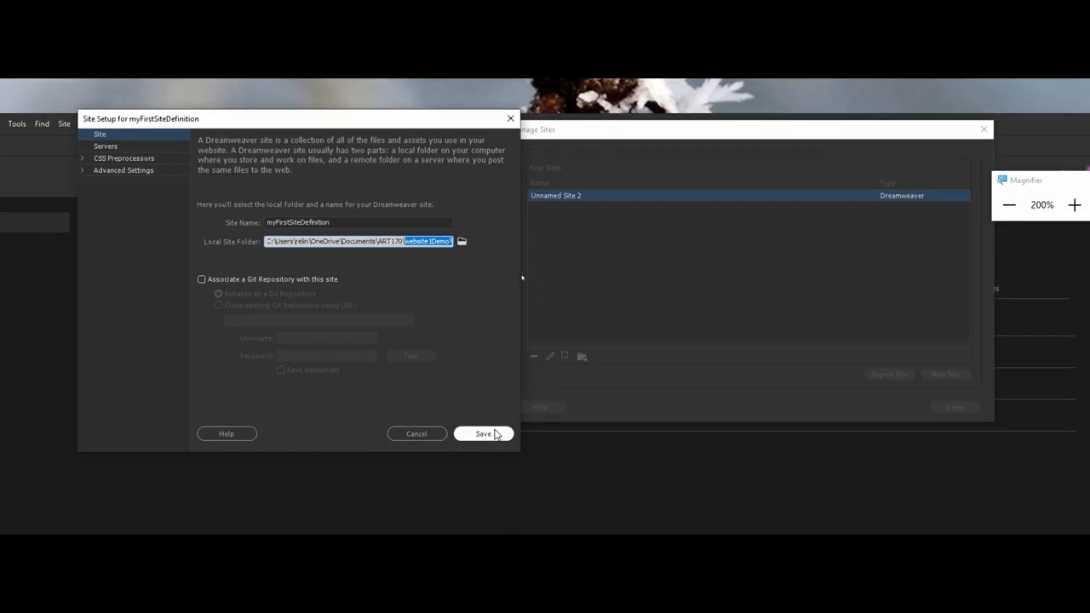
click(483, 433)
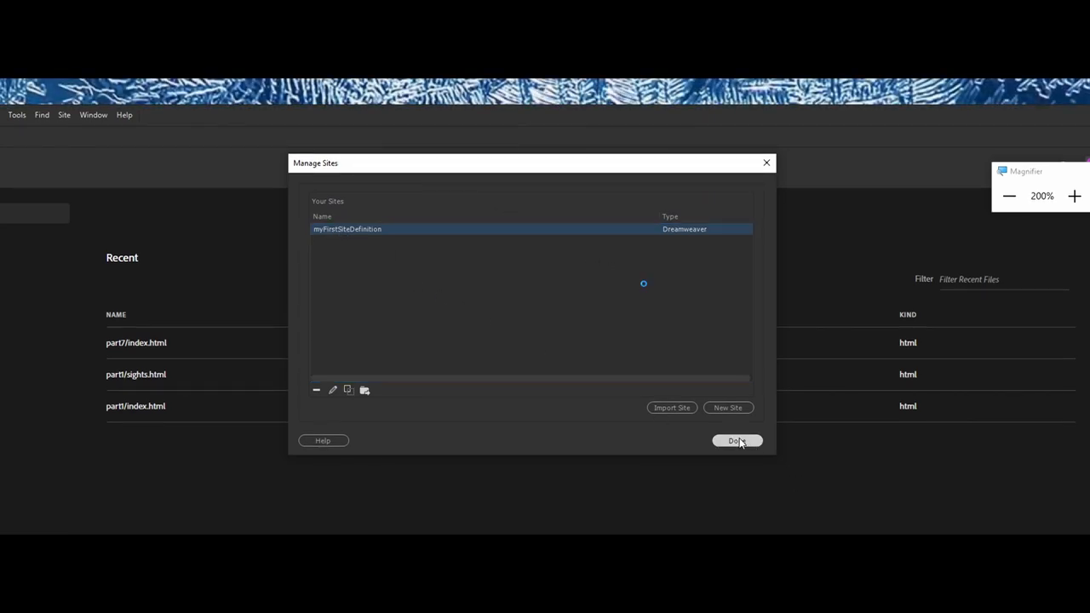
Step: Close Manage Sites so the Files panel shows myFirstSiteDefinition
click(737, 440)
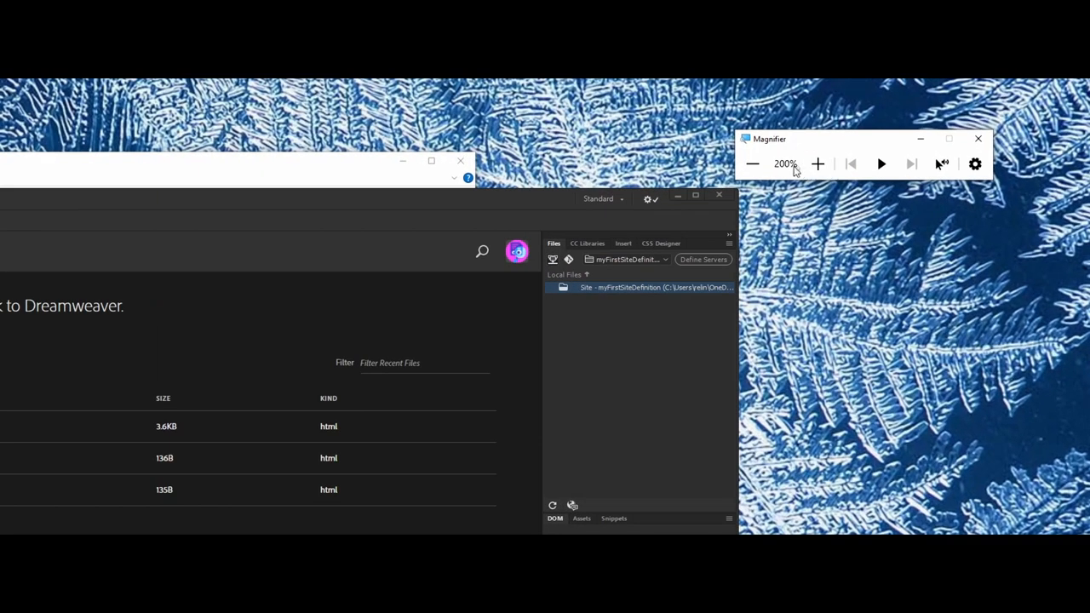
mouse_move(622, 288)
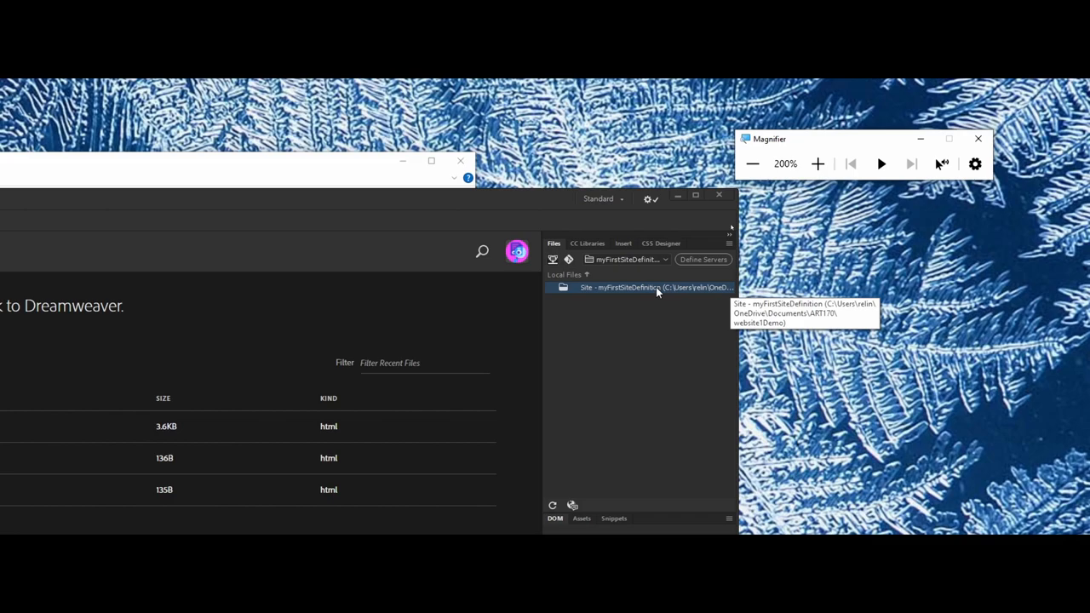
mouse_move(579, 217)
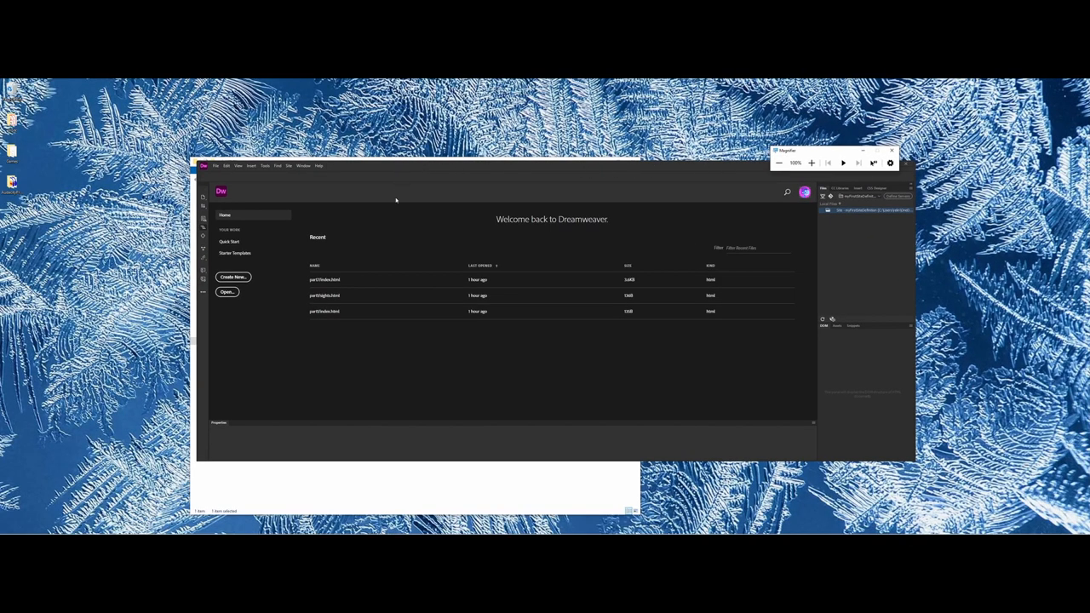
mouse_move(234, 277)
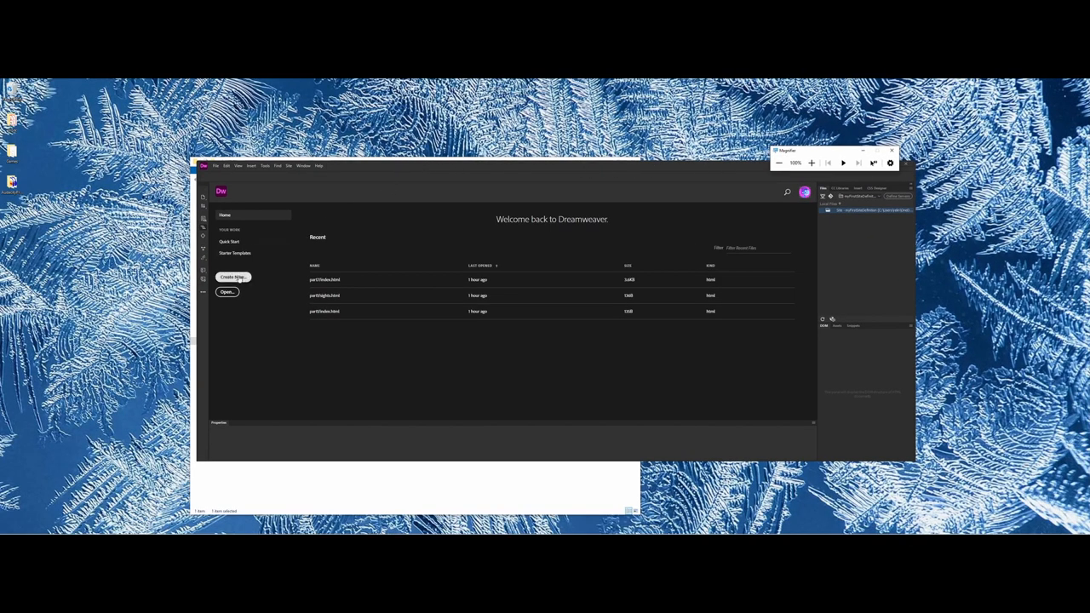
Step: Create a new blank HTML document titled 'My First Webpage'
click(215, 166)
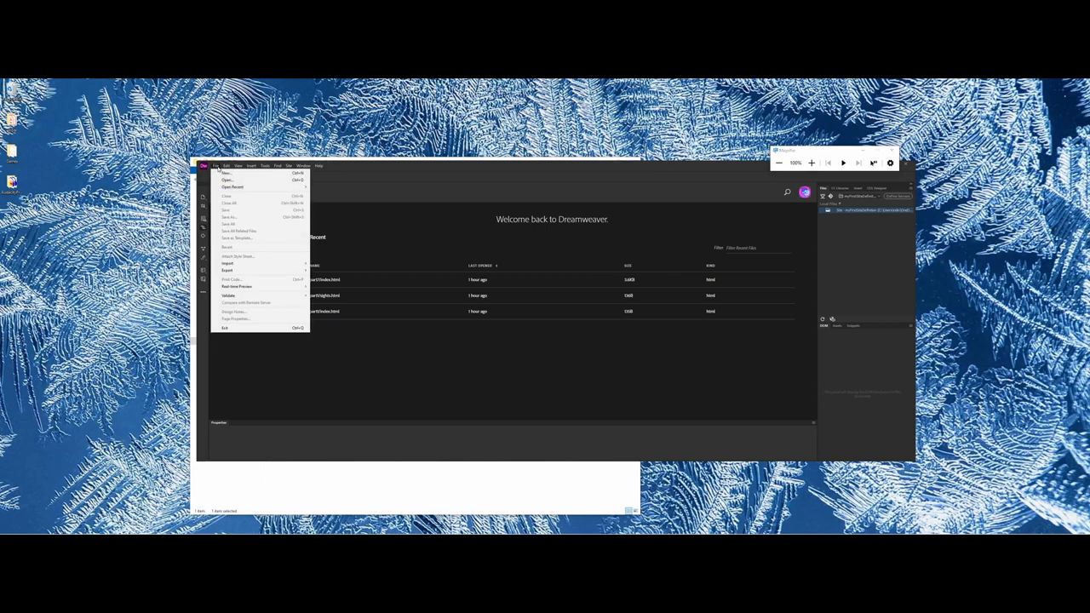
click(226, 173)
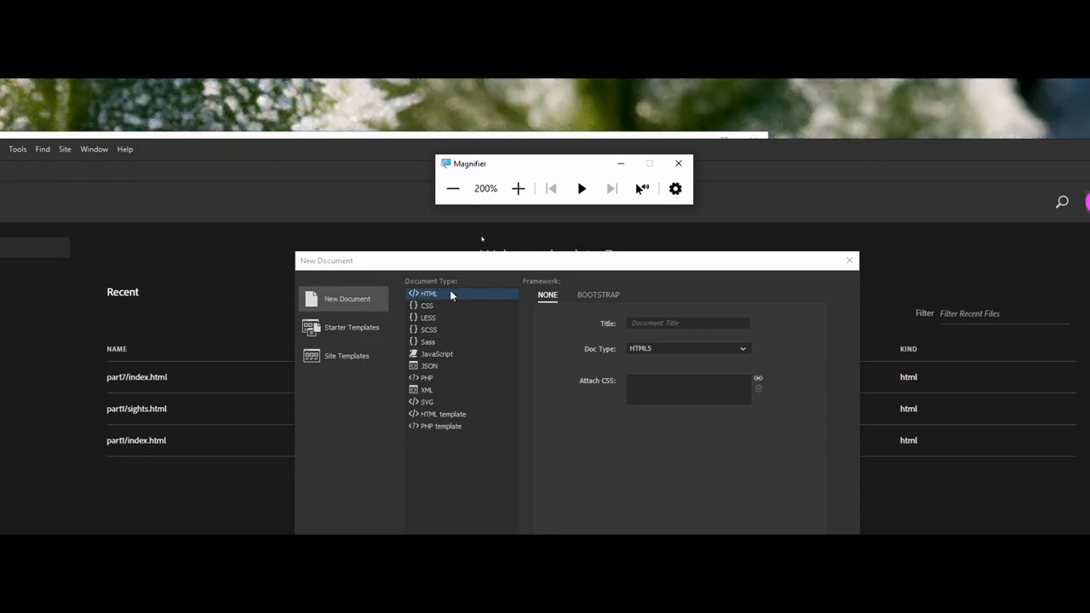
mouse_move(545, 304)
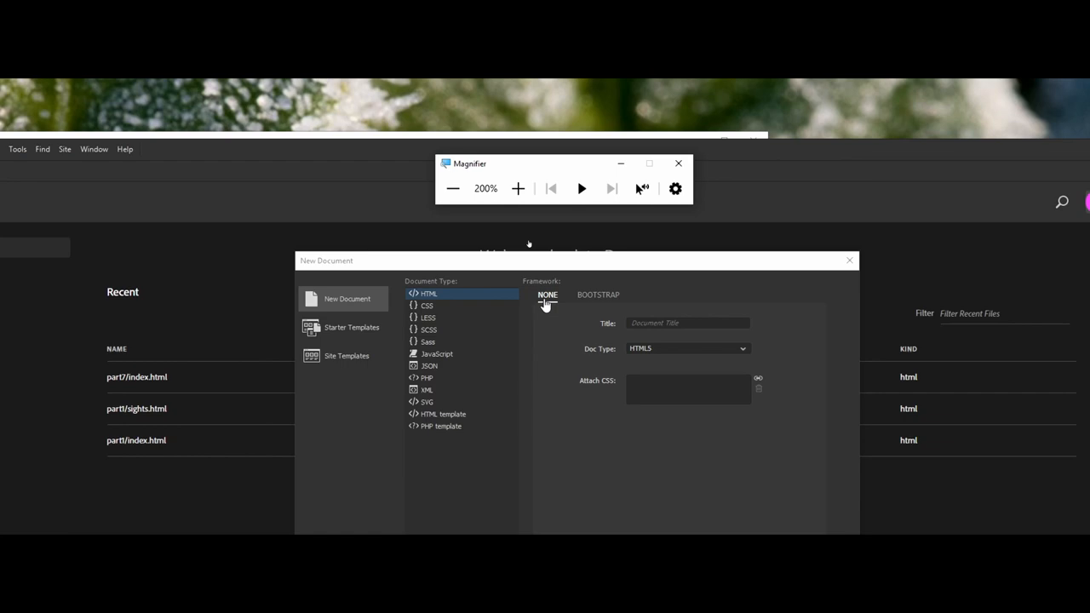
click(687, 322)
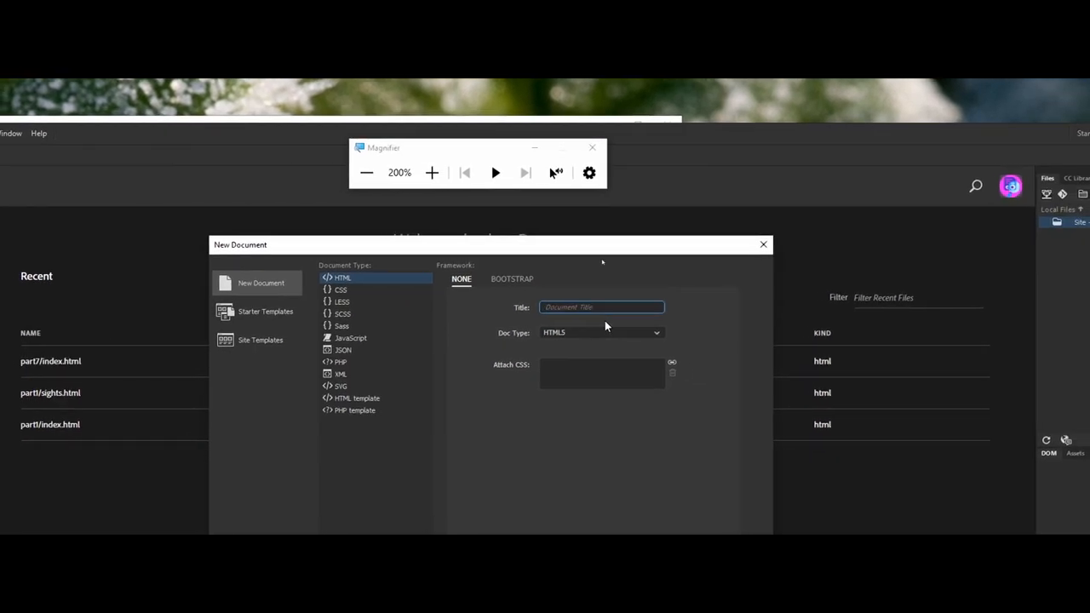
text(My First Webpage)
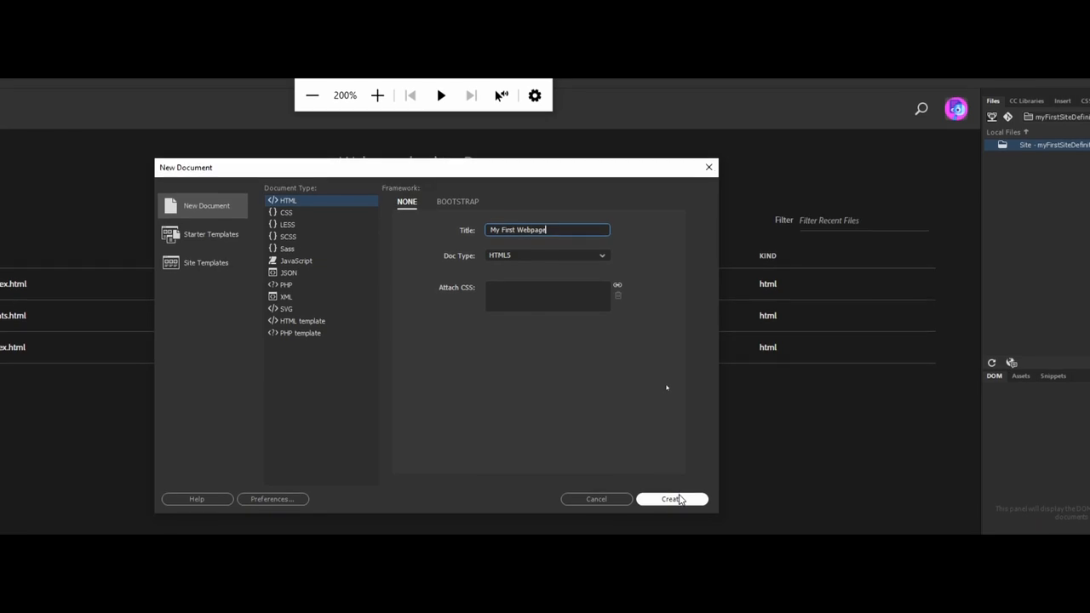
click(671, 499)
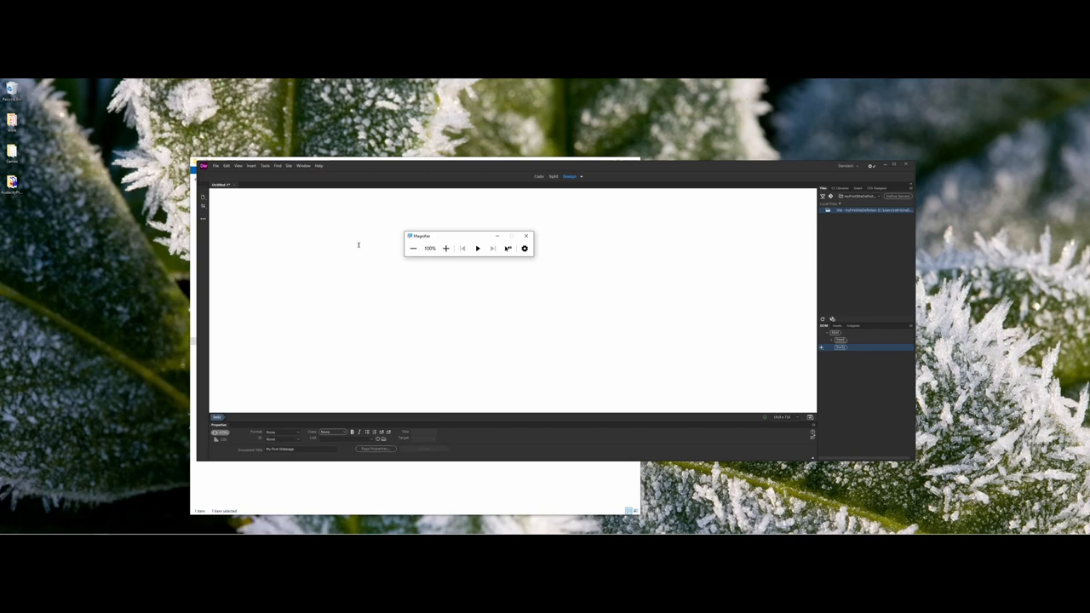
mouse_move(220, 190)
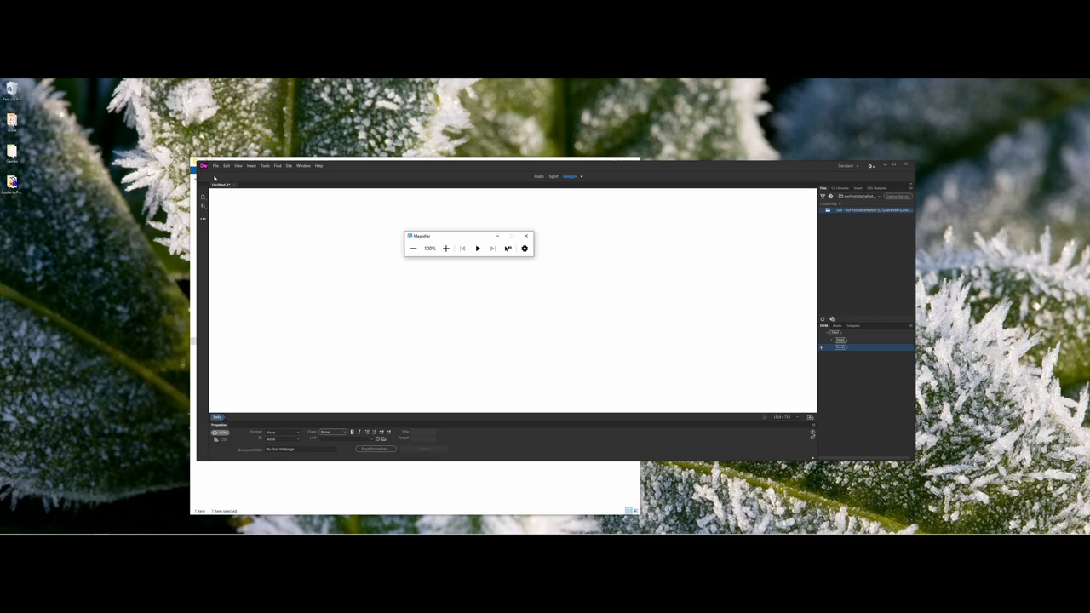
Step: With the blank 'My First Webpage' document open, bring up the File menu
click(217, 166)
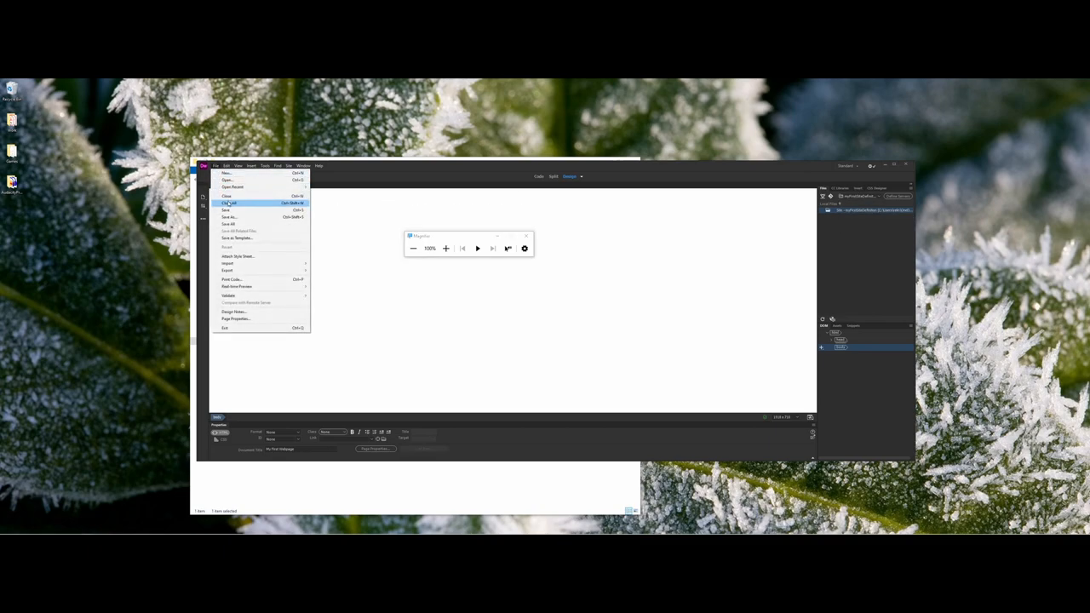
Step: Save the new page as index.html in website1Demo
click(229, 211)
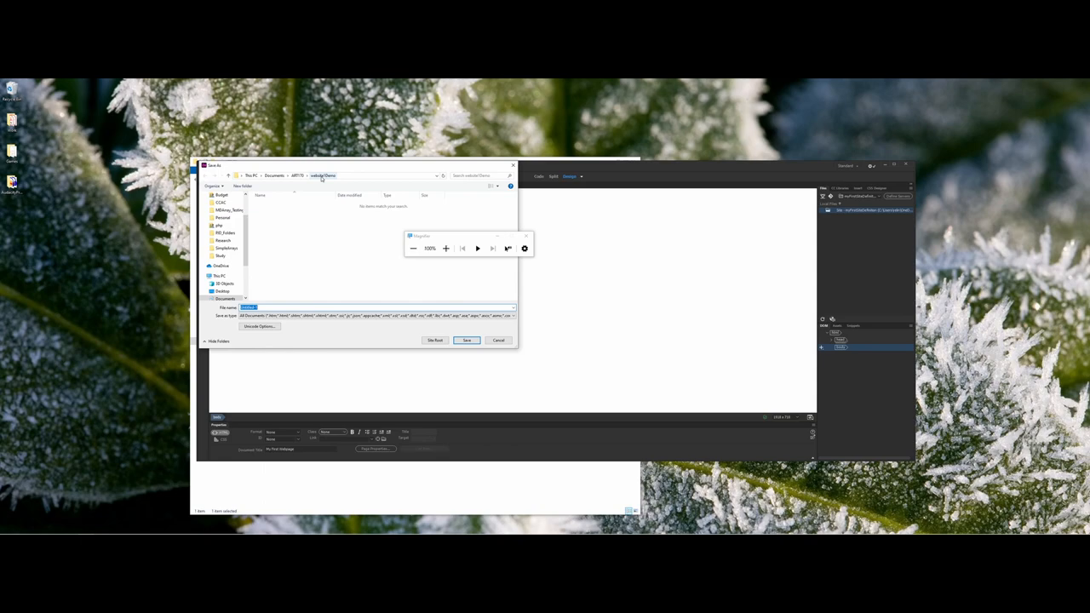
mouse_move(298, 208)
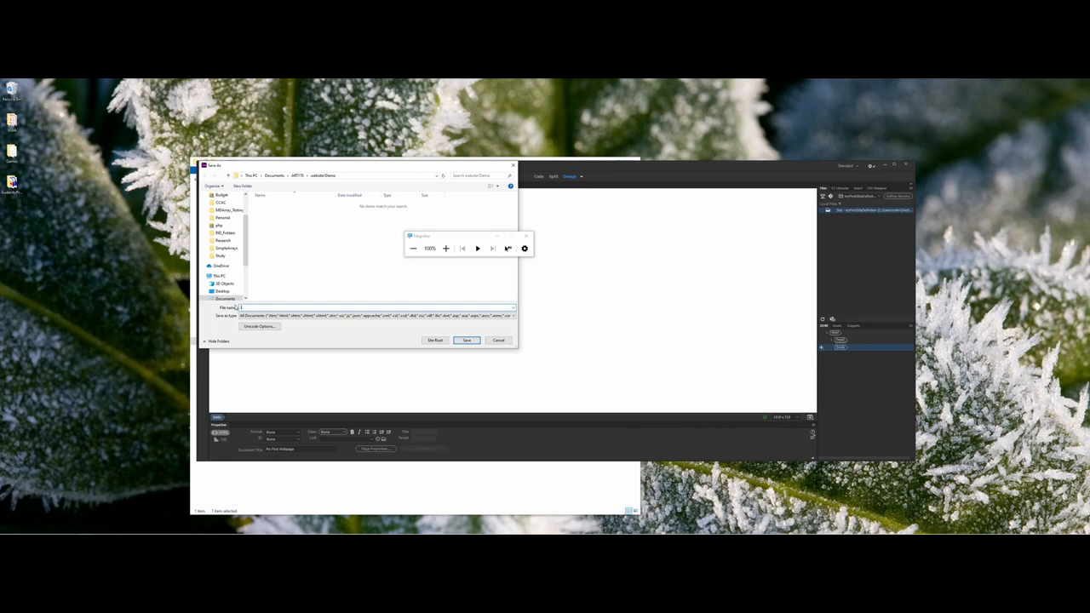
text(index.html)
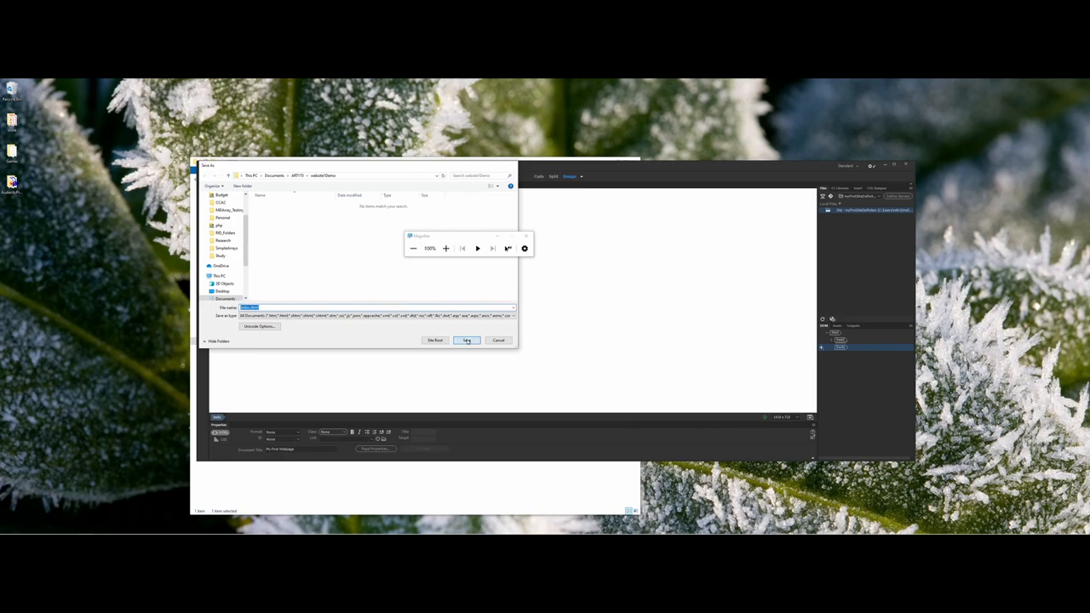
click(467, 341)
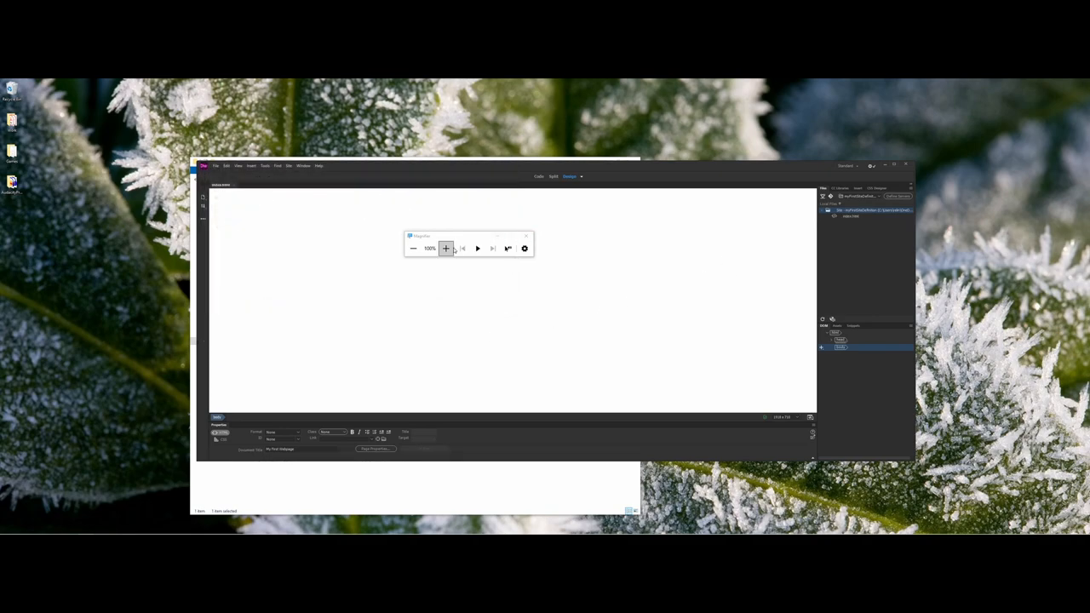
Step: Close the index.html document and reopen it from the Files panel
drag(468, 236, 660, 238)
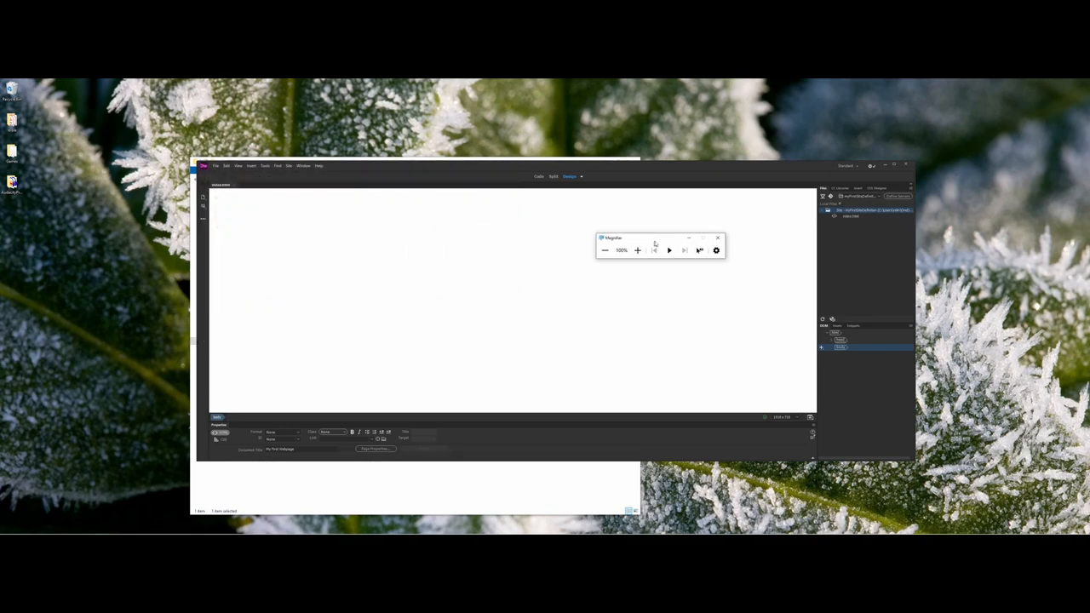
click(637, 250)
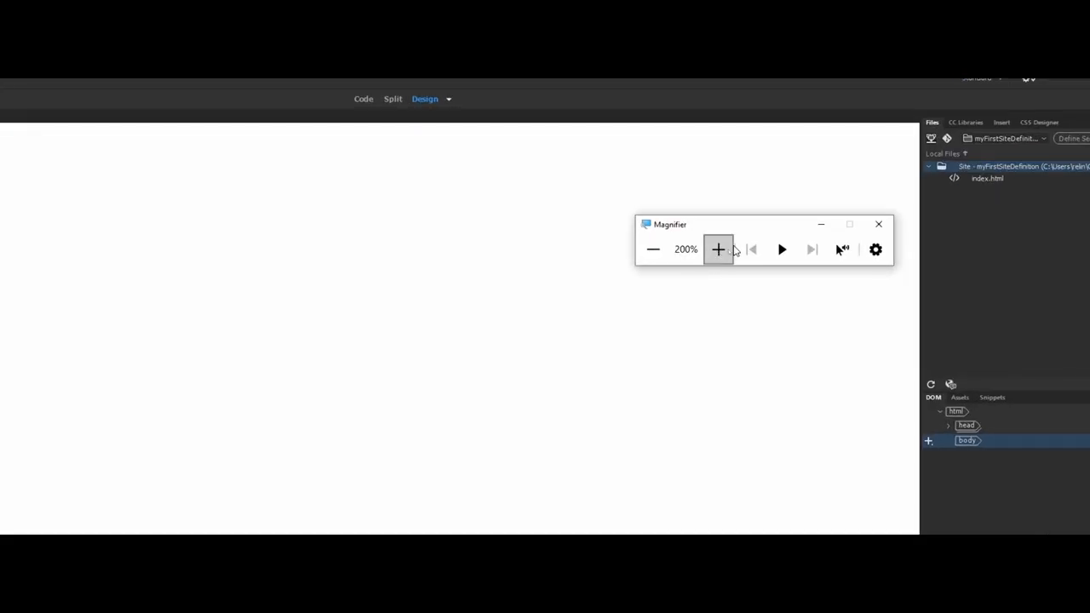
click(987, 178)
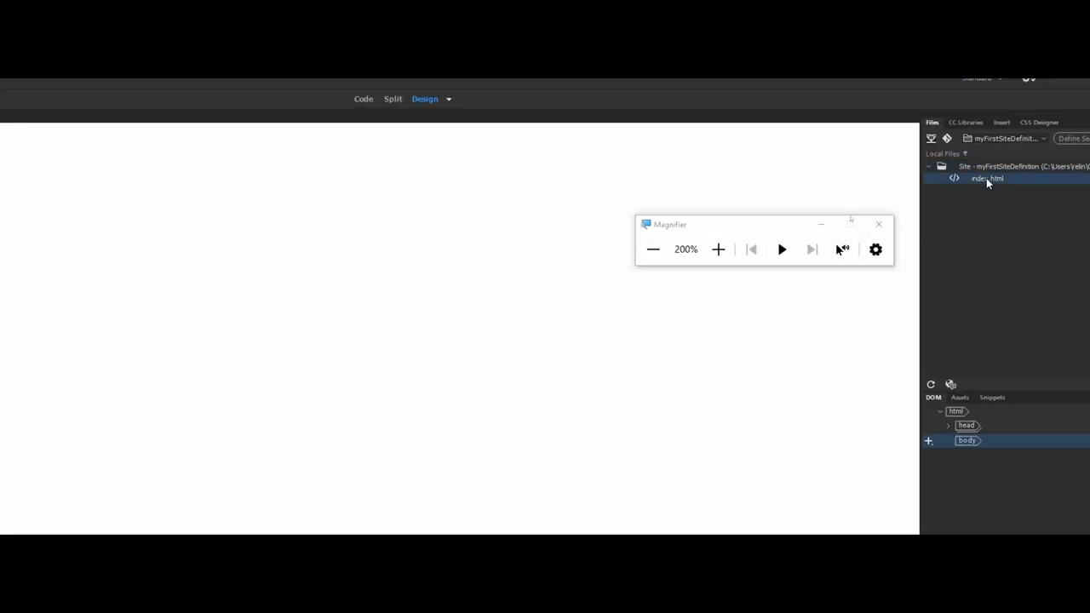
click(987, 178)
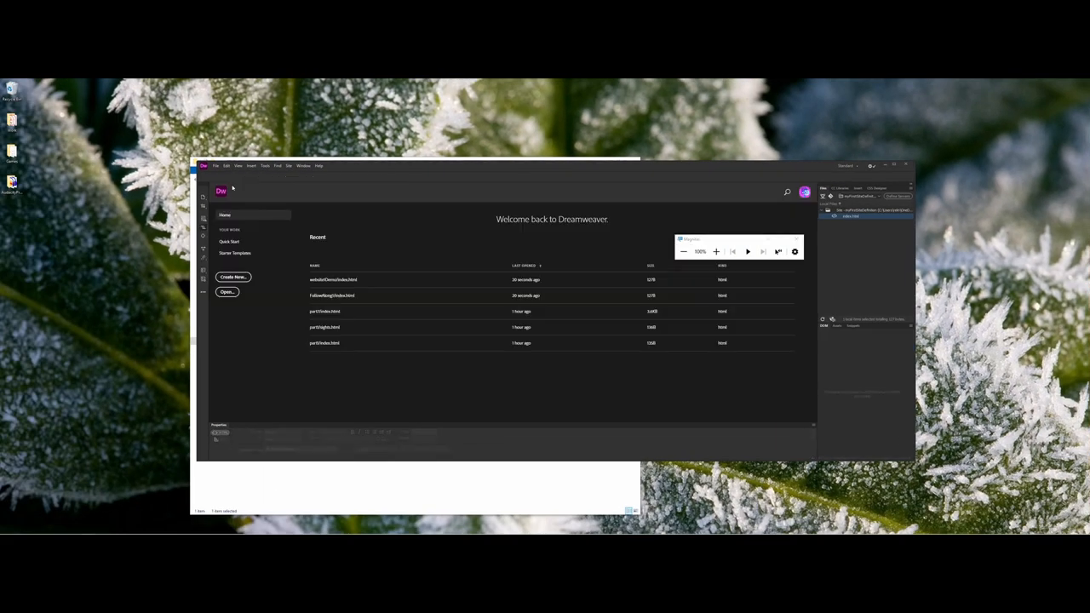
mouse_move(262, 199)
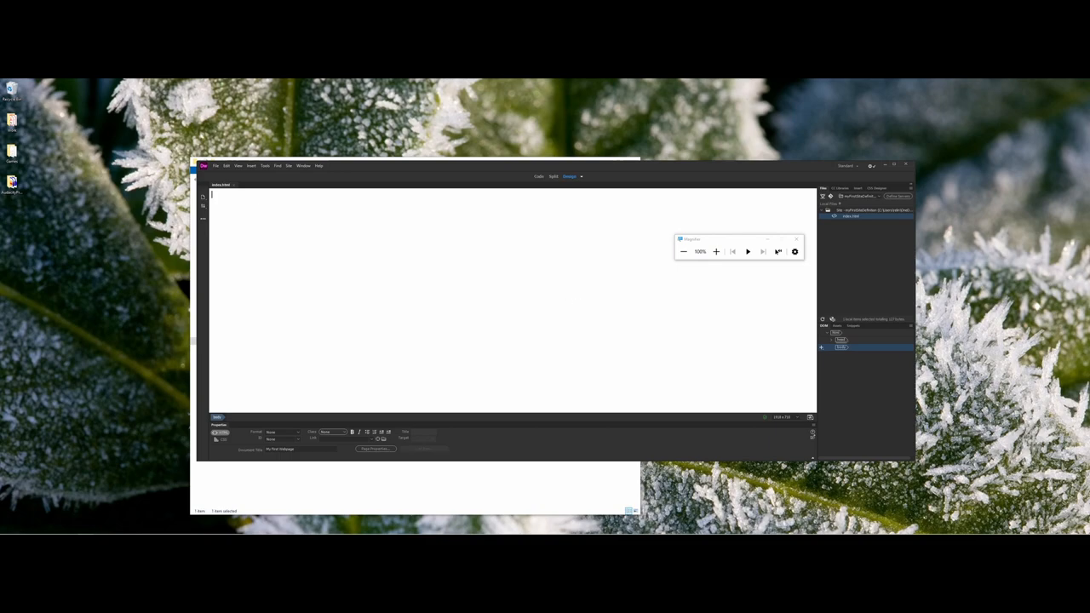
mouse_move(517, 426)
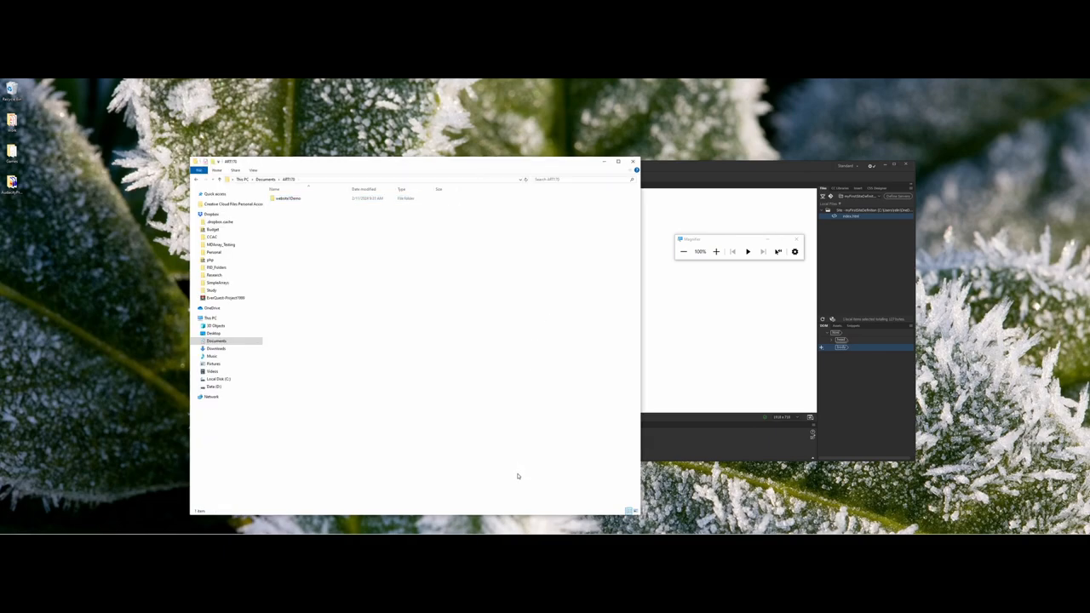
Step: Open the website1Demo folder and open index.html in Microsoft Edge
click(287, 198)
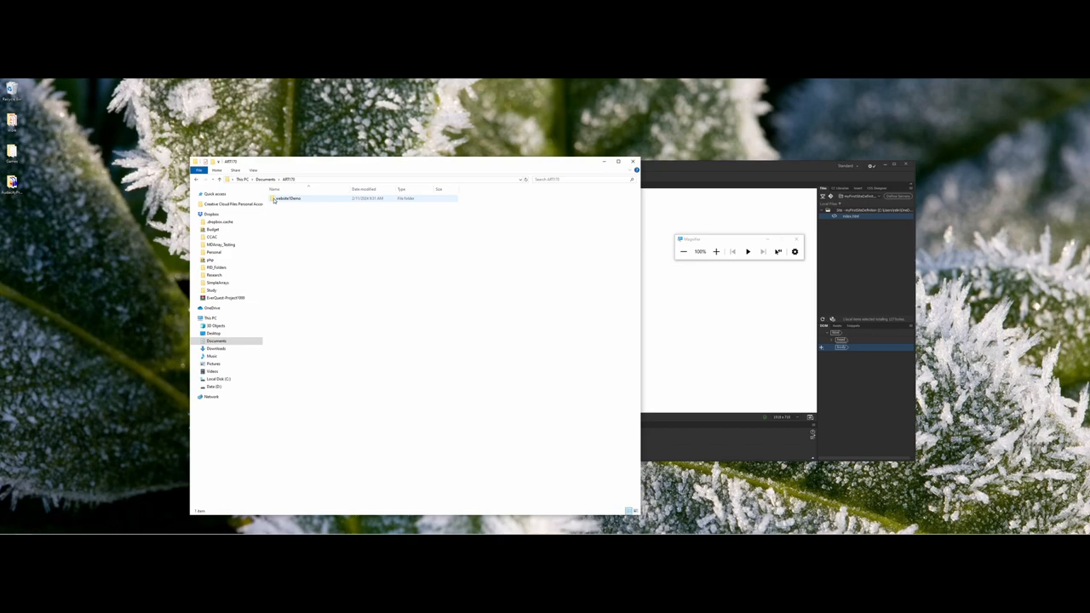
mouse_move(287, 198)
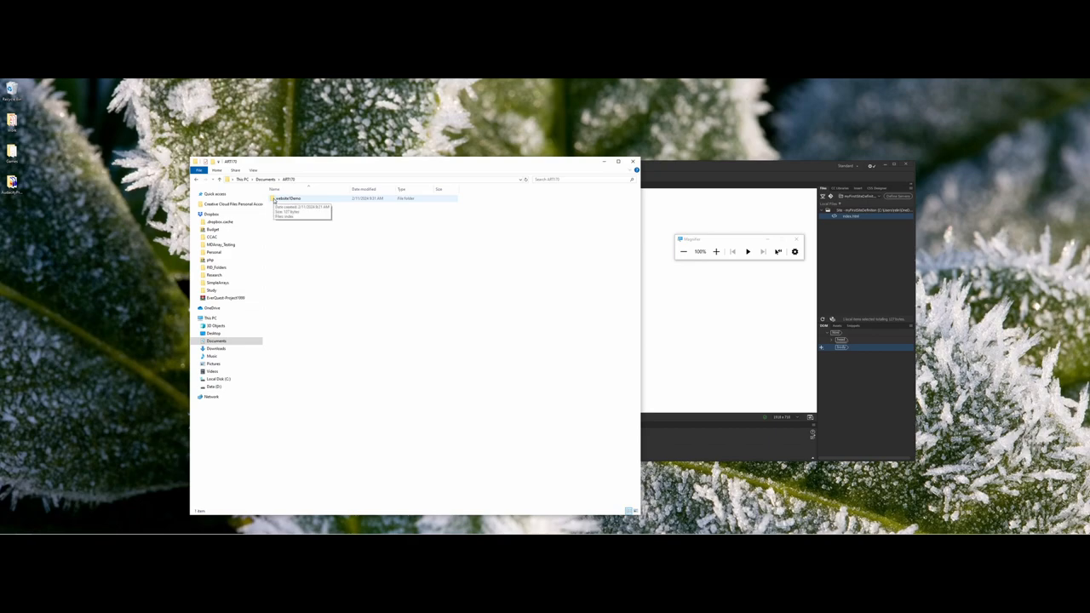
double_click(287, 199)
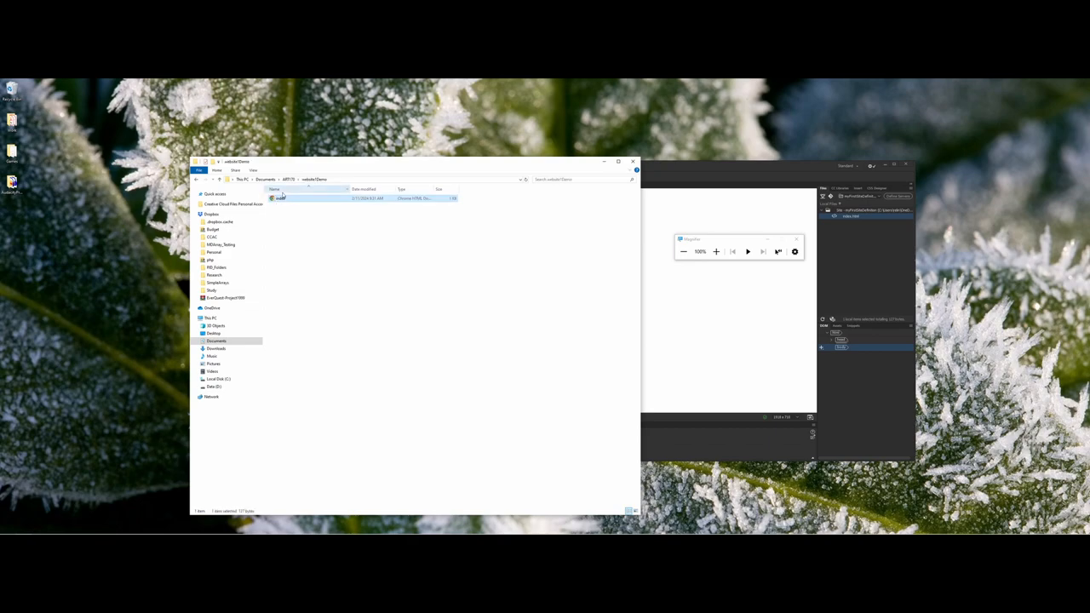
click(306, 197)
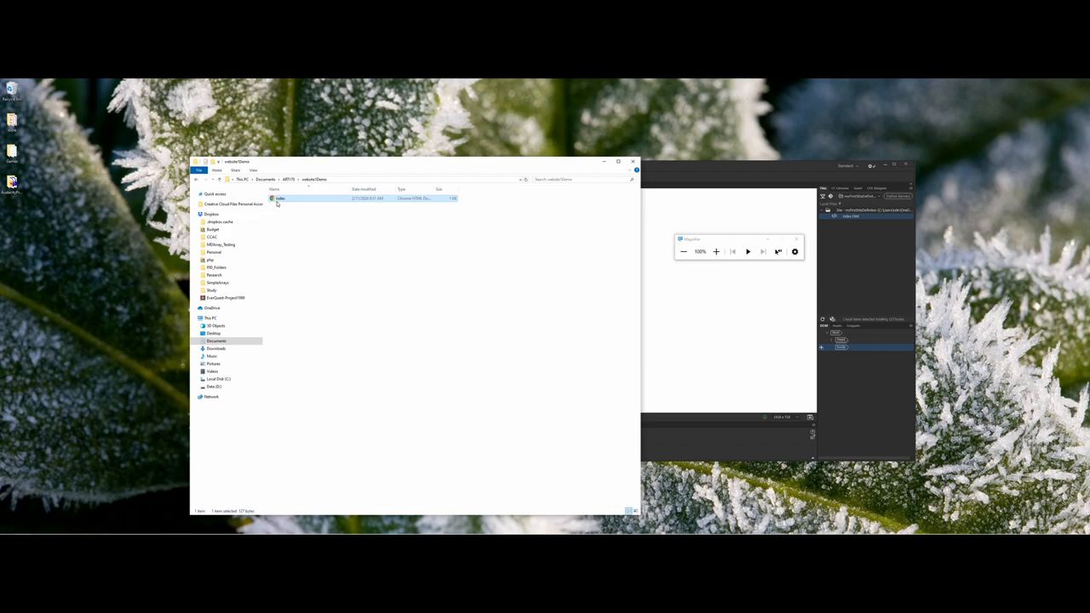
mouse_move(279, 198)
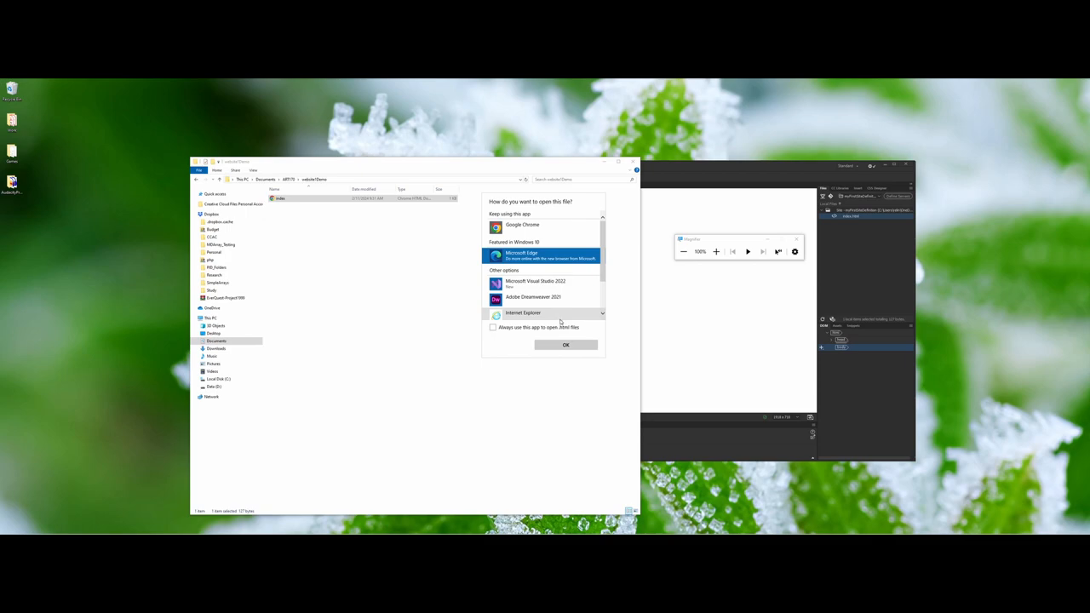
click(566, 345)
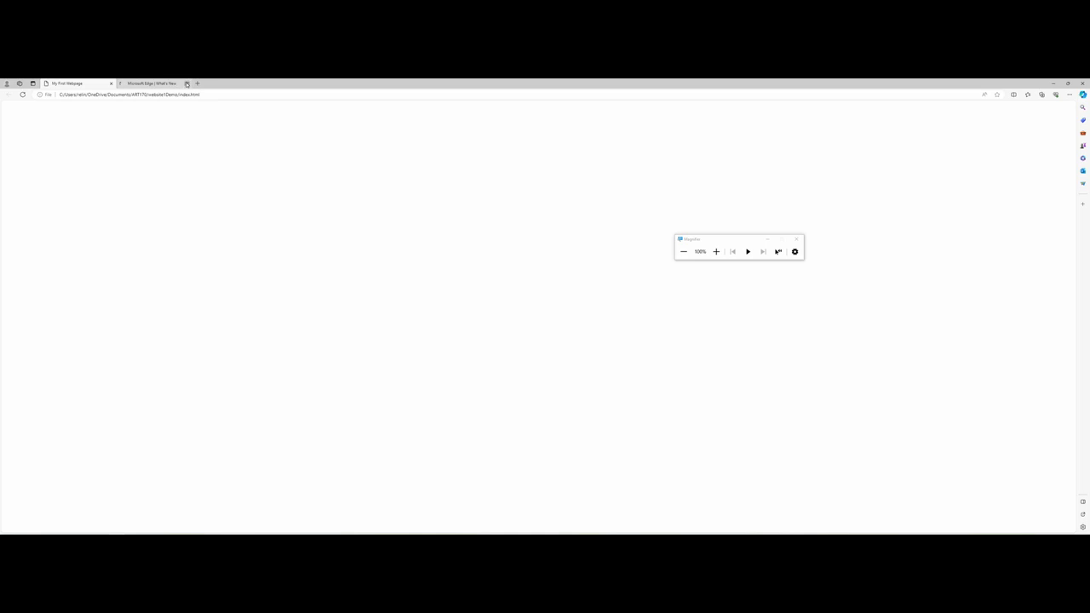
Step: Close the Edge preview of 'My First Webpage' and the File Explorer window
click(128, 94)
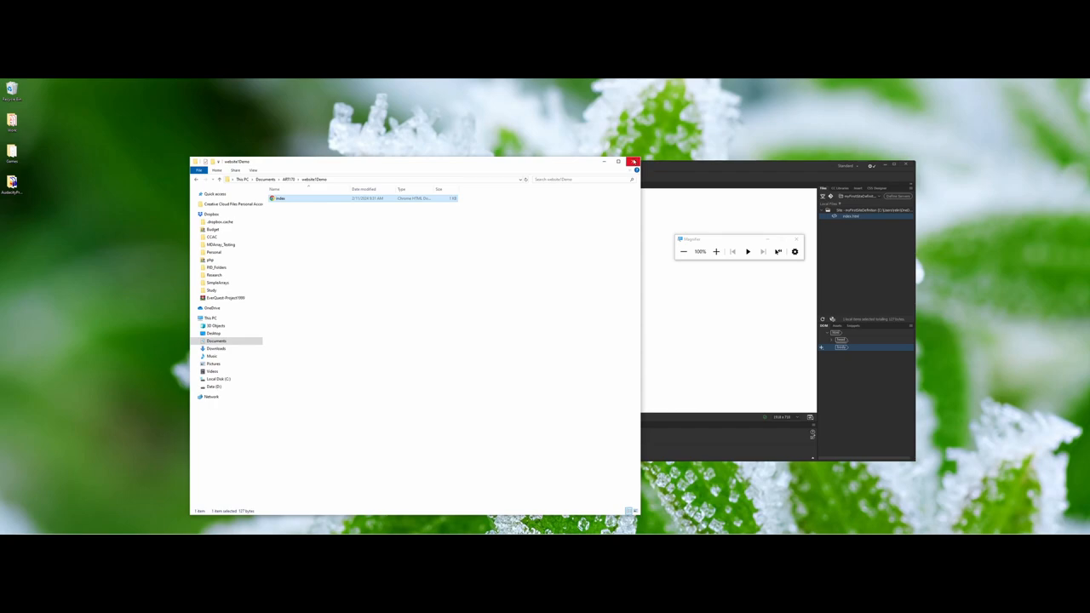
click(634, 161)
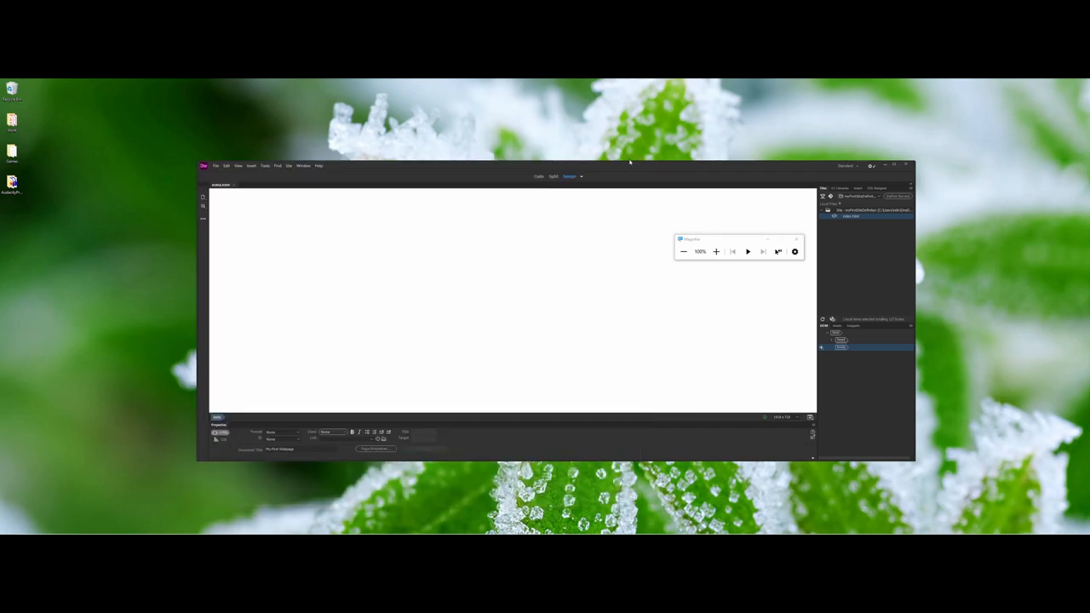
mouse_move(616, 163)
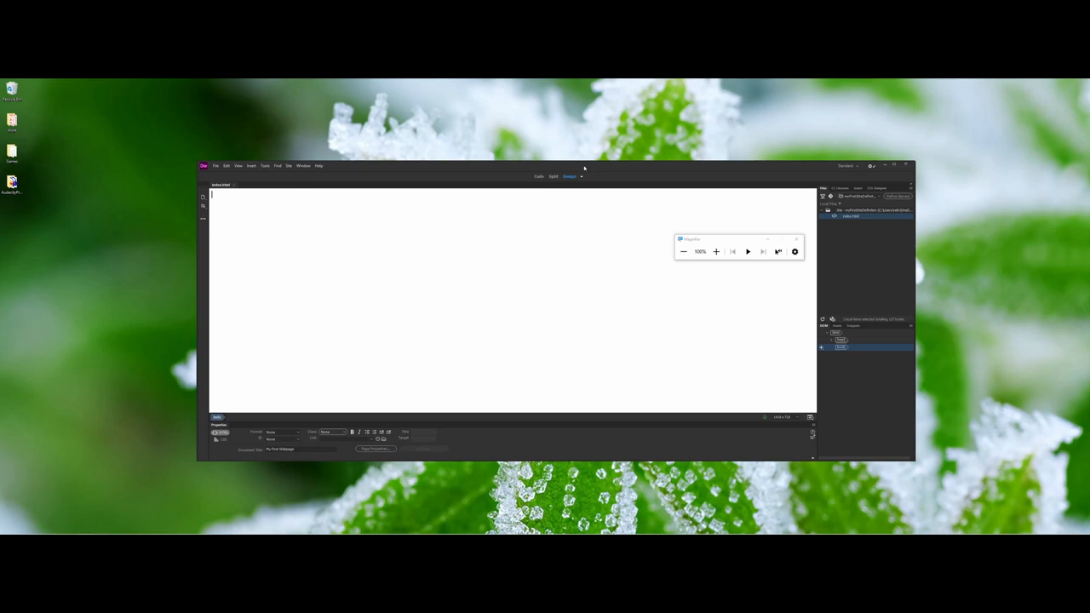
mouse_move(579, 170)
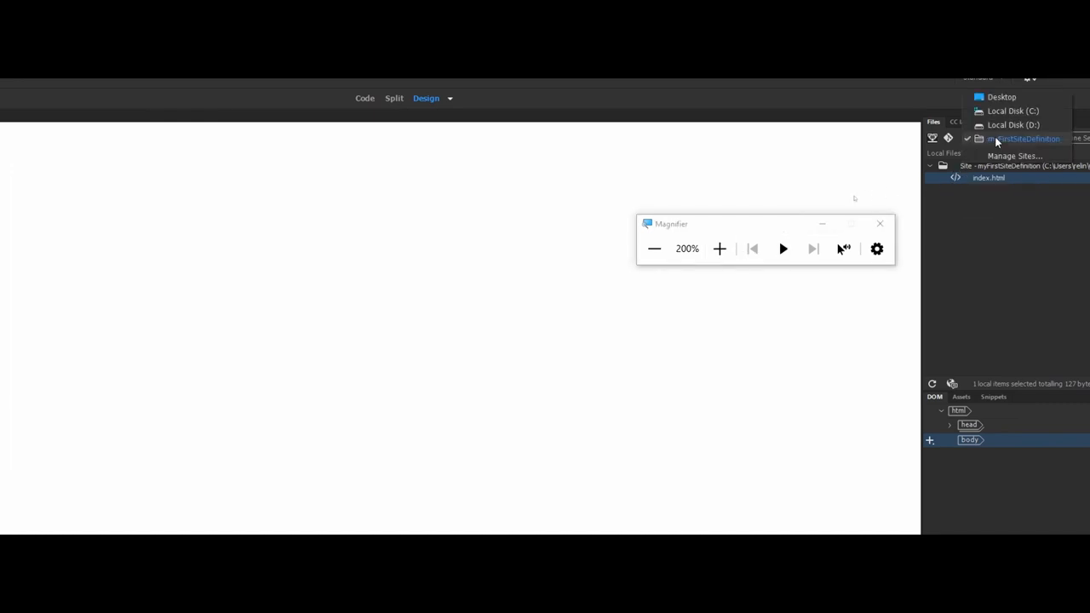
click(1022, 138)
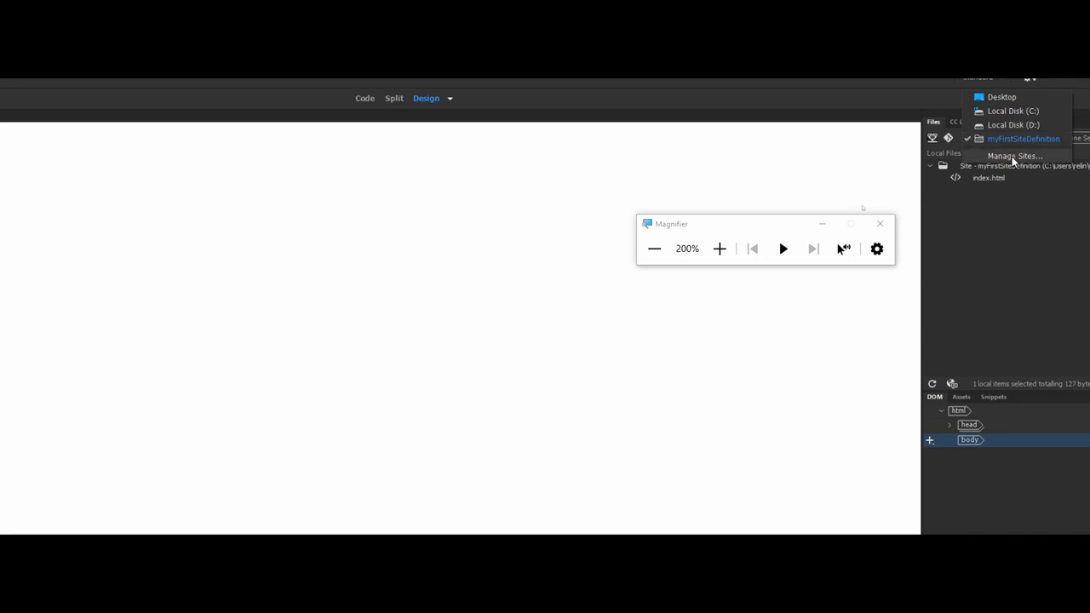
click(1013, 156)
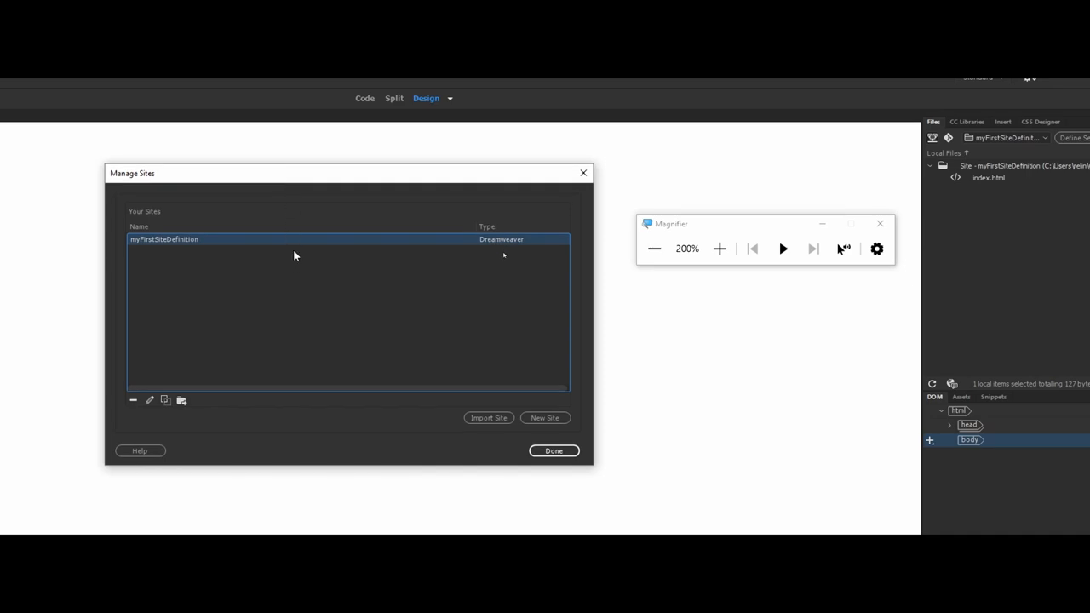
mouse_move(191, 241)
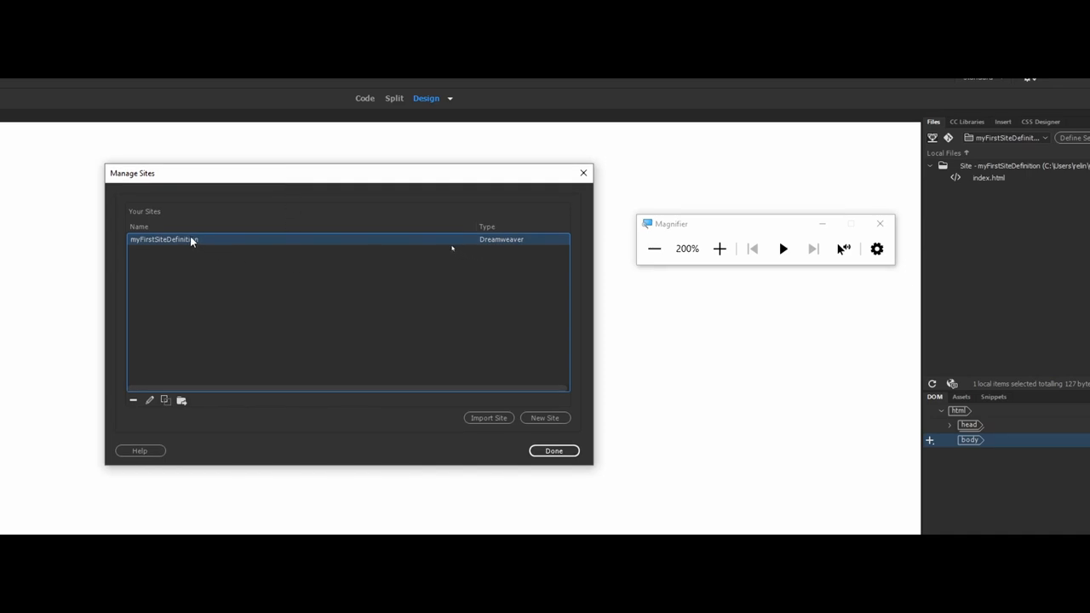
mouse_move(132, 400)
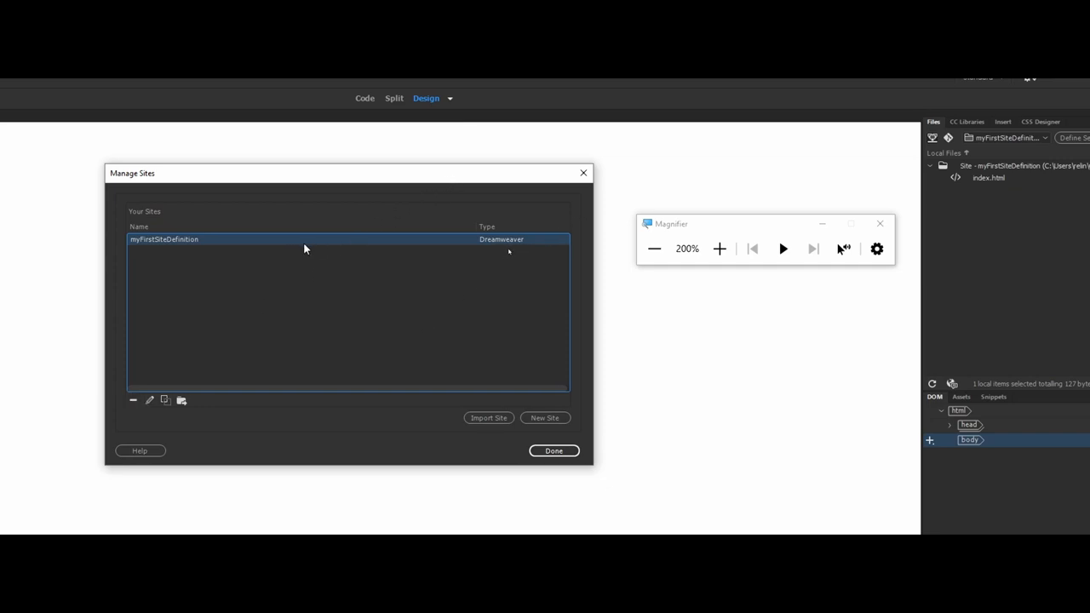
mouse_move(304, 248)
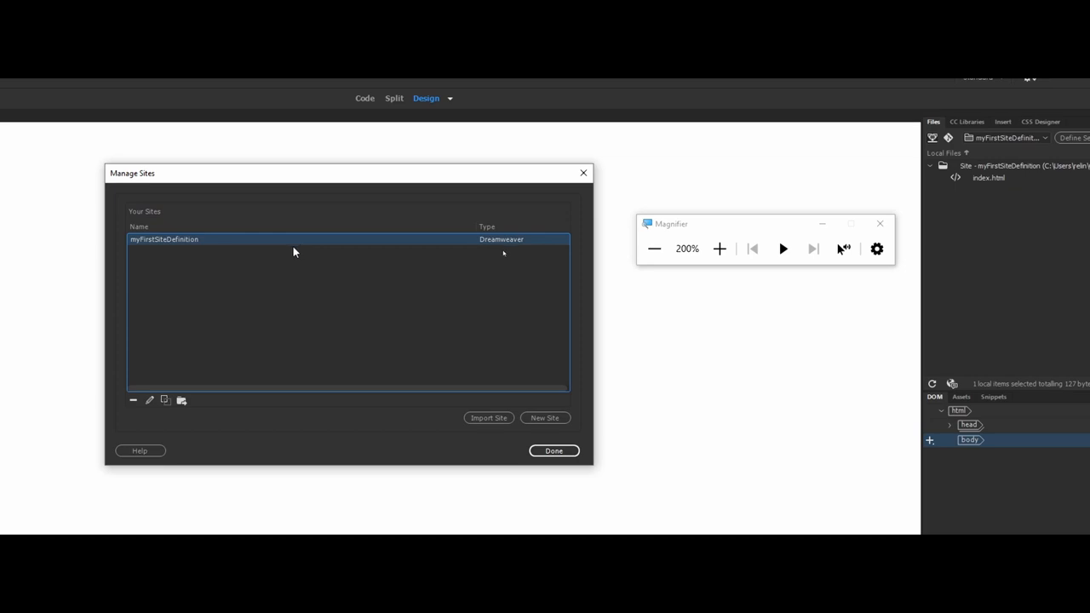
mouse_move(281, 256)
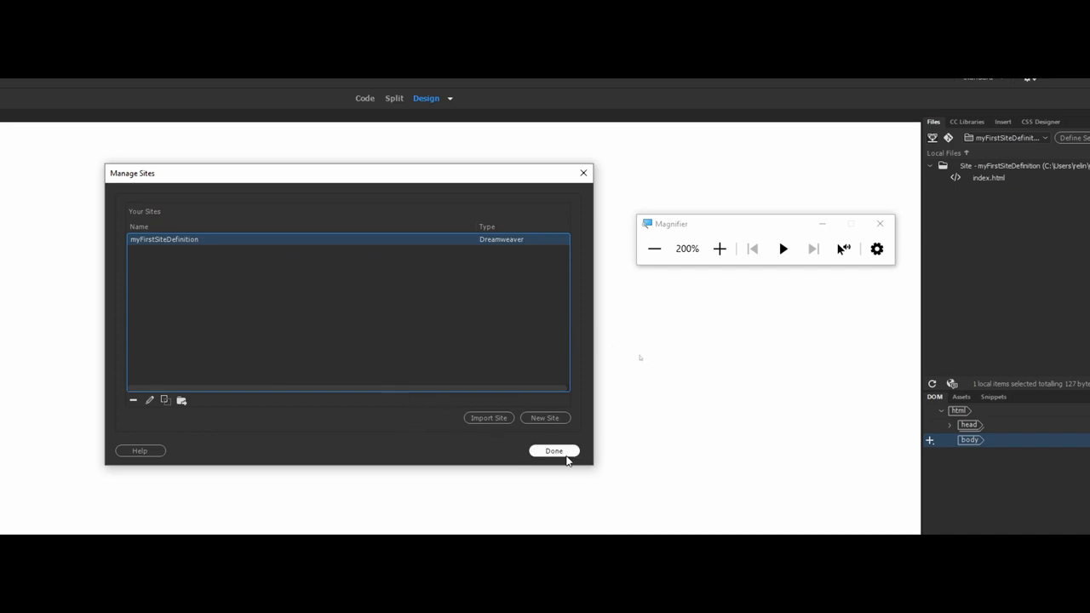
click(554, 451)
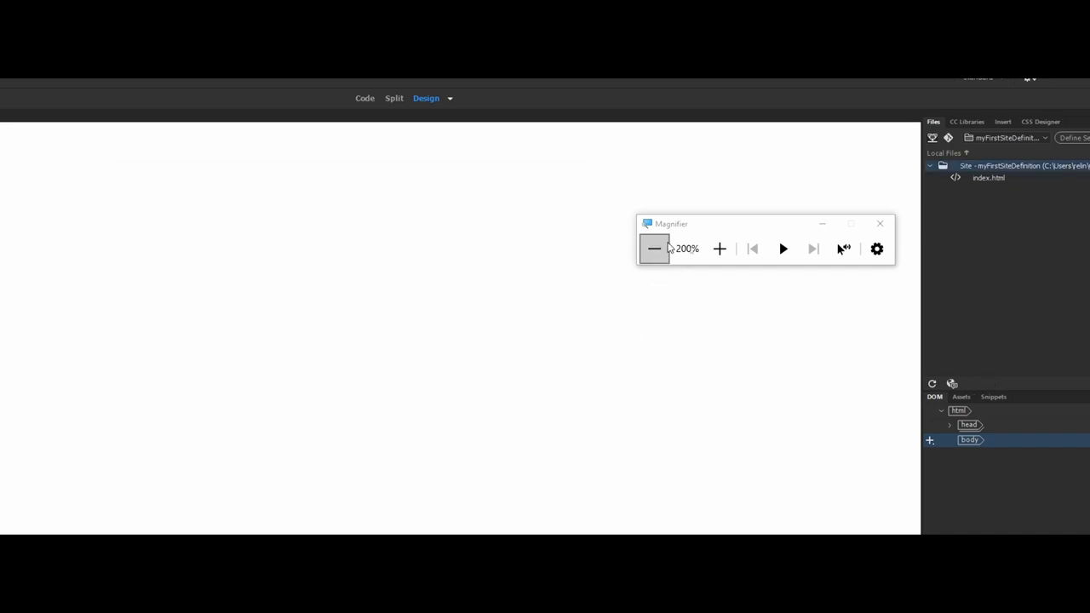
click(655, 249)
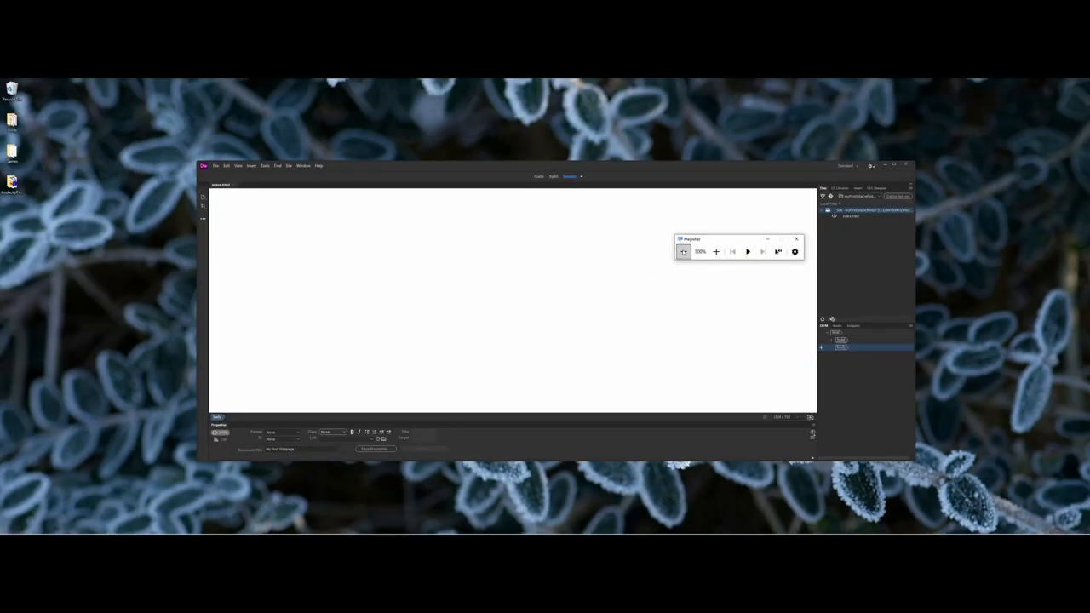